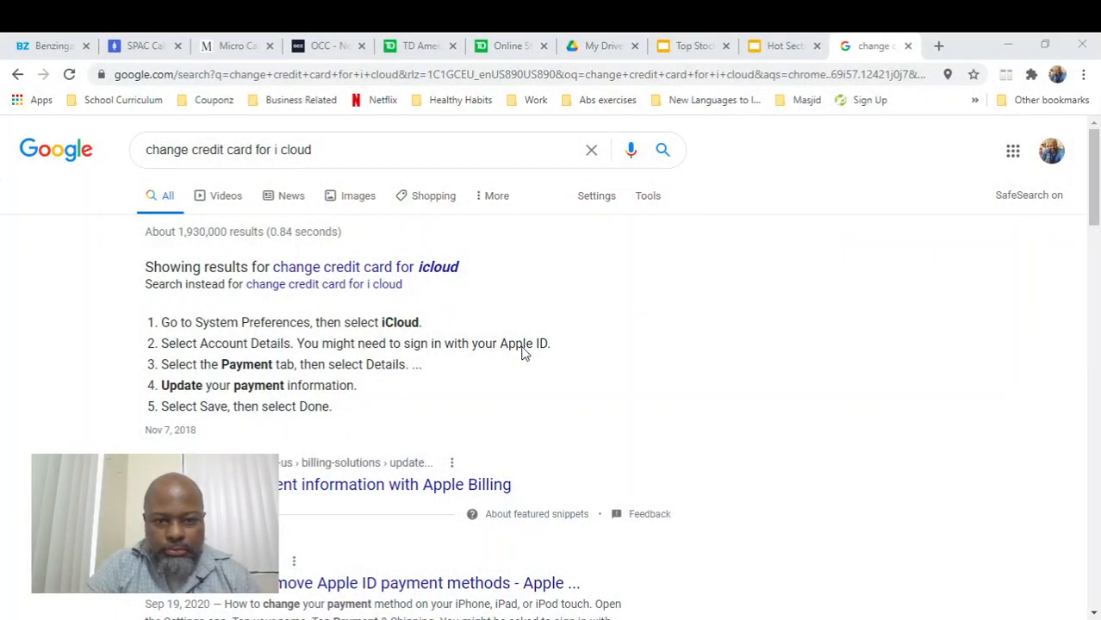
mouse_move(431, 504)
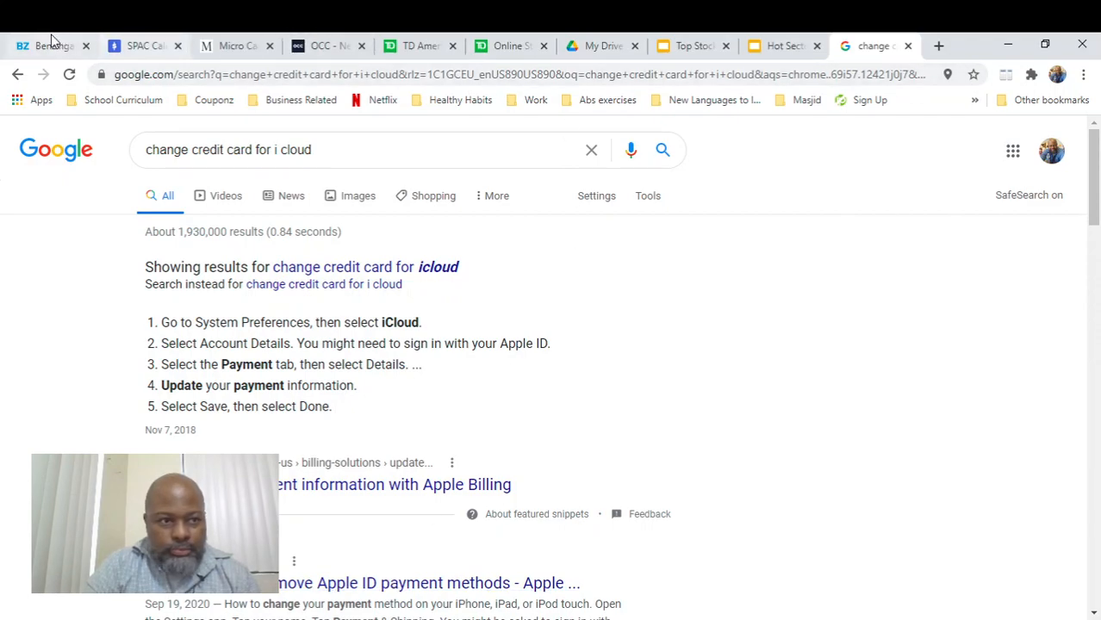
Step: Bring up Globalstar (GSAT) details beside the watchlist from the Benzinga Pro tab
click(47, 45)
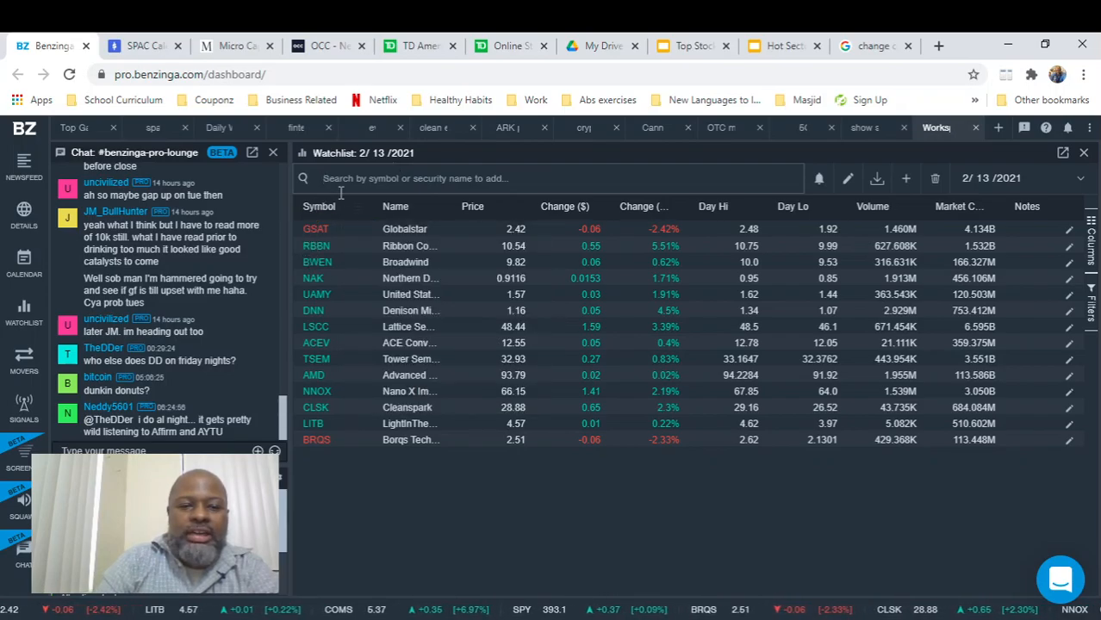
mouse_move(315, 228)
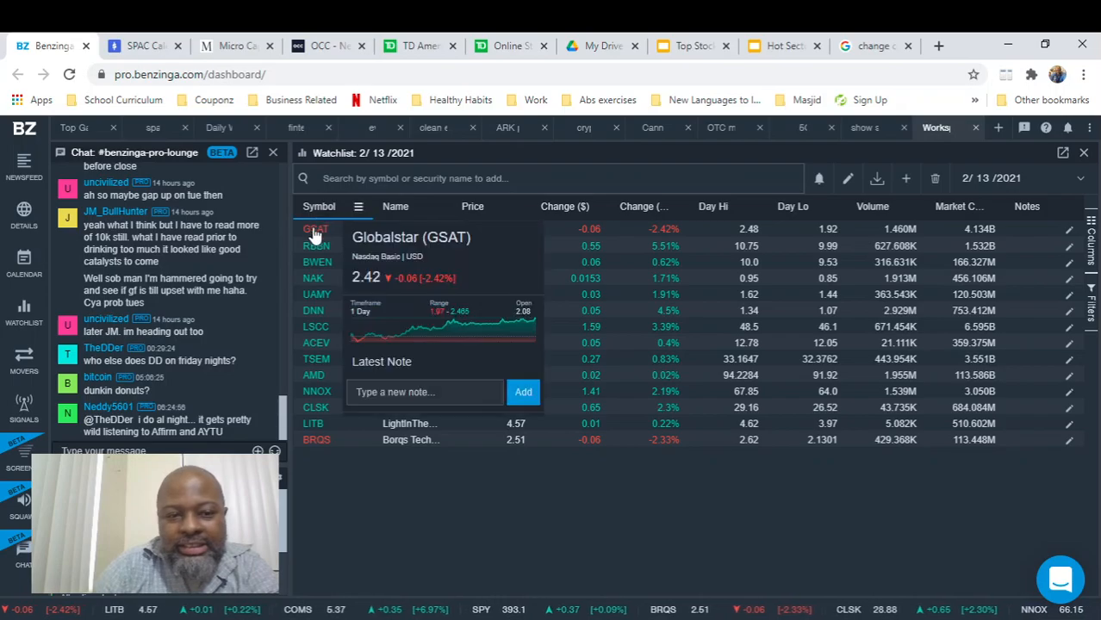
click(315, 228)
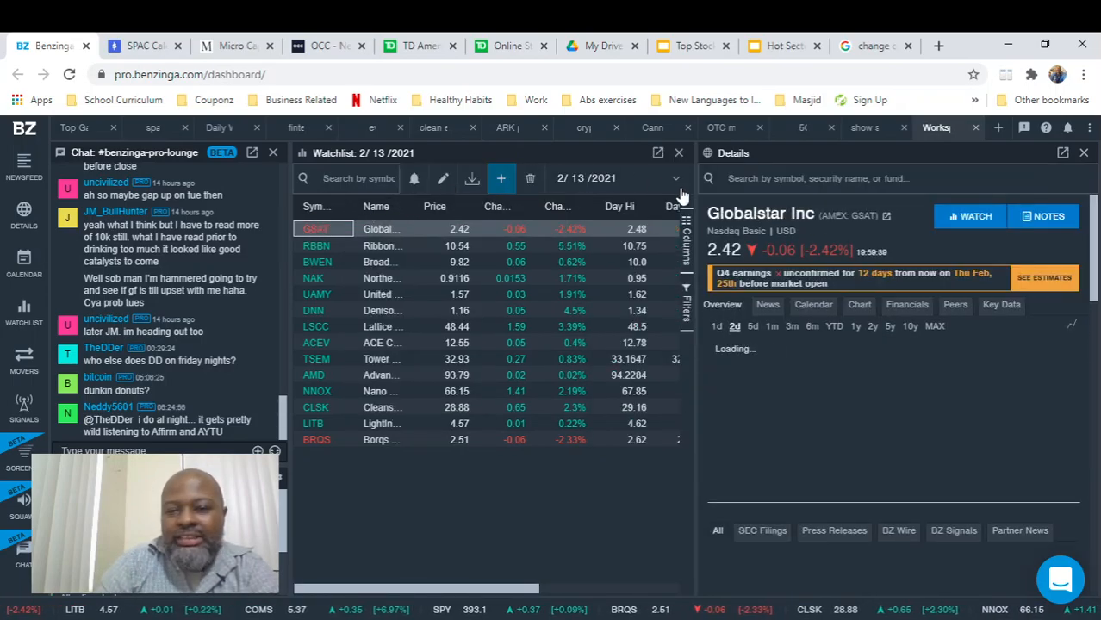
click(734, 326)
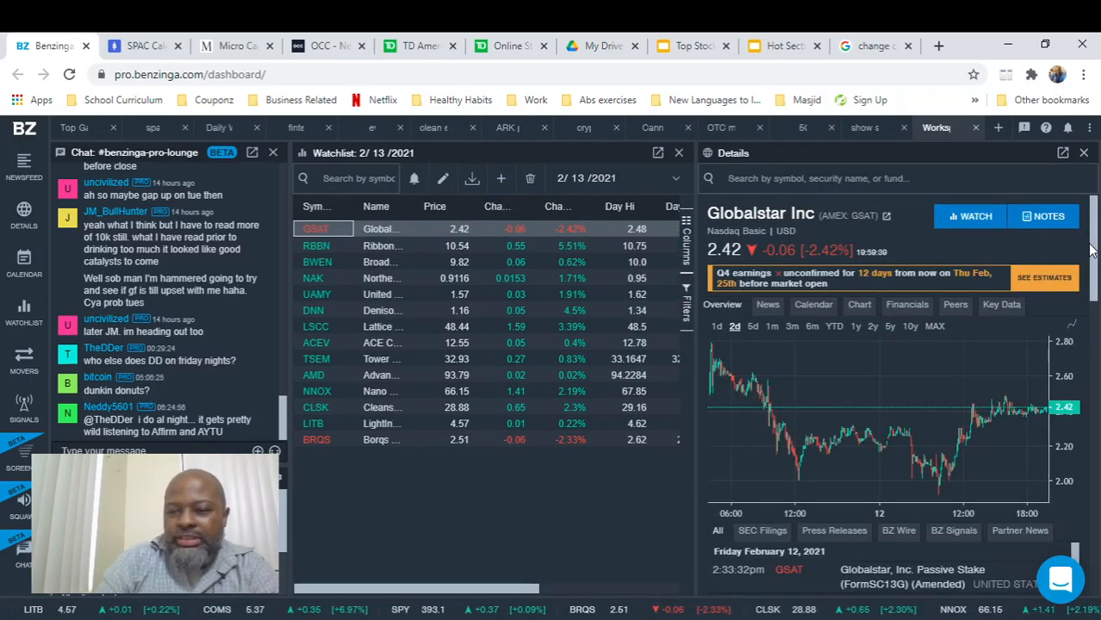
Step: Browse Globalstar's news feed back to early February 2021
scroll(down, 3)
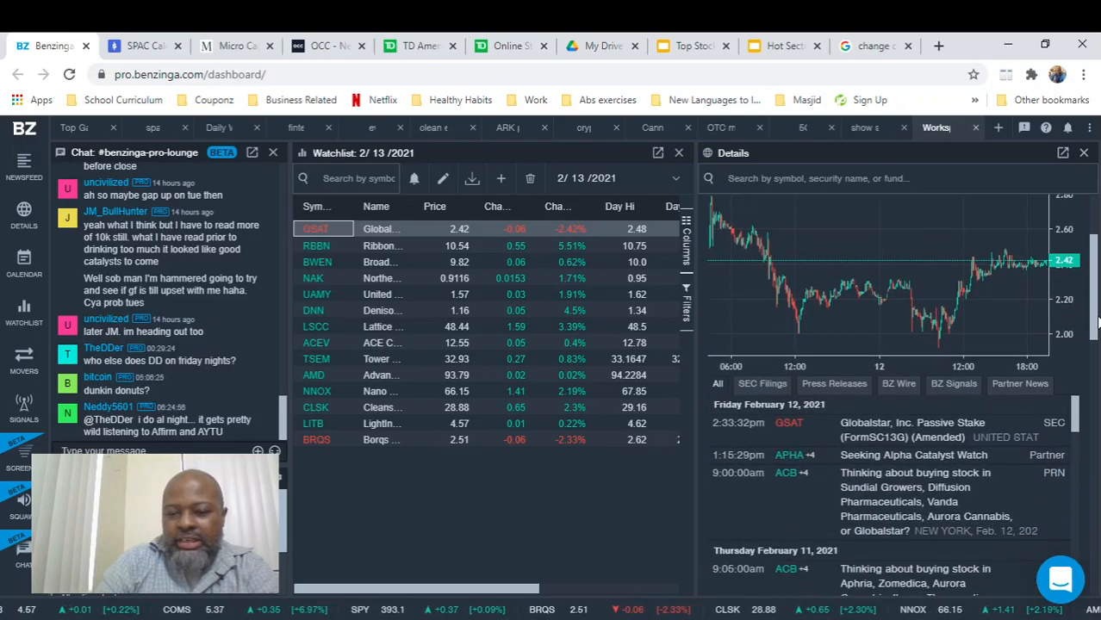
scroll(down, 3)
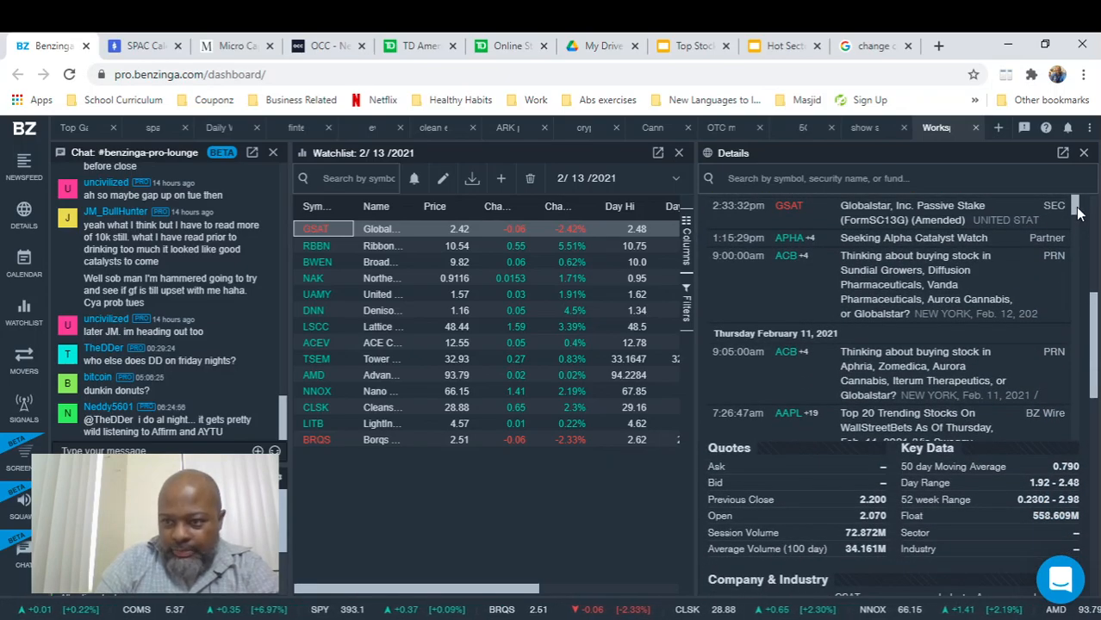
scroll(down, 3)
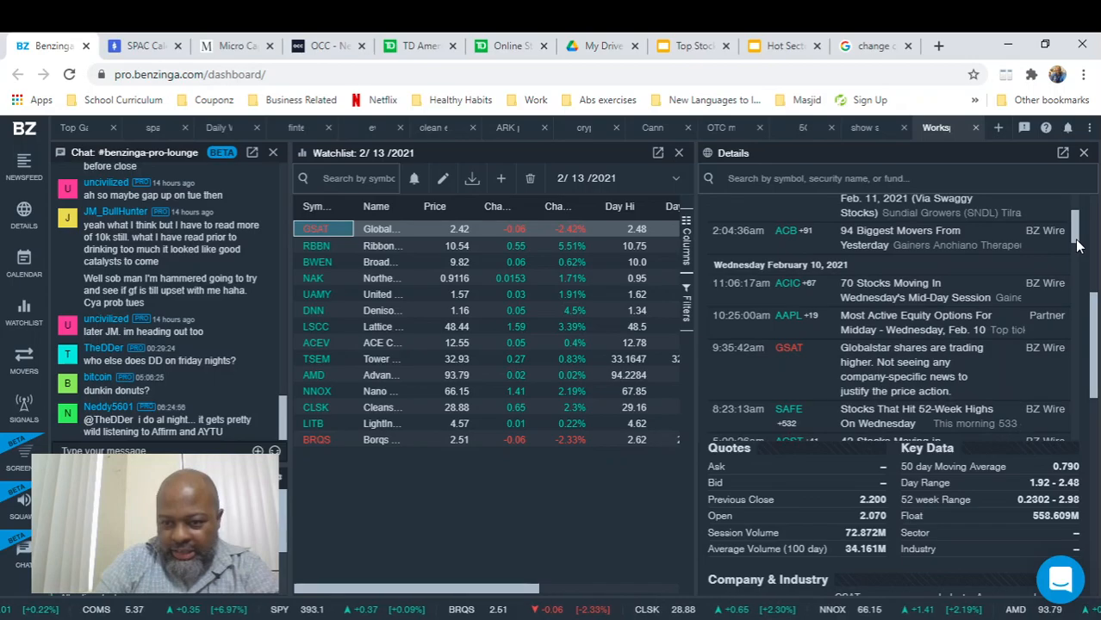
scroll(down, 3)
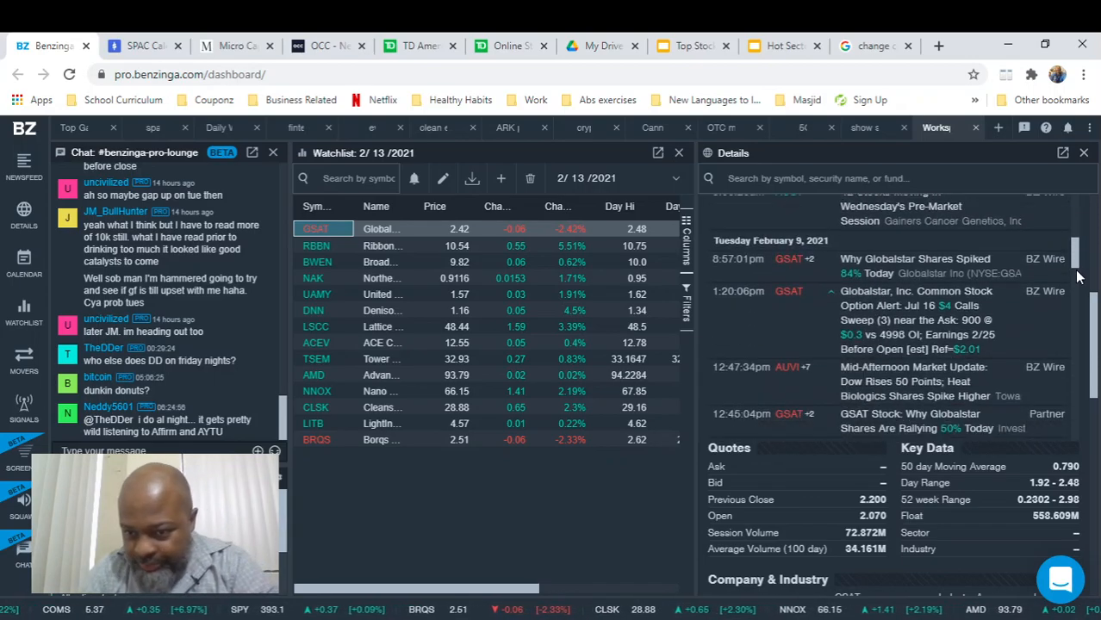
scroll(down, 3)
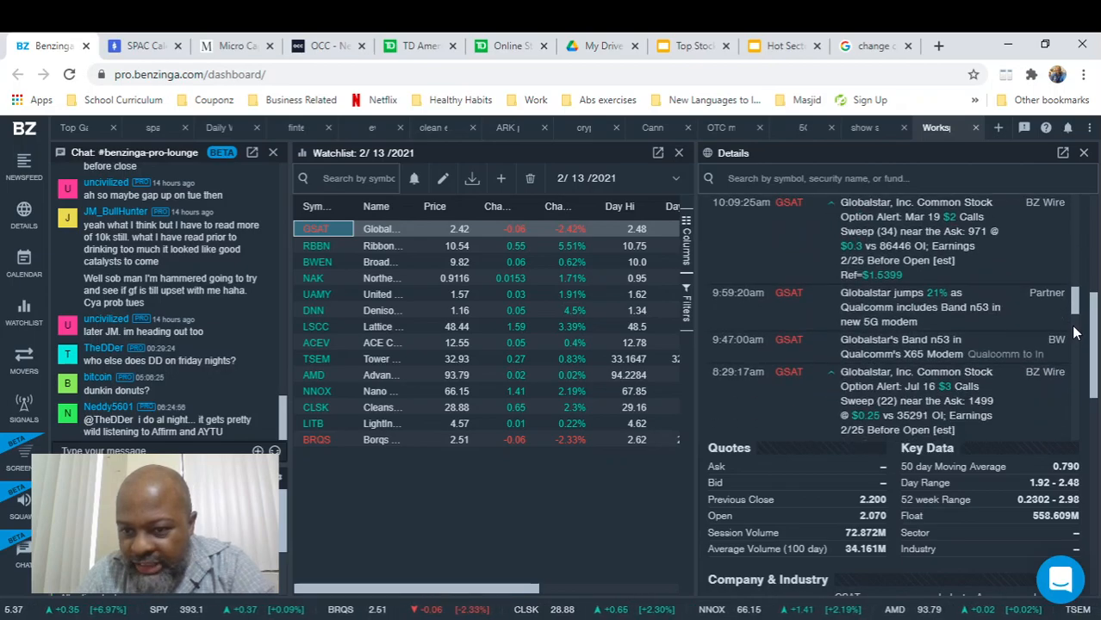
scroll(down, 3)
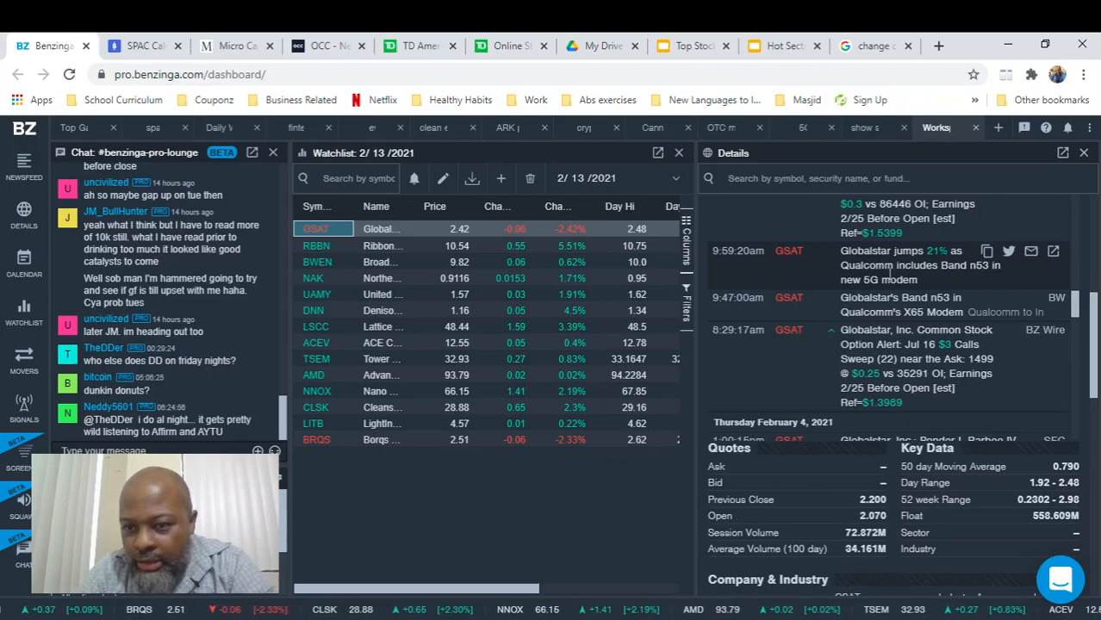
mouse_move(949, 282)
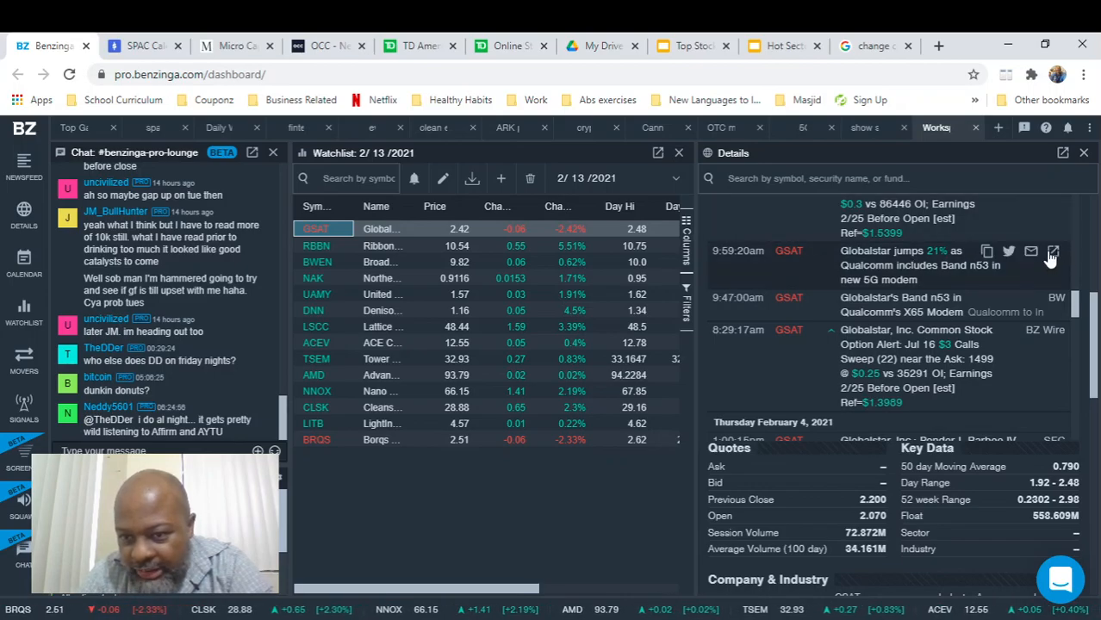
Step: Read the 'Globalstar jumps 21%' Band n53 article until the paywall, then return to Benzinga Pro
click(1053, 252)
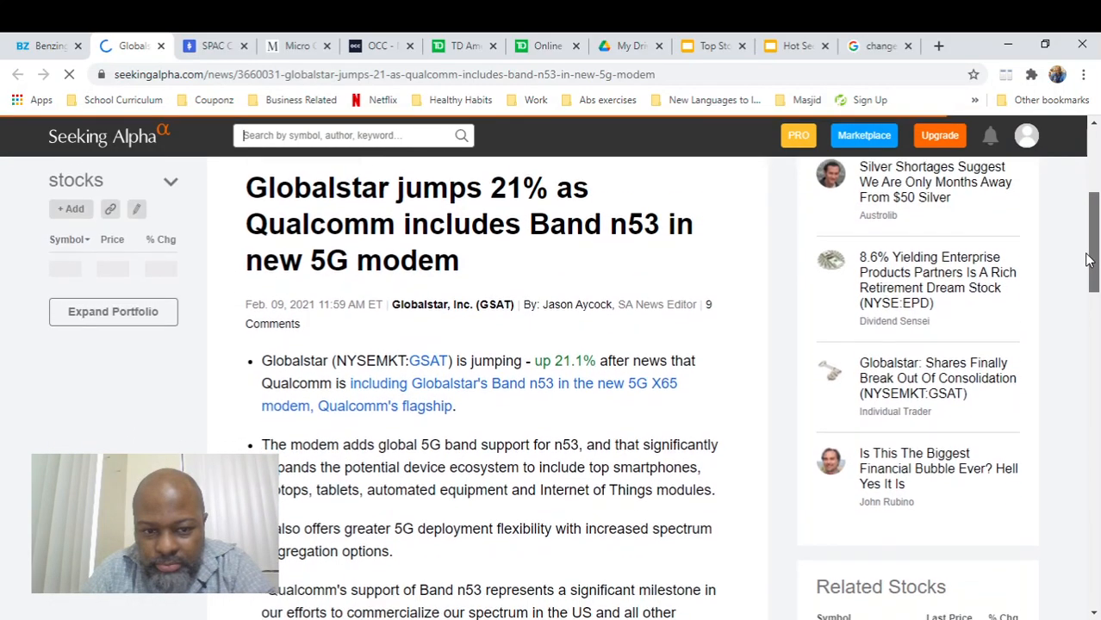
scroll(down, 3)
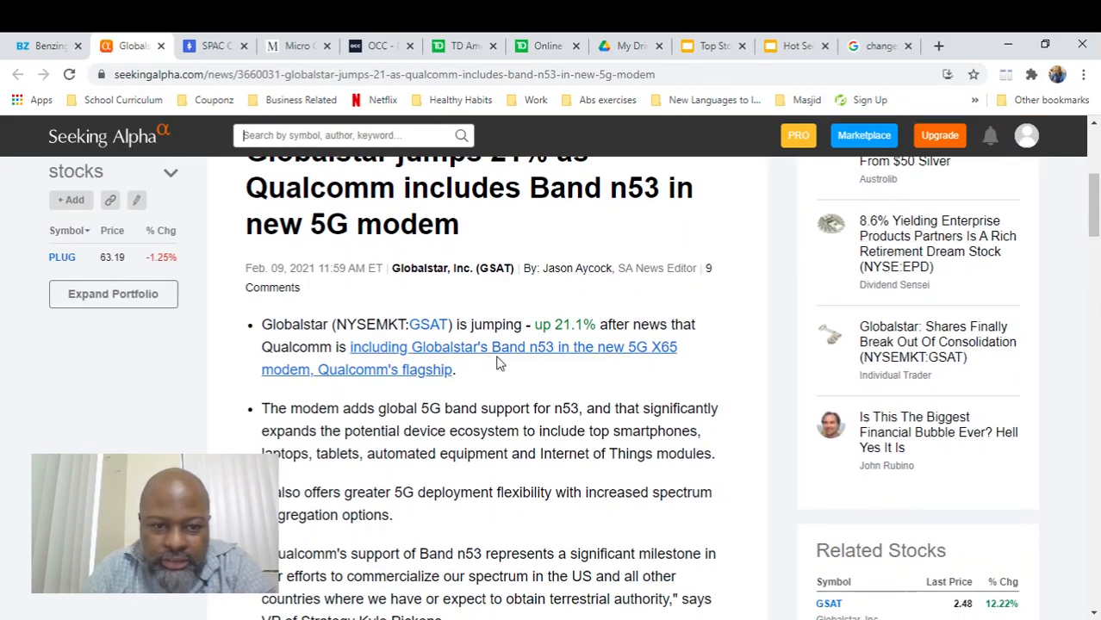
click(514, 346)
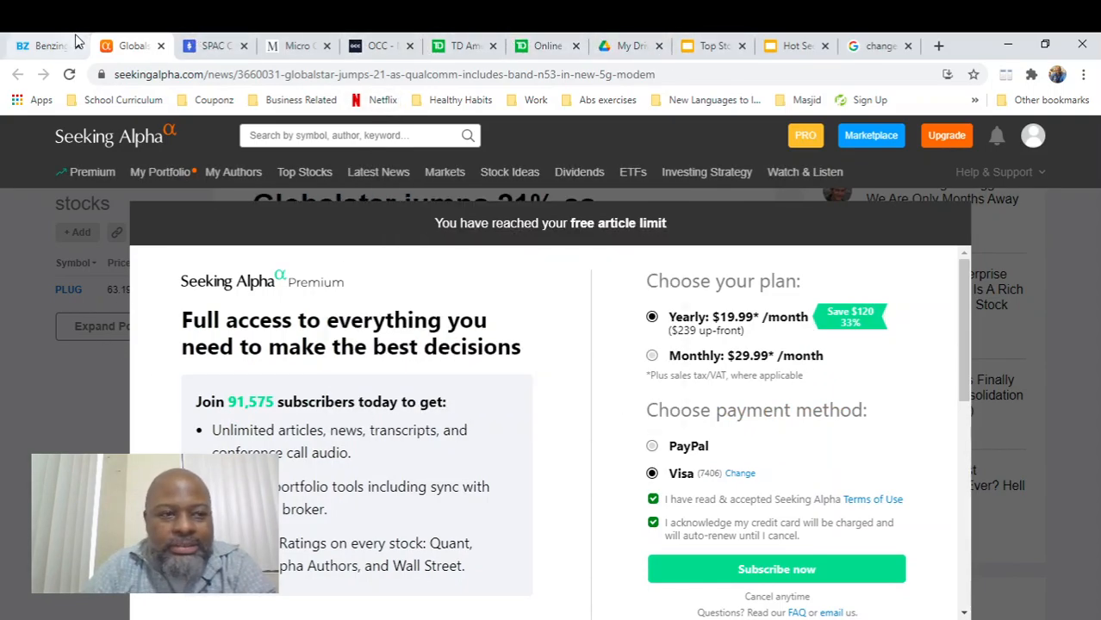
click(46, 45)
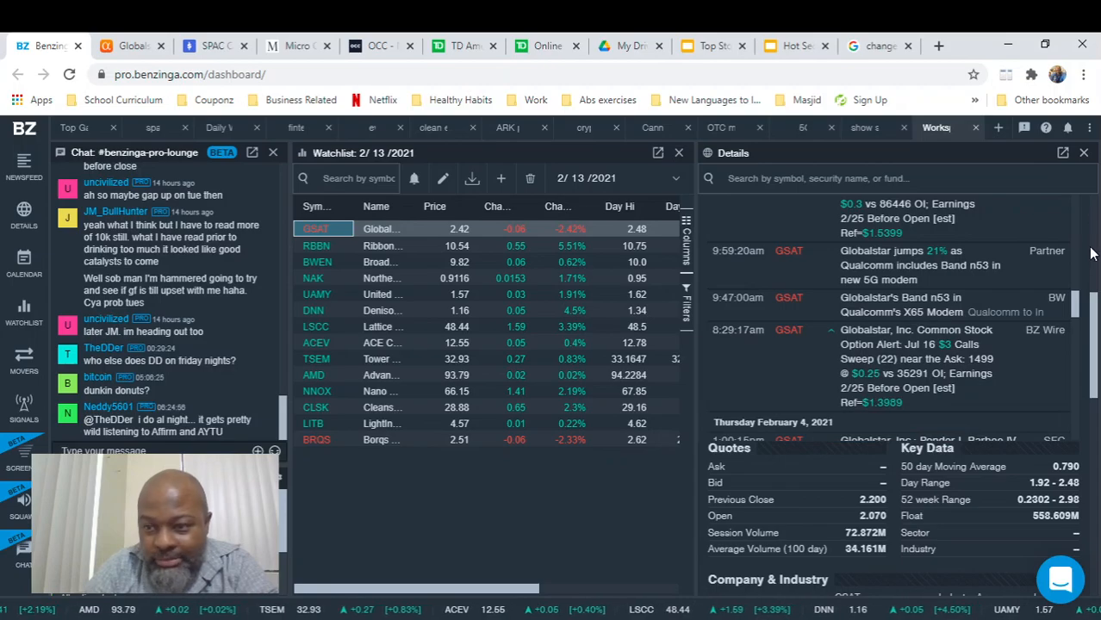
Step: Review Globalstar headlines back to mid-January 2021 and show its one-month chart
scroll(down, 3)
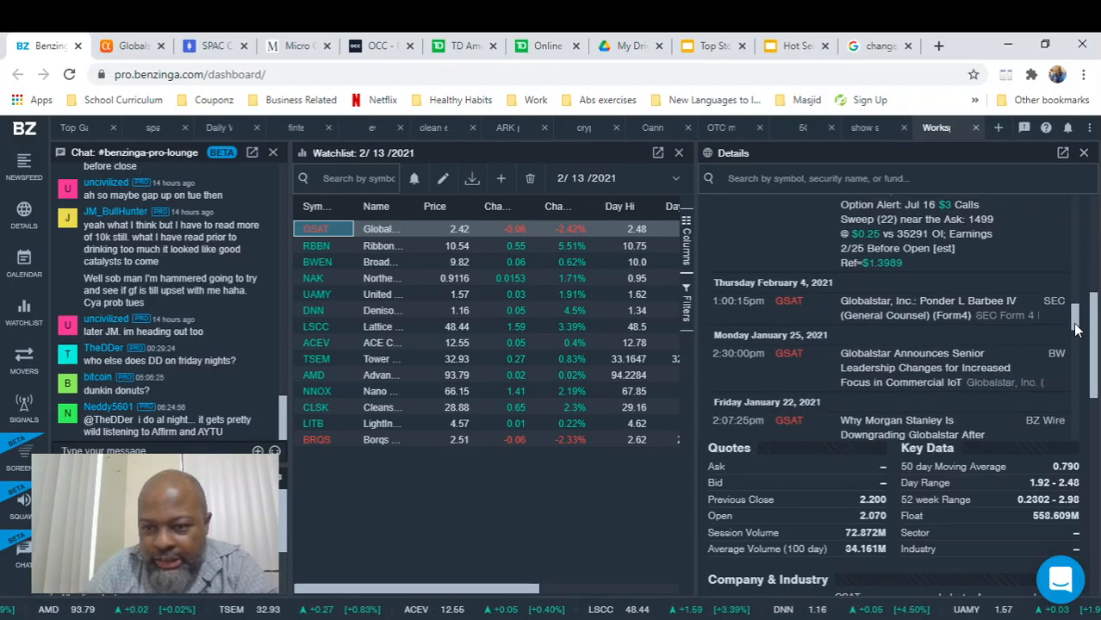
scroll(down, 3)
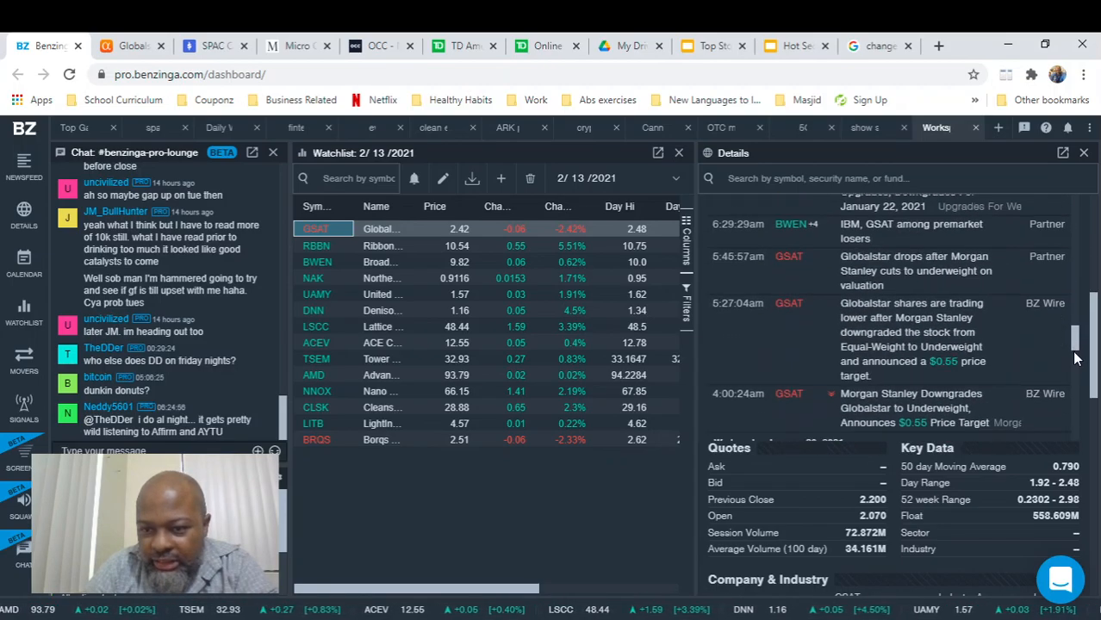
scroll(down, 3)
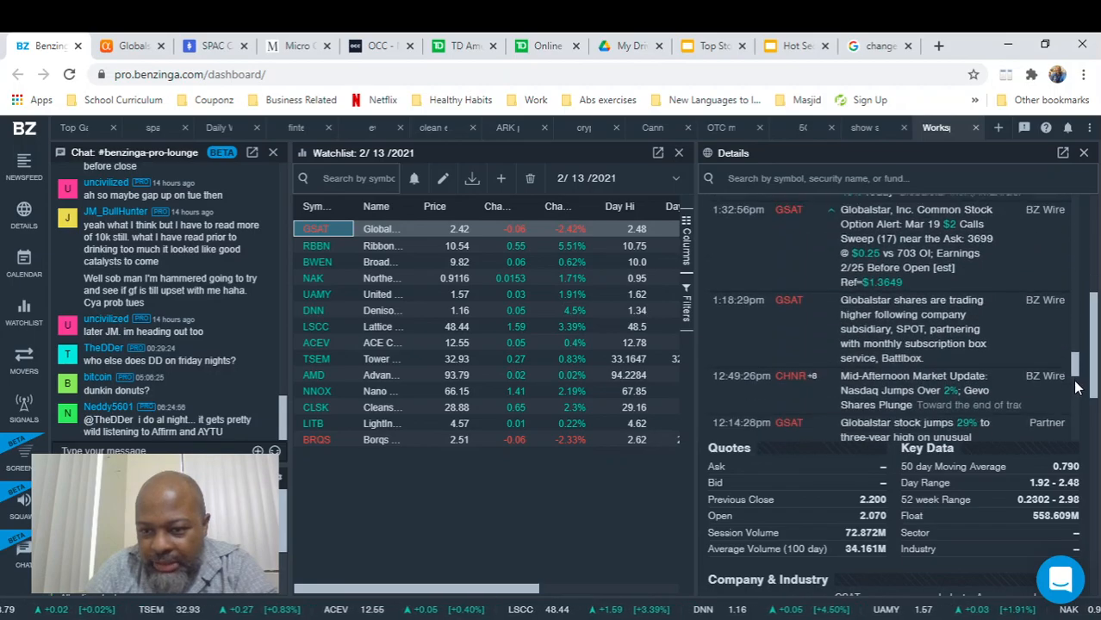
scroll(down, 3)
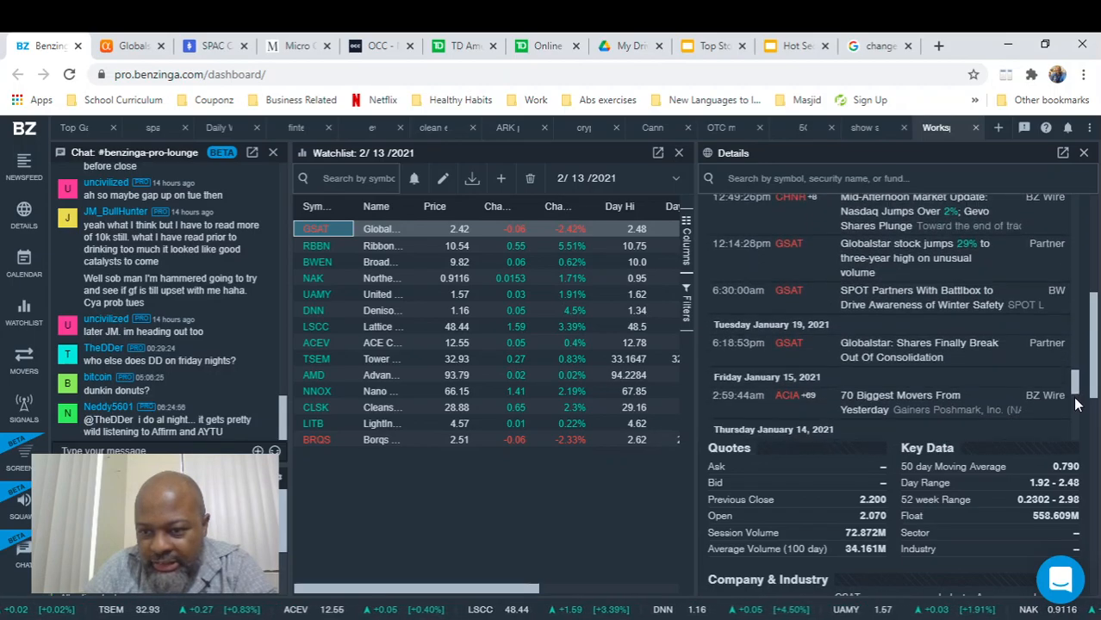
scroll(down, 3)
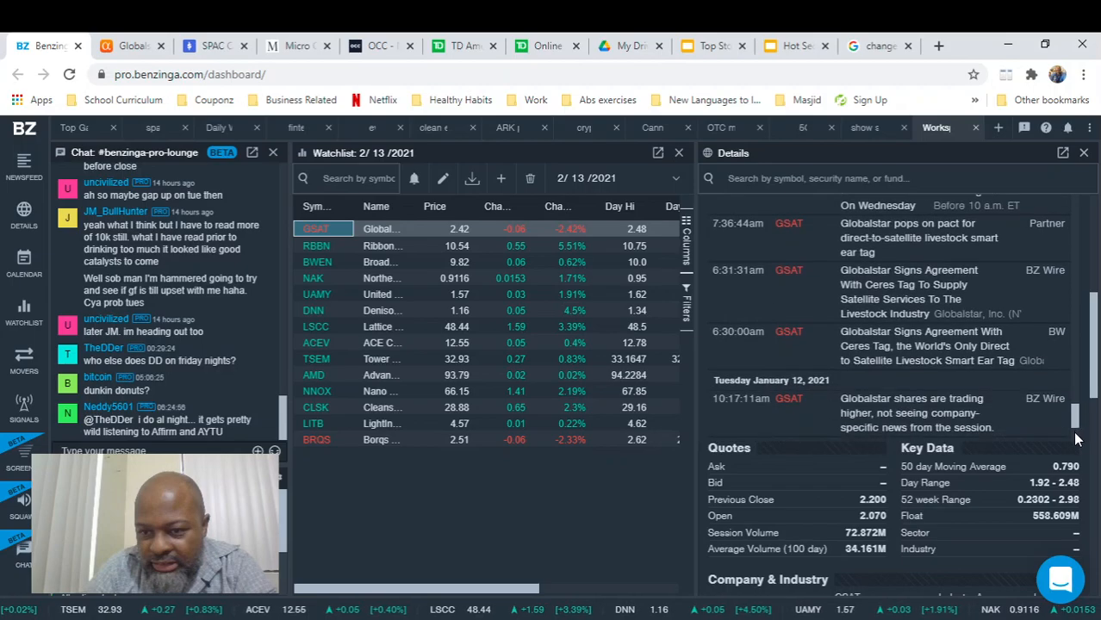
scroll(down, 3)
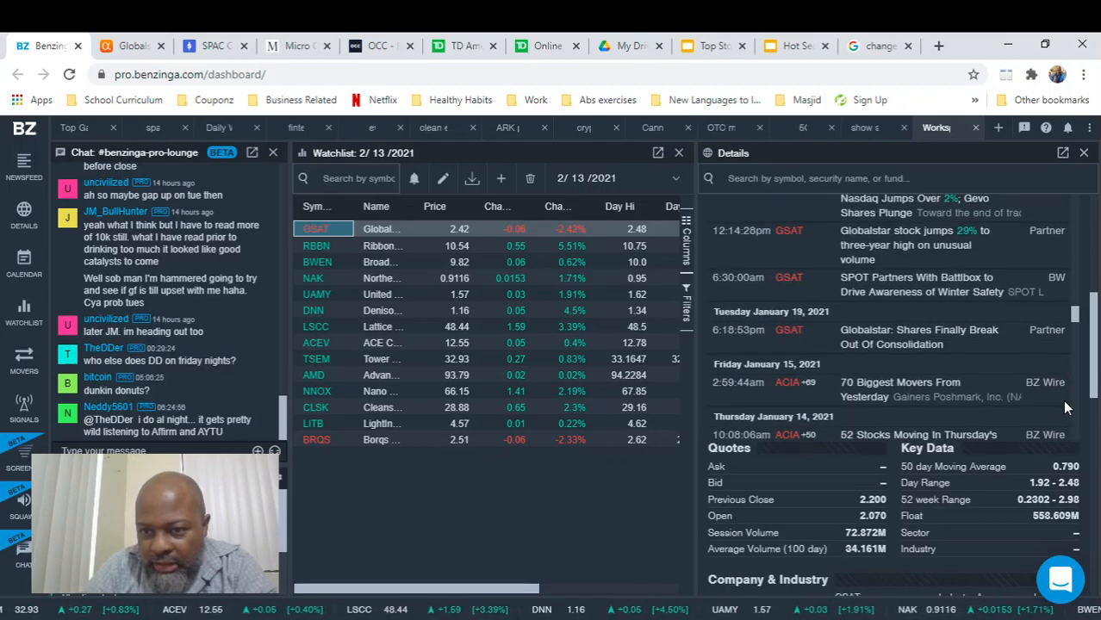
scroll(down, 3)
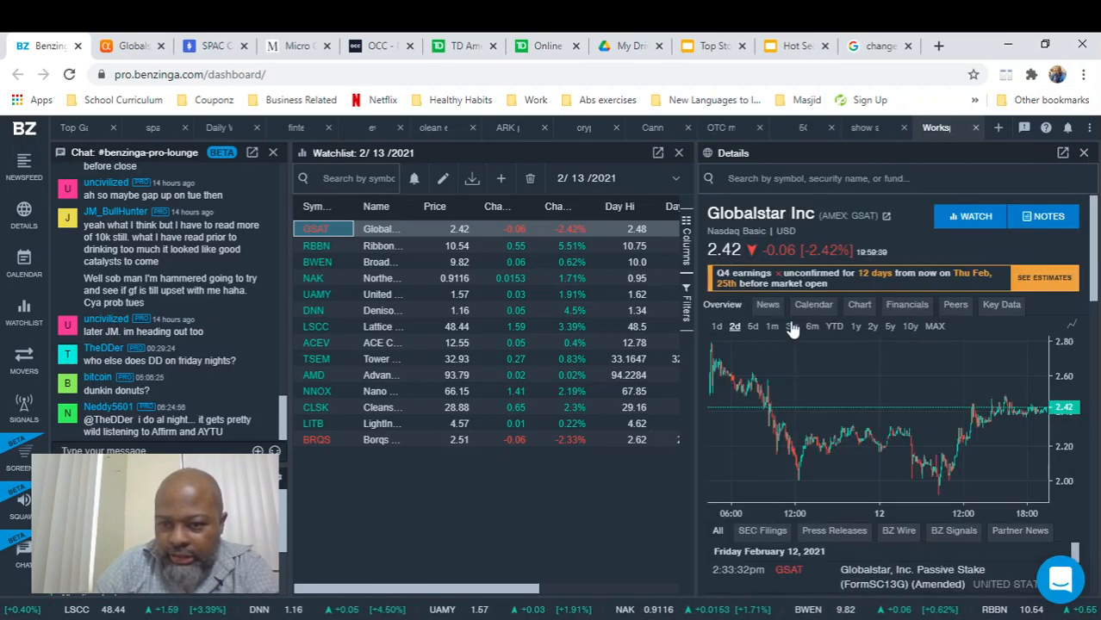
click(772, 328)
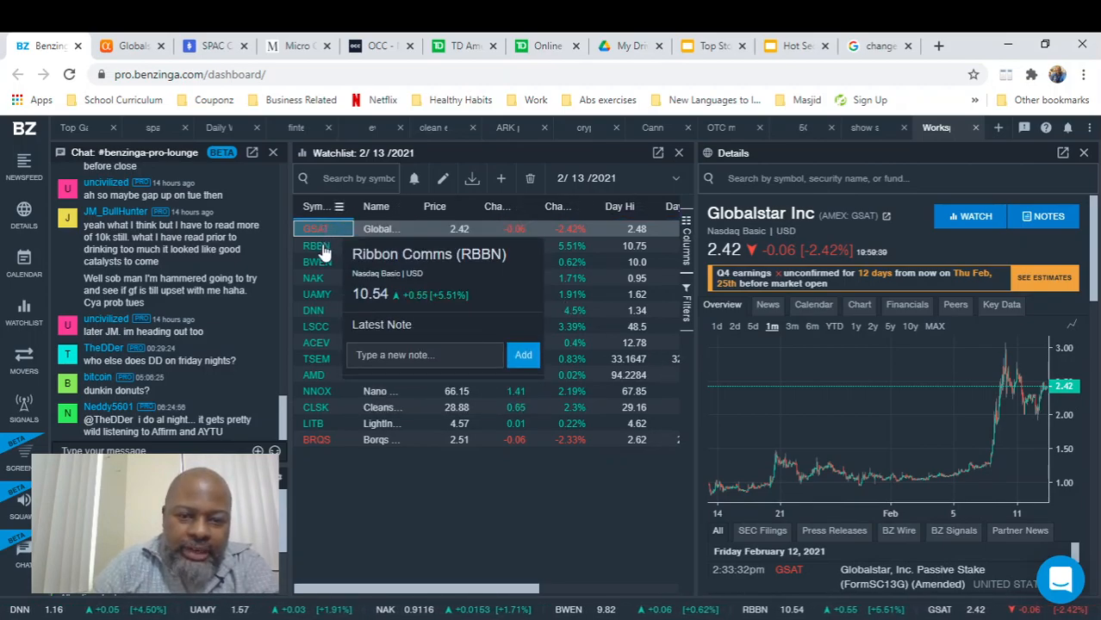
Step: Review Ribbon Communications' (RBBN) earnings history in its details panel
click(315, 245)
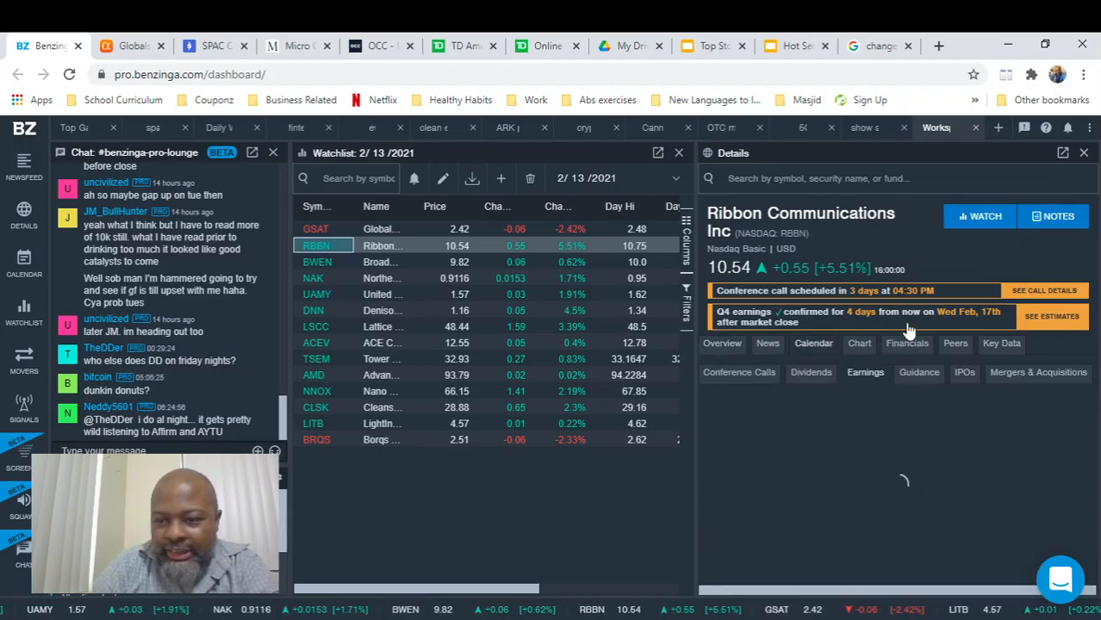
click(865, 372)
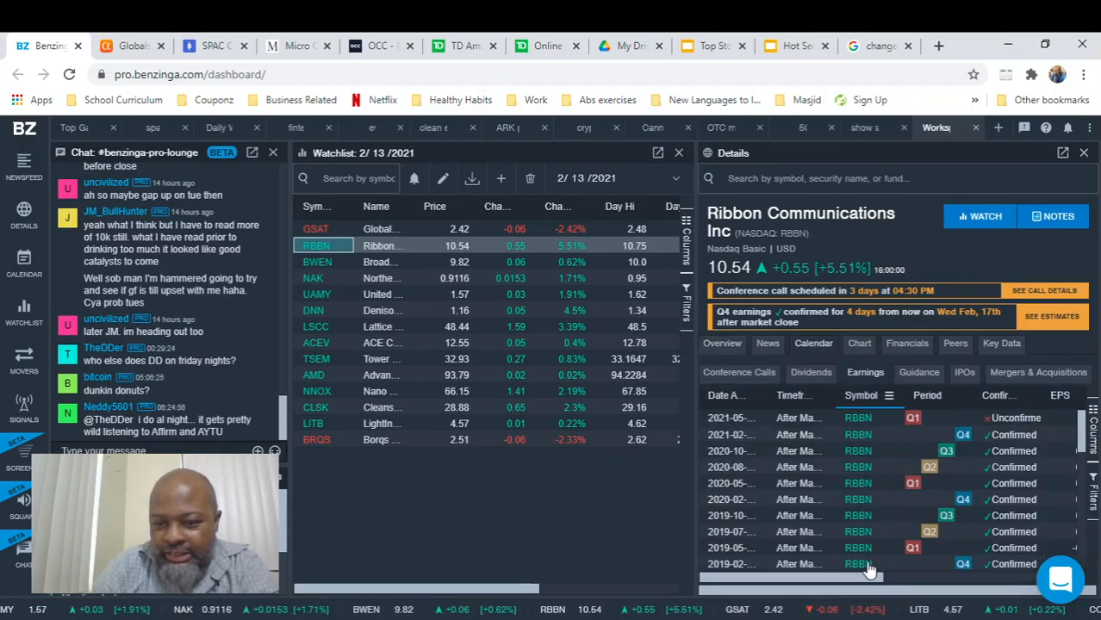
scroll(right, 3)
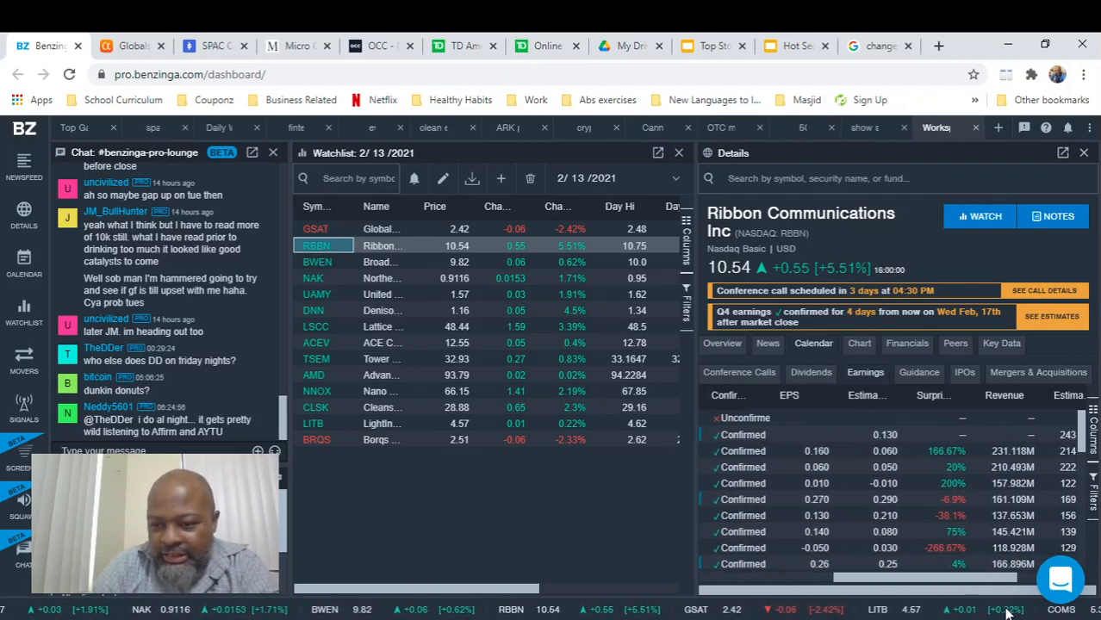
scroll(right, 3)
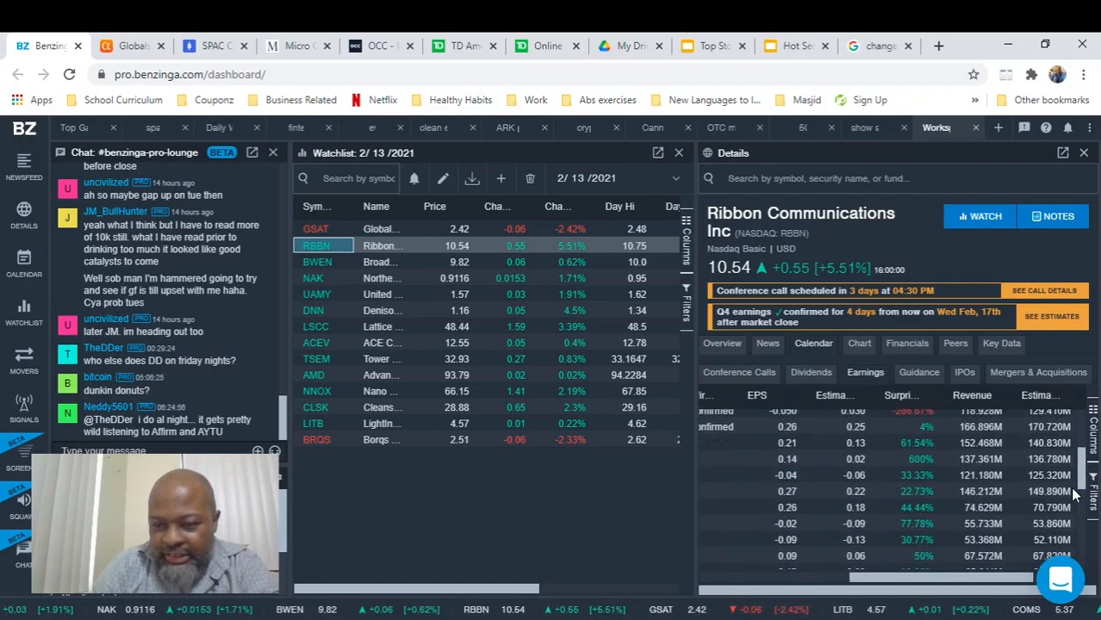
scroll(down, 3)
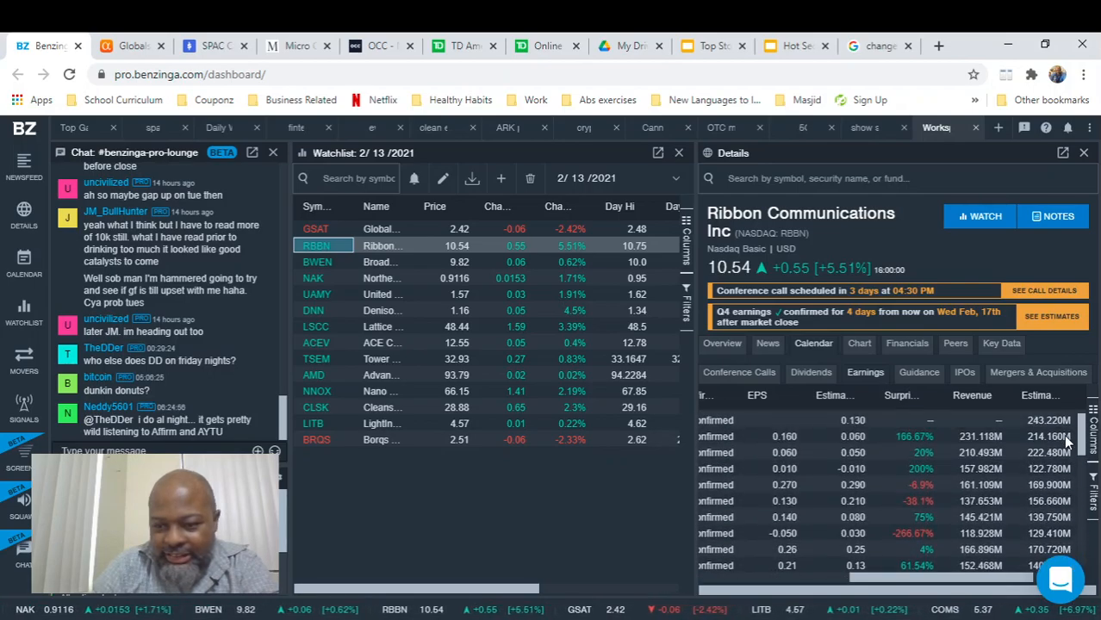
scroll(down, 3)
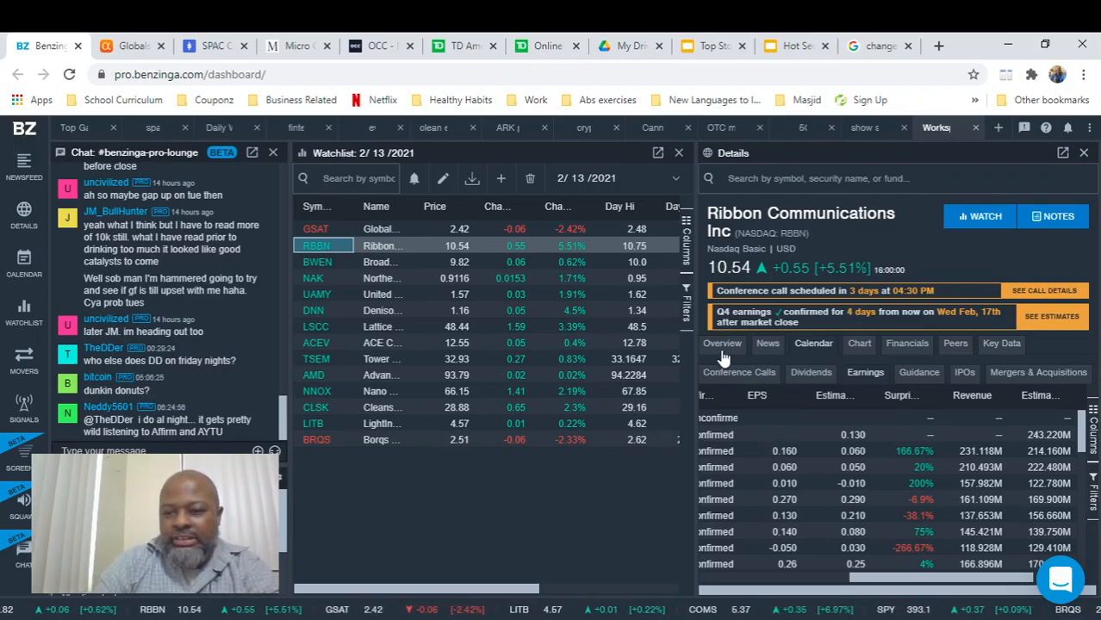
Step: Show Ribbon's overview with the chart at five days, then one month
click(722, 343)
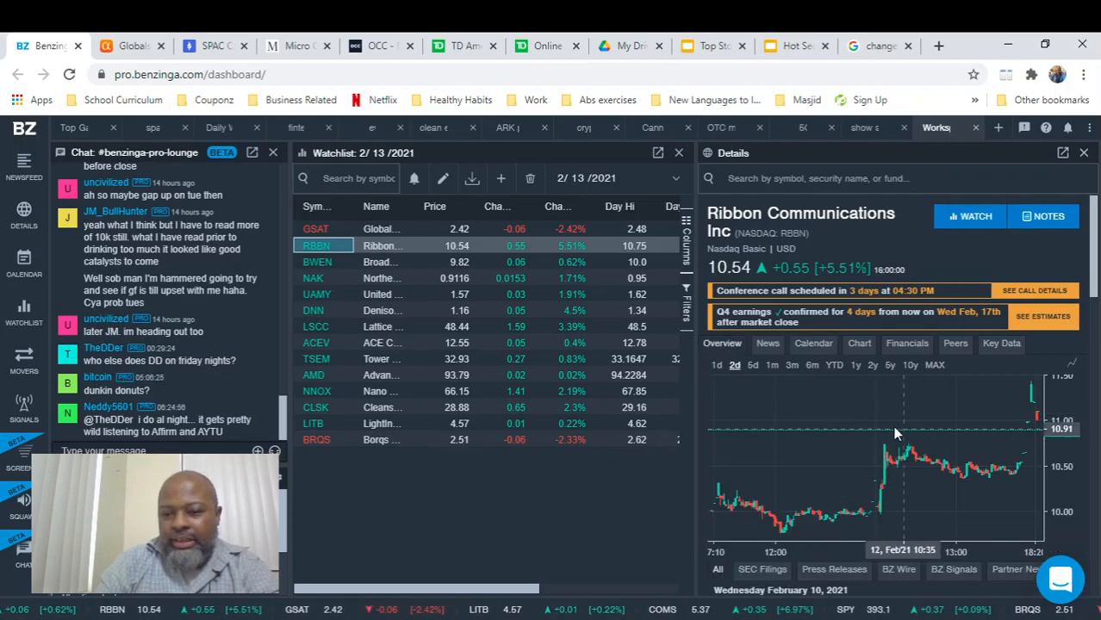
click(751, 366)
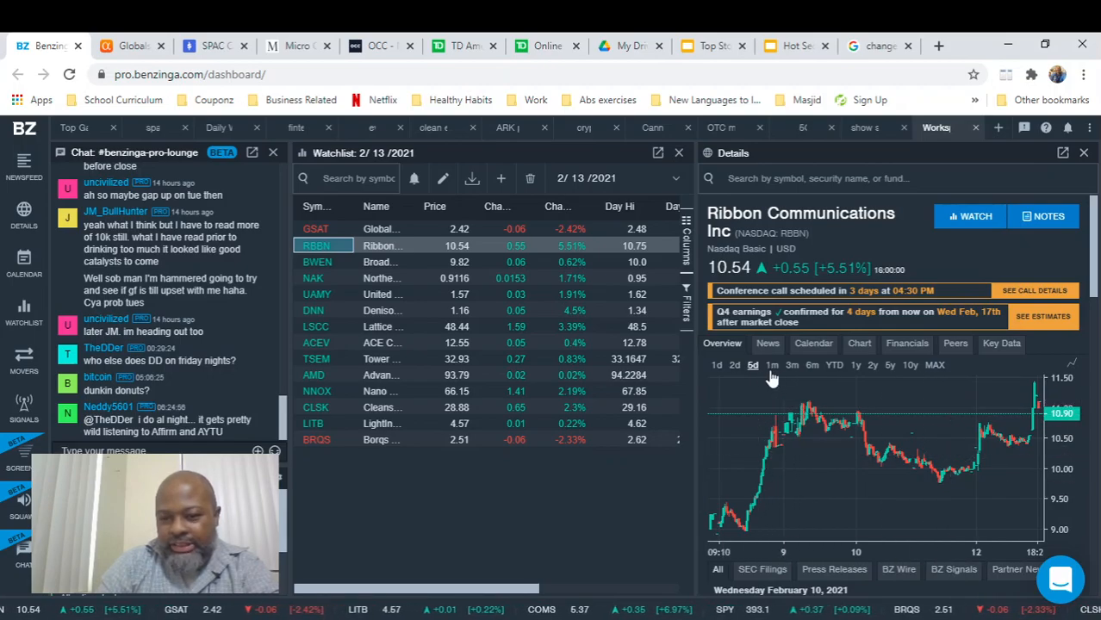
click(772, 365)
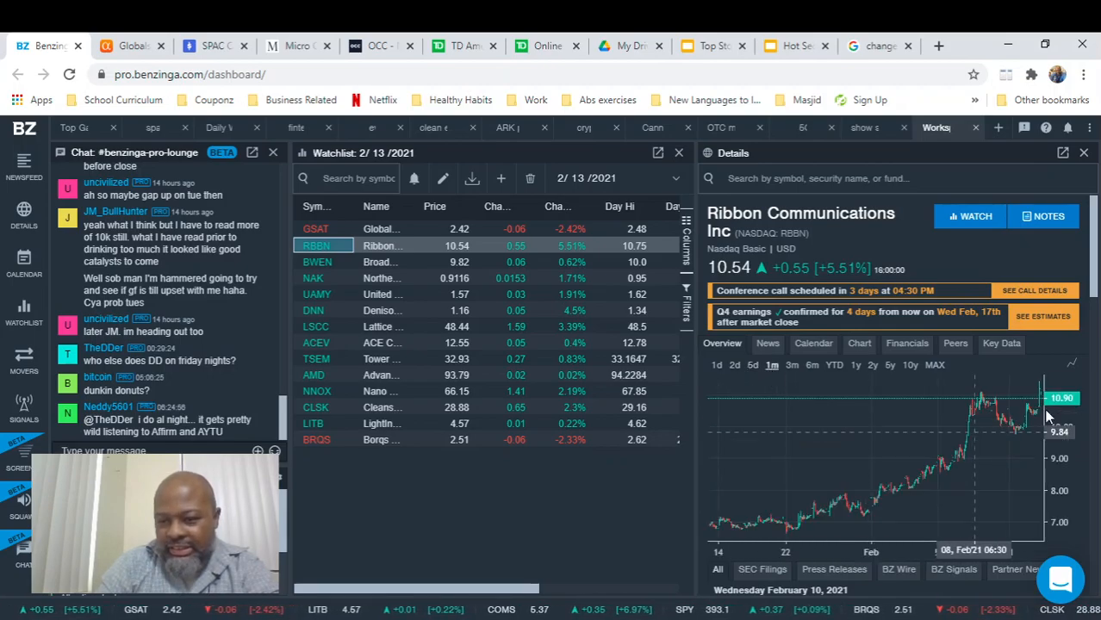
mouse_move(868, 416)
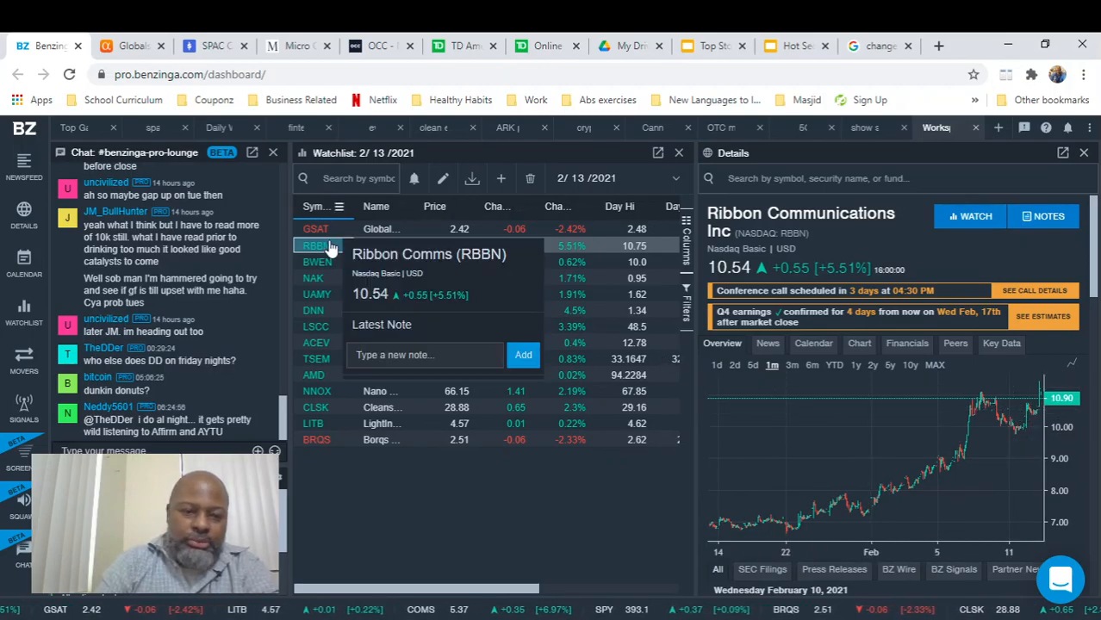
Step: Show Broadwind (BWEN) details with six months of price history and its earnings dates
click(317, 262)
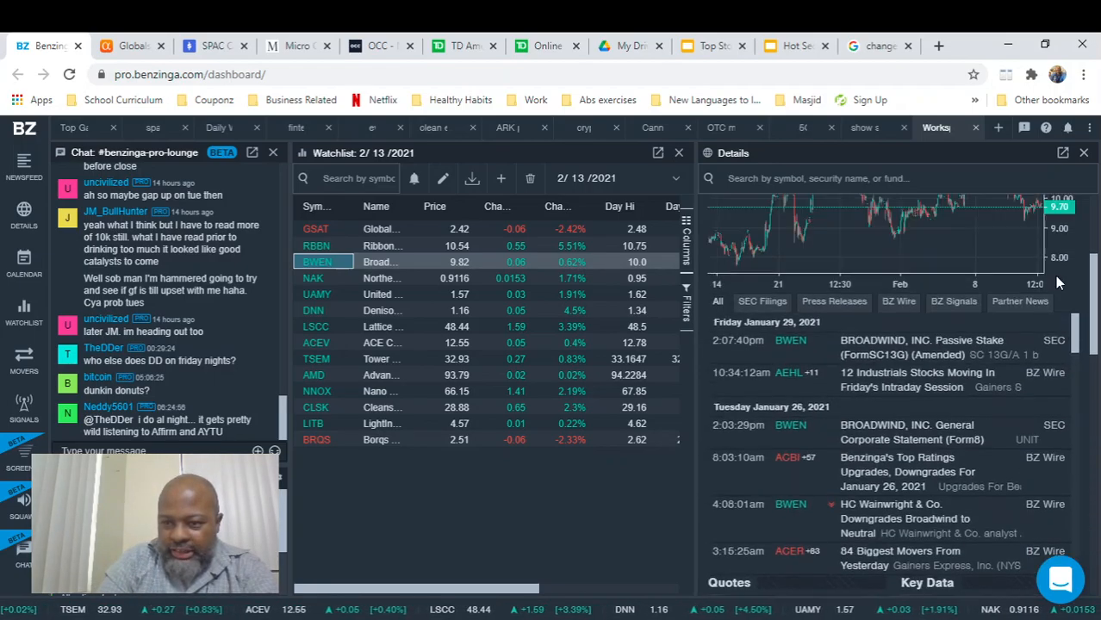
click(317, 262)
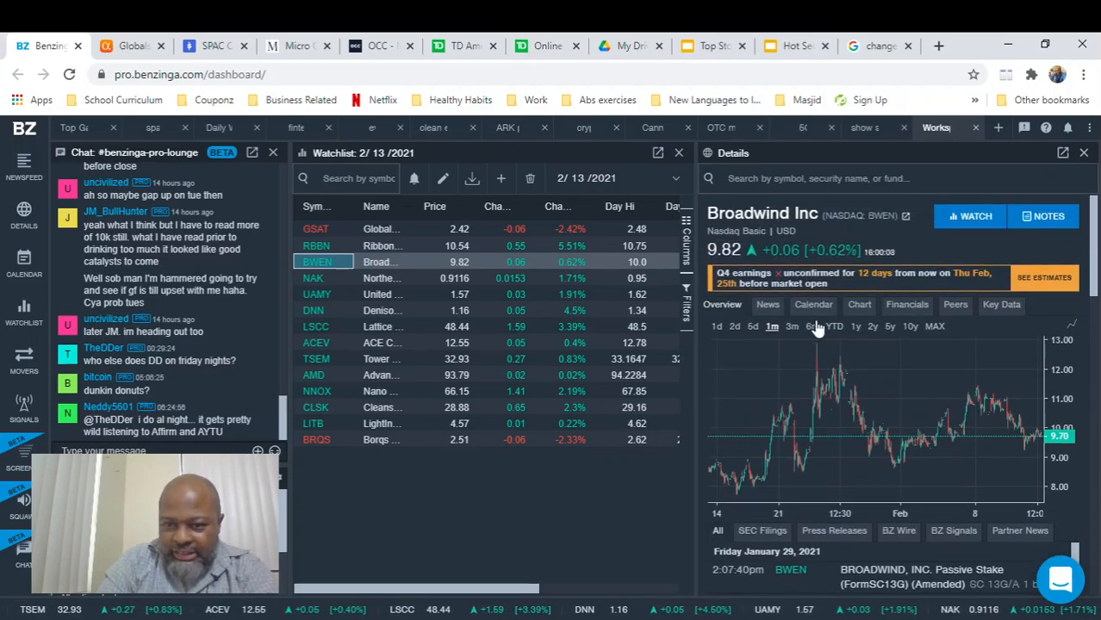
click(812, 326)
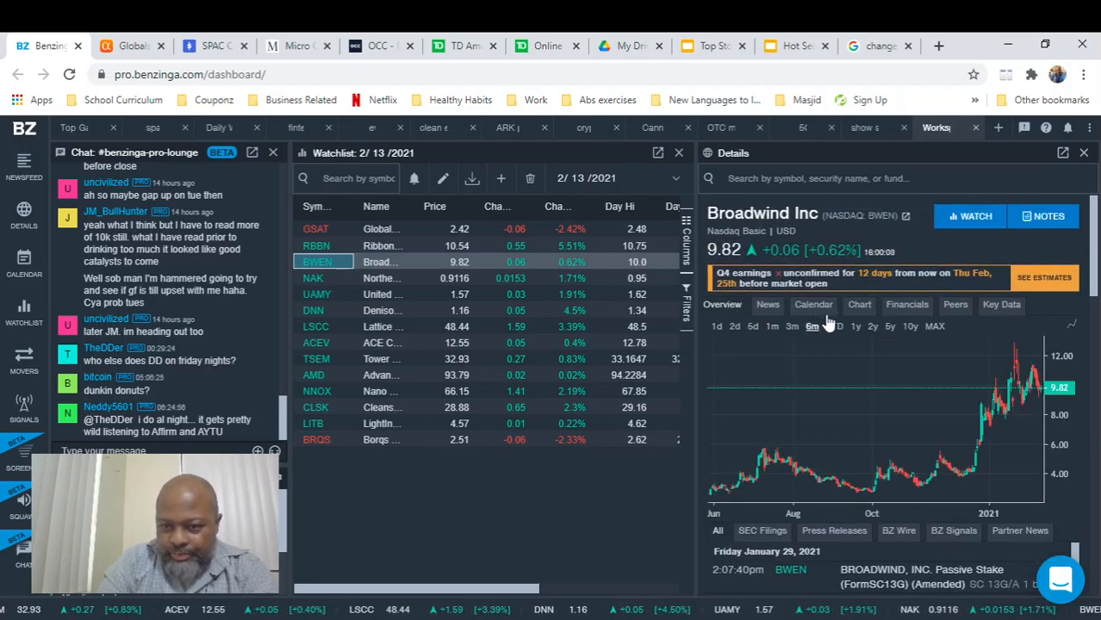
mouse_move(962, 395)
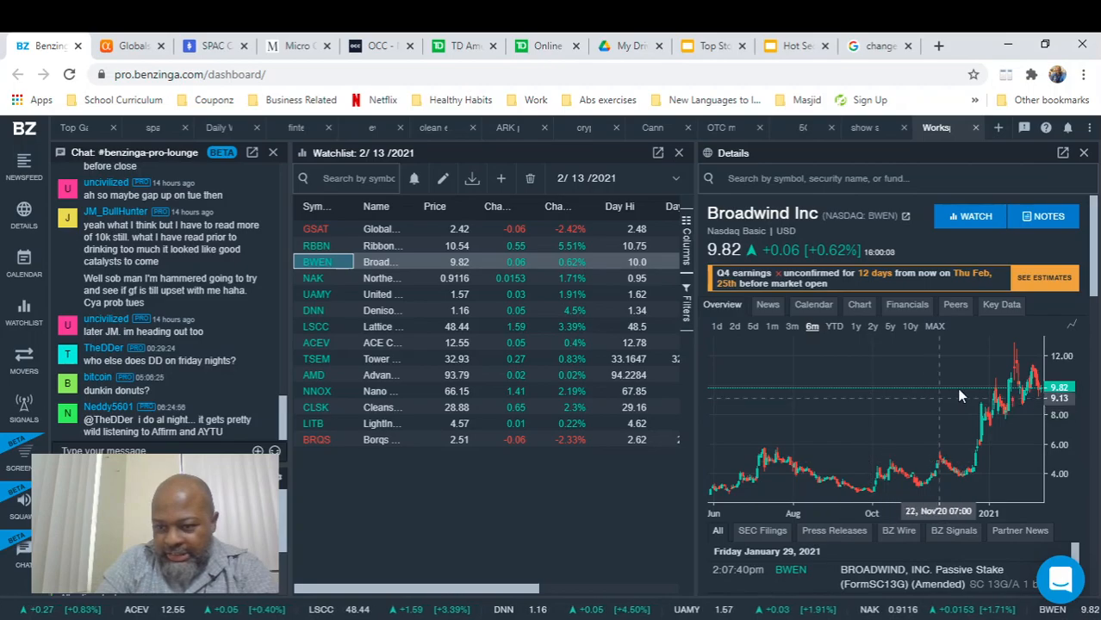
mouse_move(922, 375)
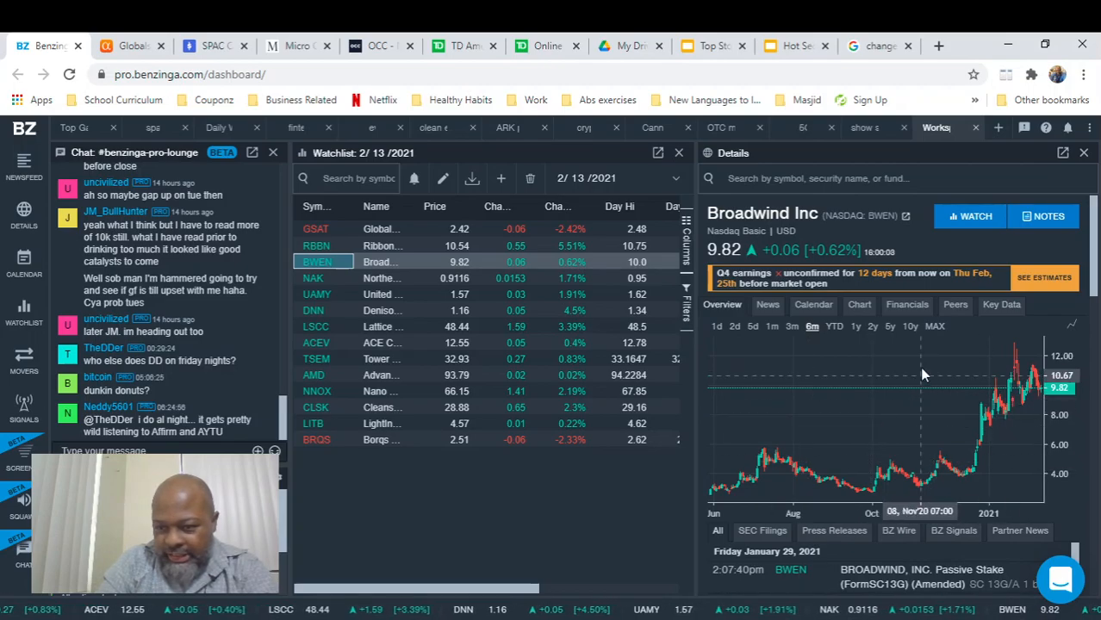
mouse_move(796, 345)
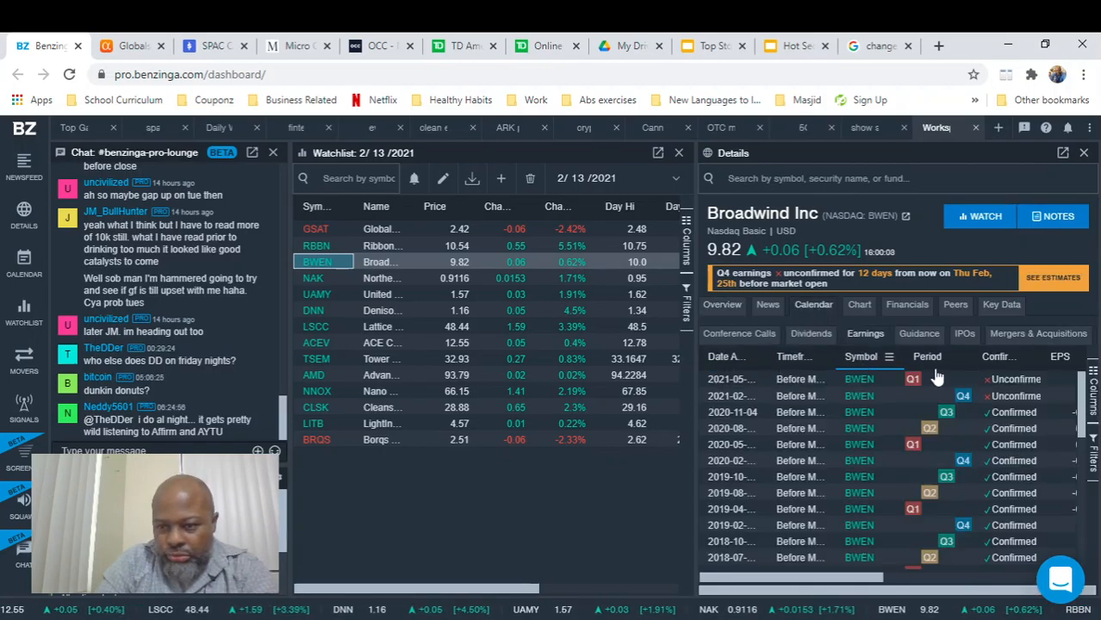
scroll(right, 3)
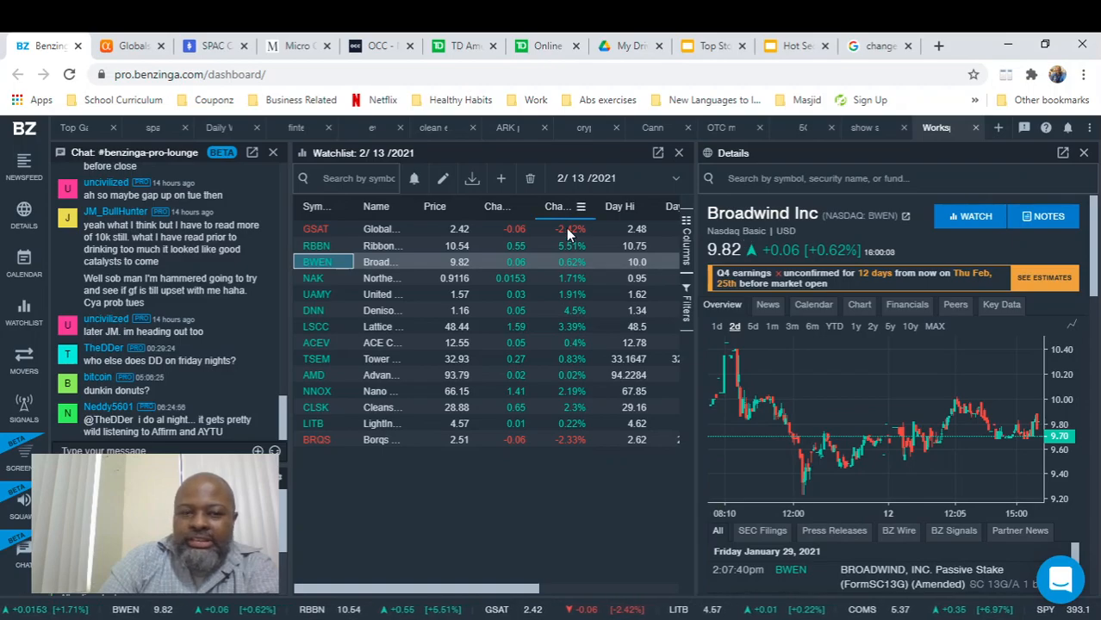
Step: Show Northern Dynasty (NAK) with a one-month chart and read its news back to February 10
click(314, 278)
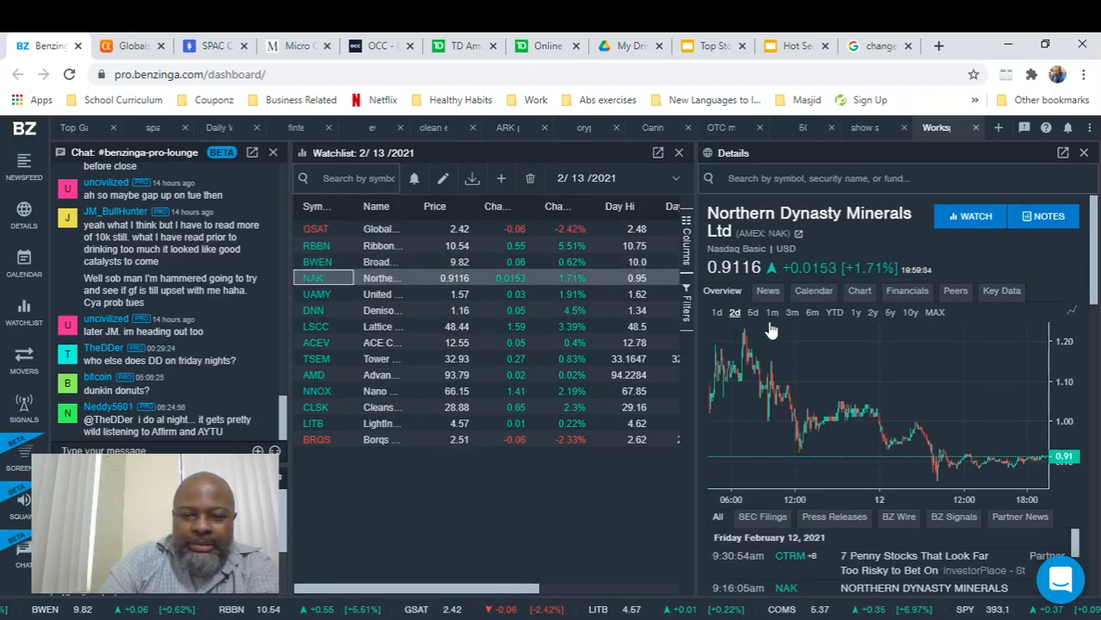
click(772, 312)
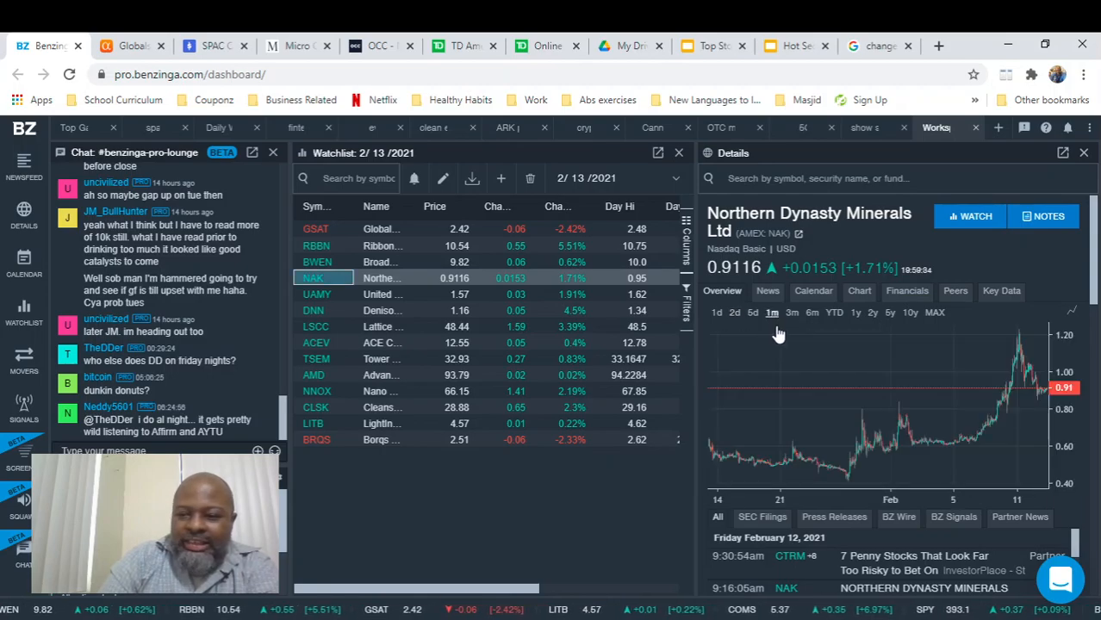
mouse_move(889, 437)
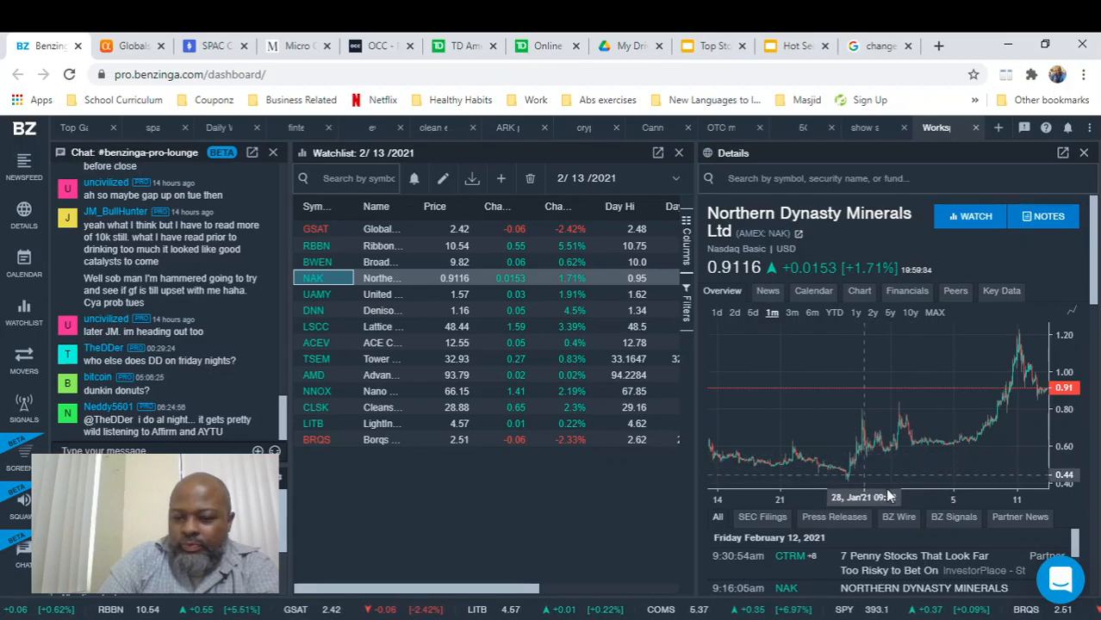
mouse_move(935, 401)
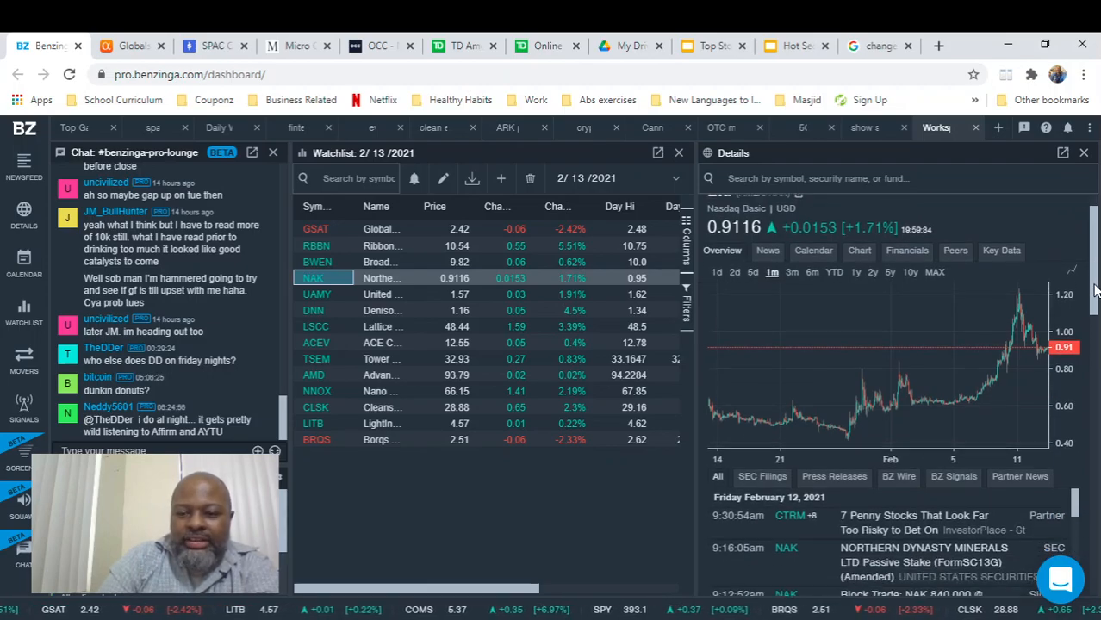
scroll(down, 3)
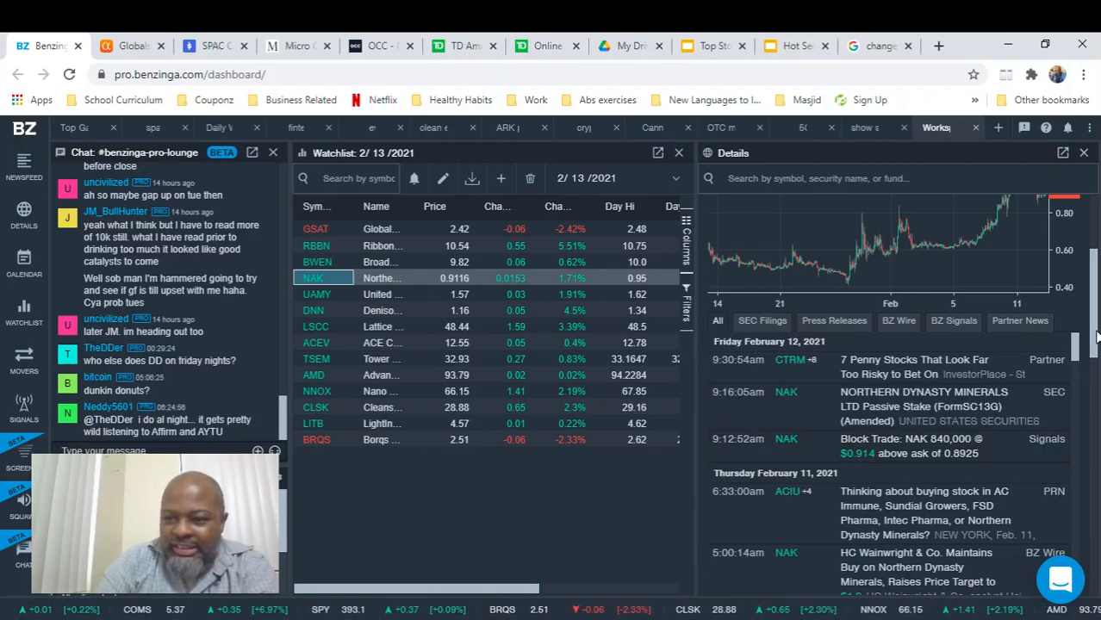
scroll(down, 3)
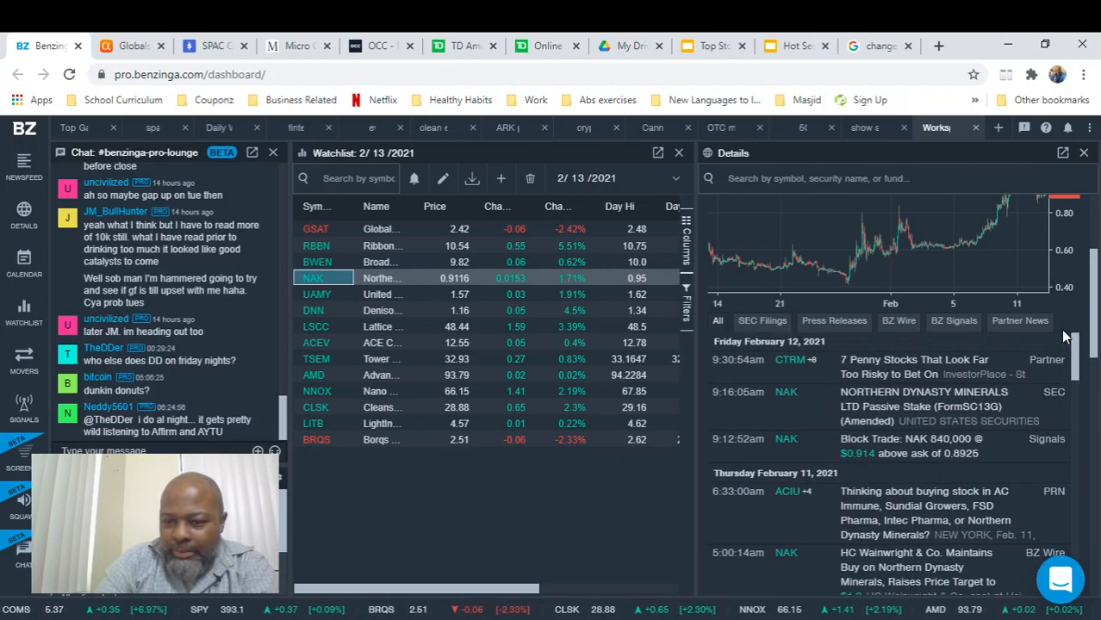
scroll(down, 3)
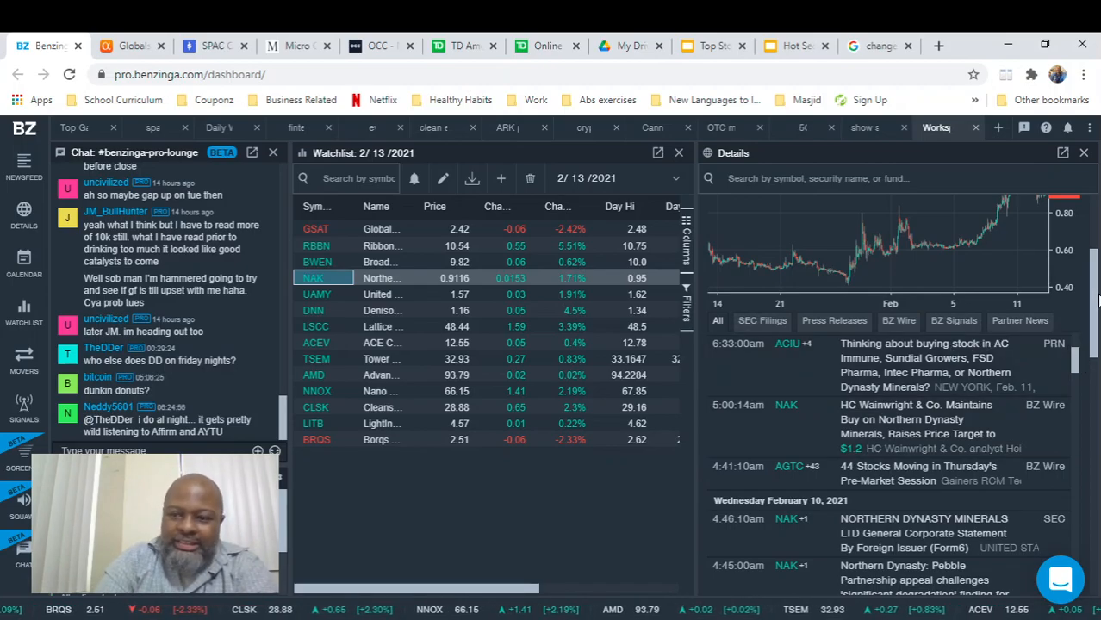
click(314, 278)
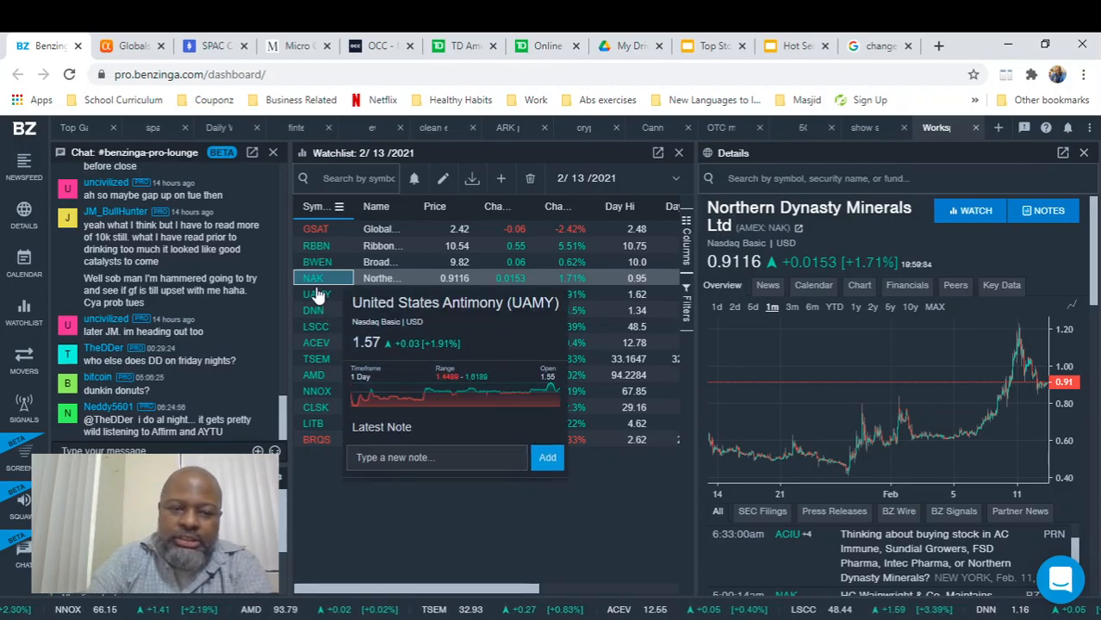
Step: Review United States Antimony's (UAMY) chart and news back to February 10
click(324, 293)
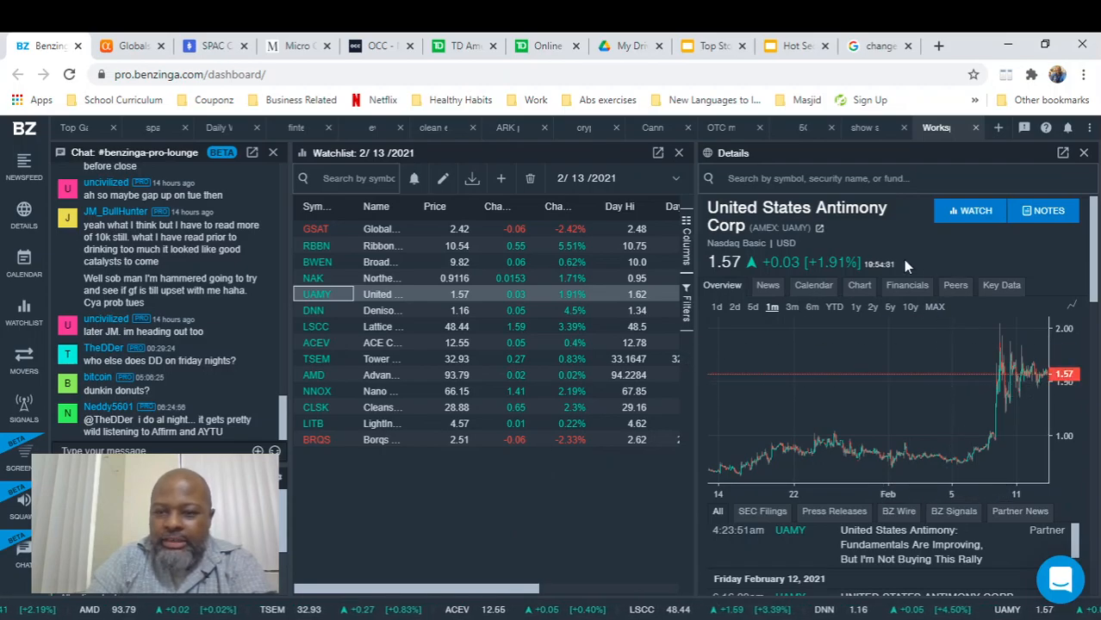
mouse_move(893, 372)
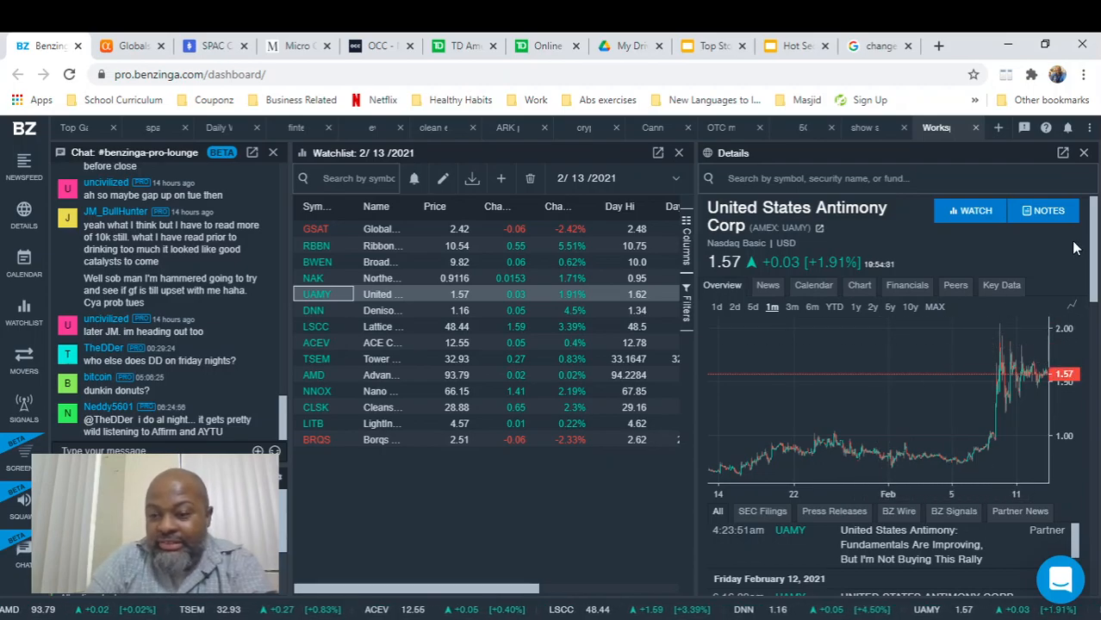
scroll(down, 3)
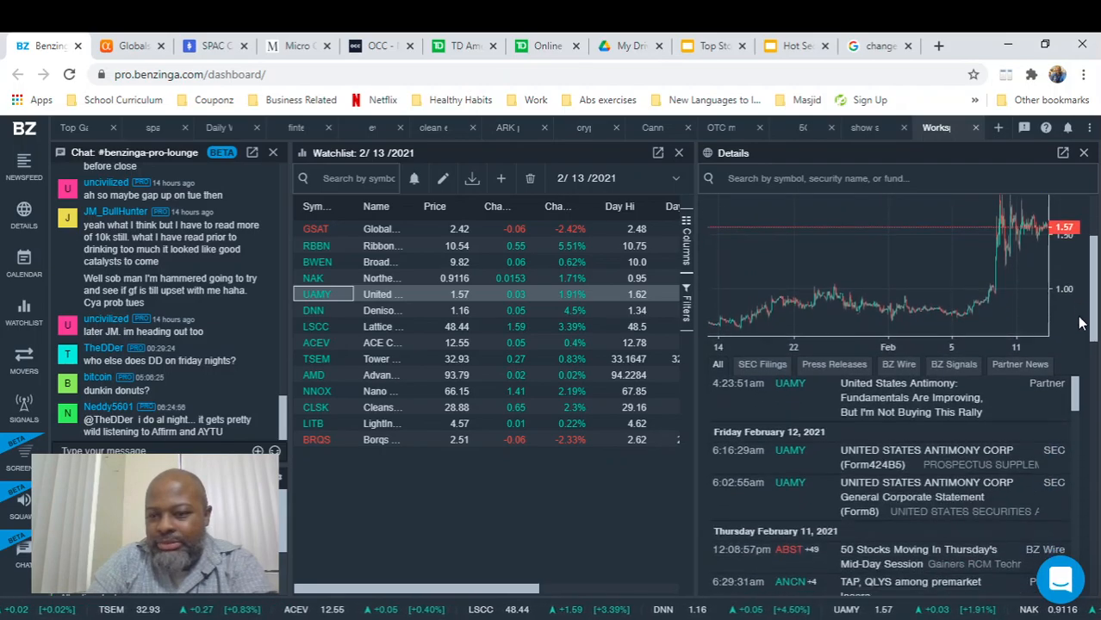
scroll(down, 3)
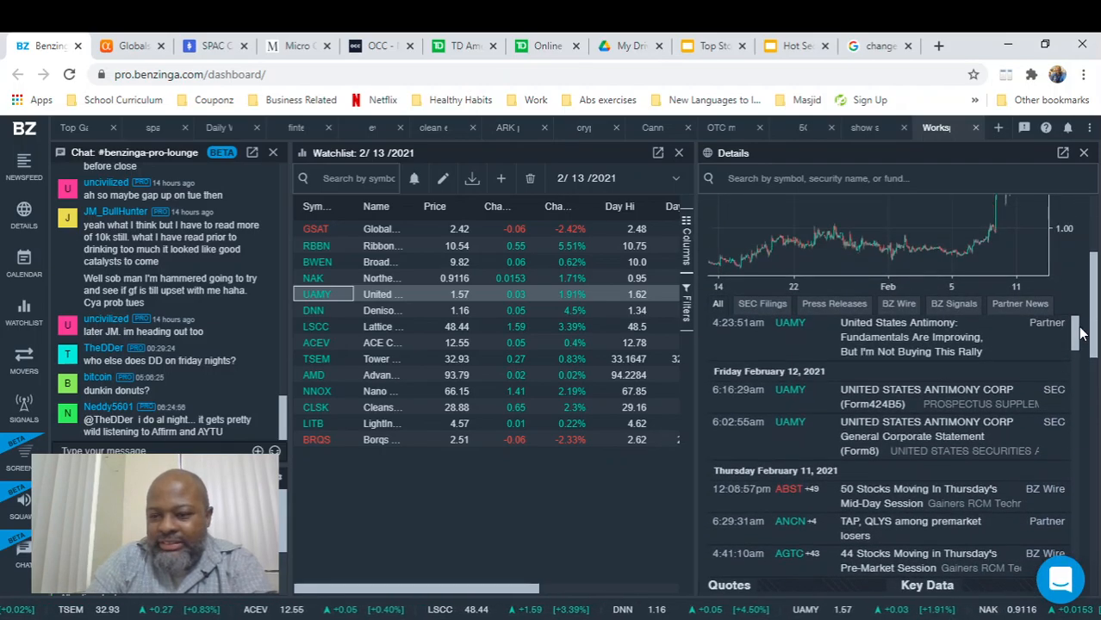
scroll(down, 3)
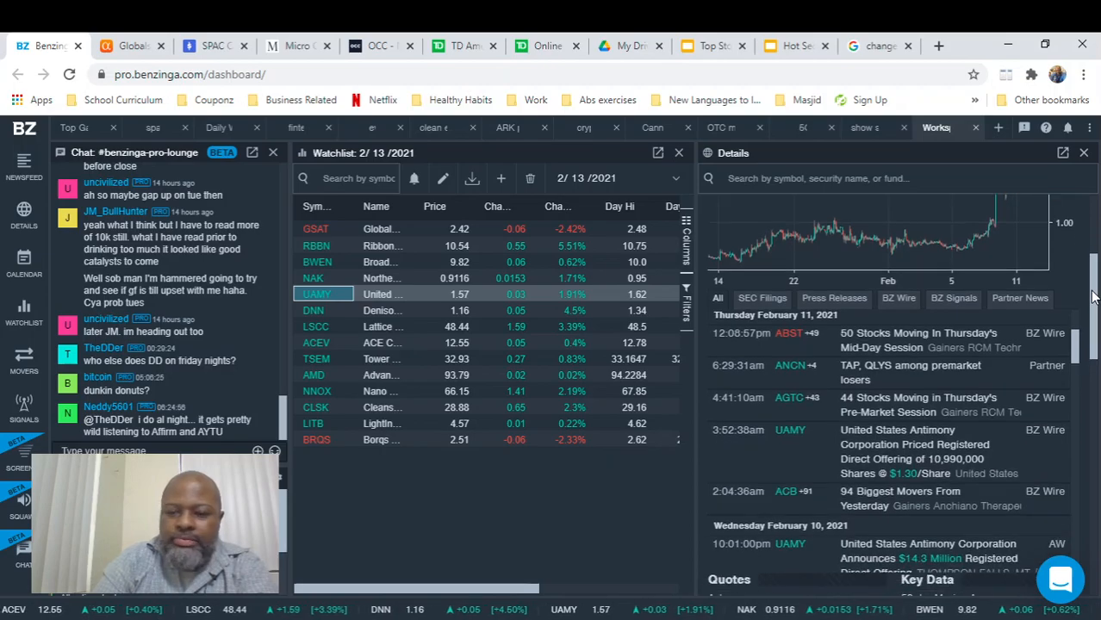
mouse_move(824, 214)
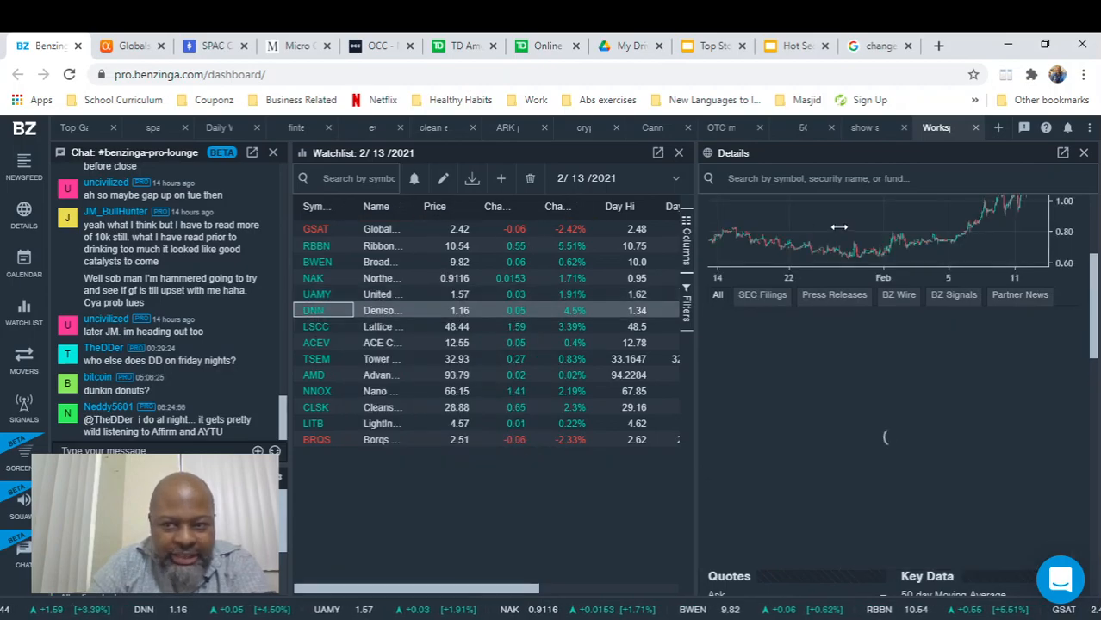
Step: Load Denison Mines (DNN) details with its chart and February 12 SEC filing
click(345, 310)
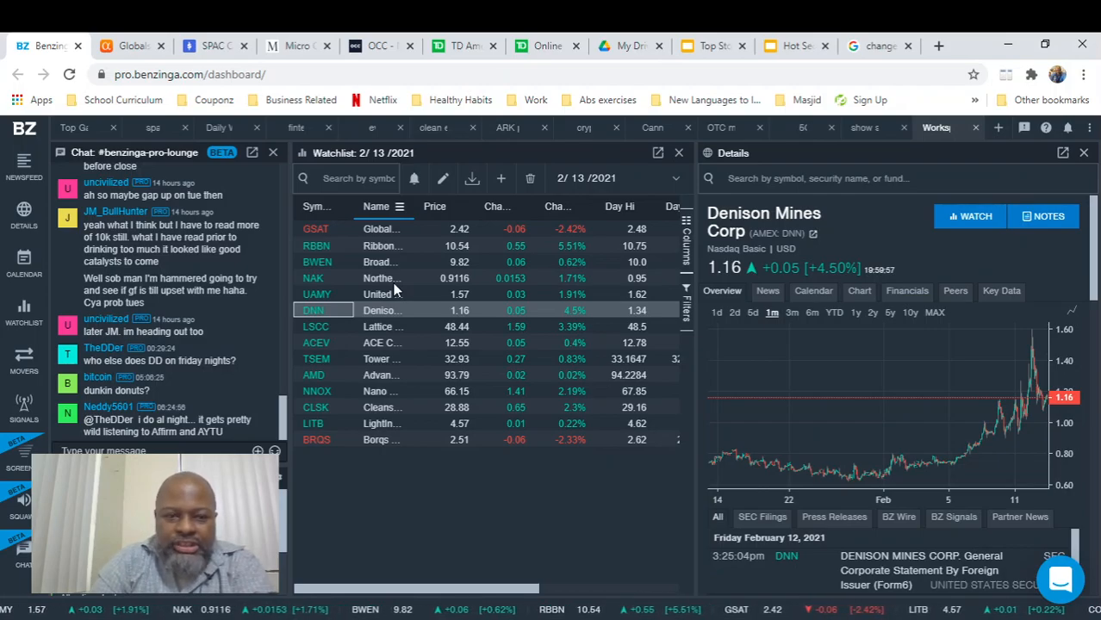
click(317, 293)
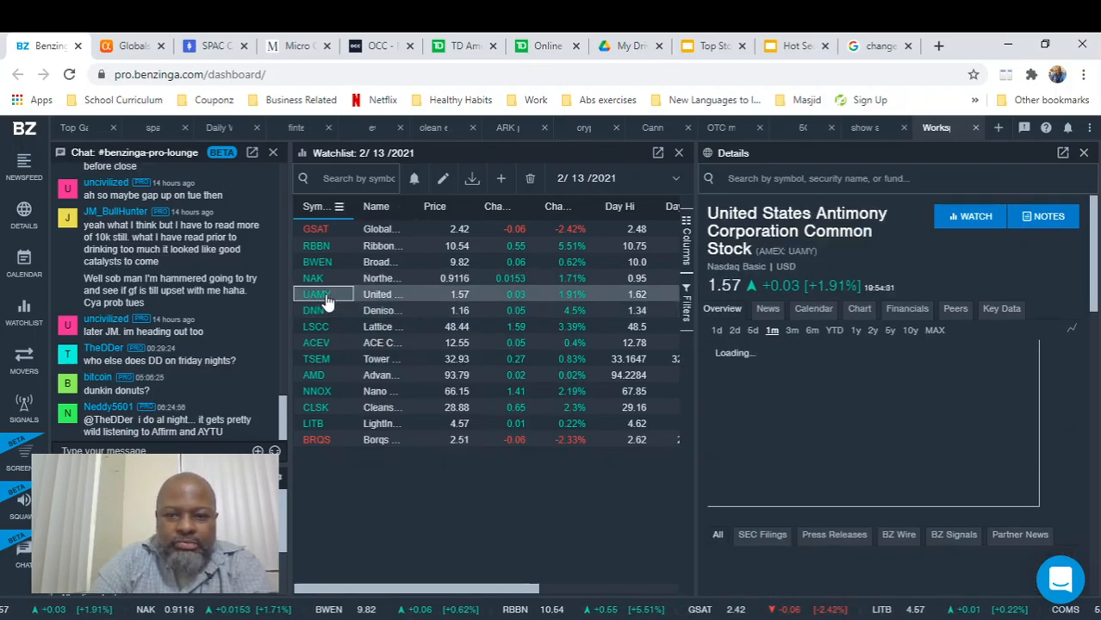
click(315, 311)
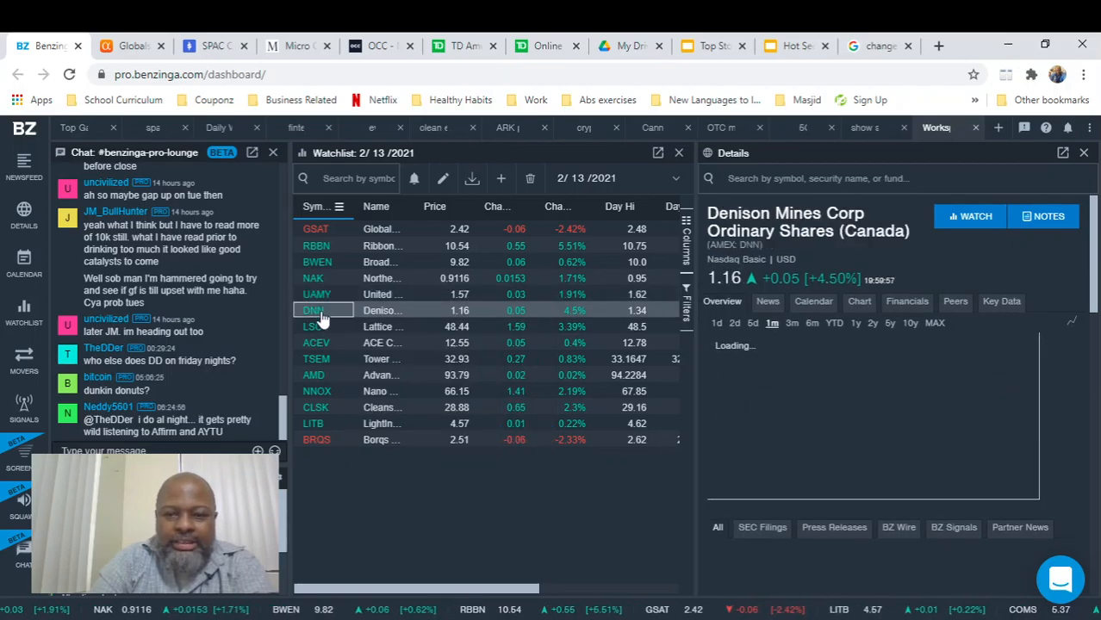
click(317, 311)
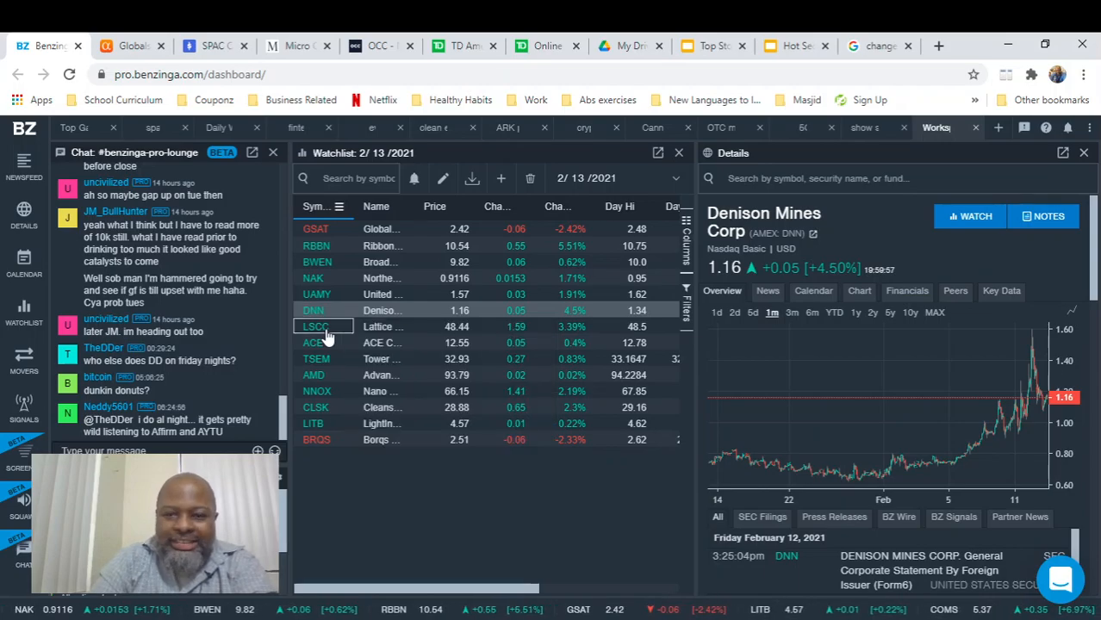
Step: Look over Lattice Semiconductor (LSCC), then show ACE Convergence (ACEV) details
click(315, 325)
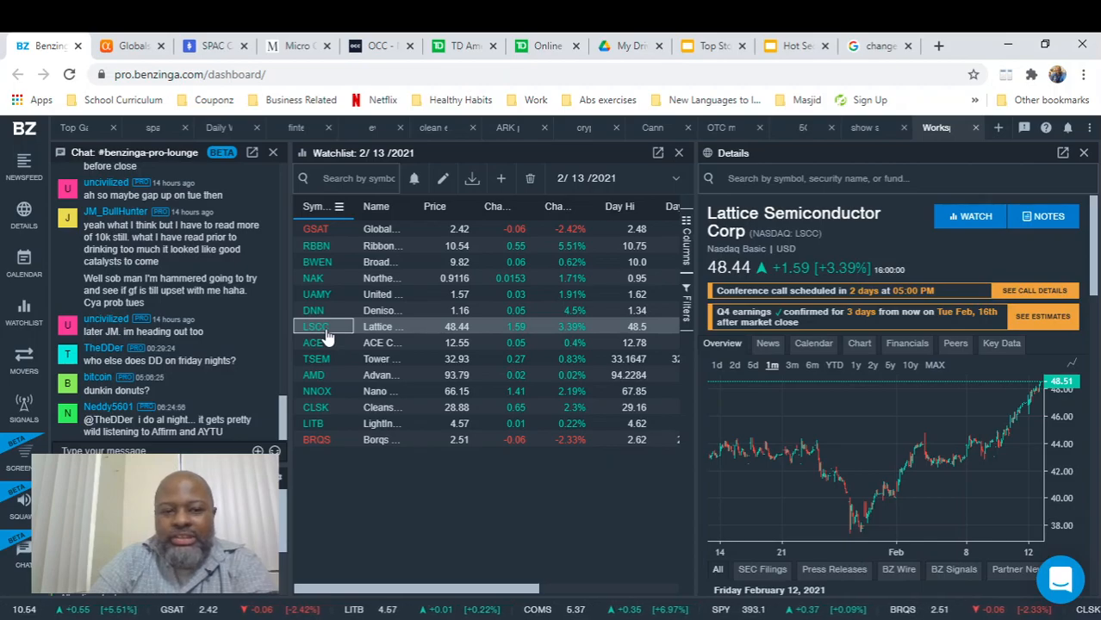
mouse_move(348, 326)
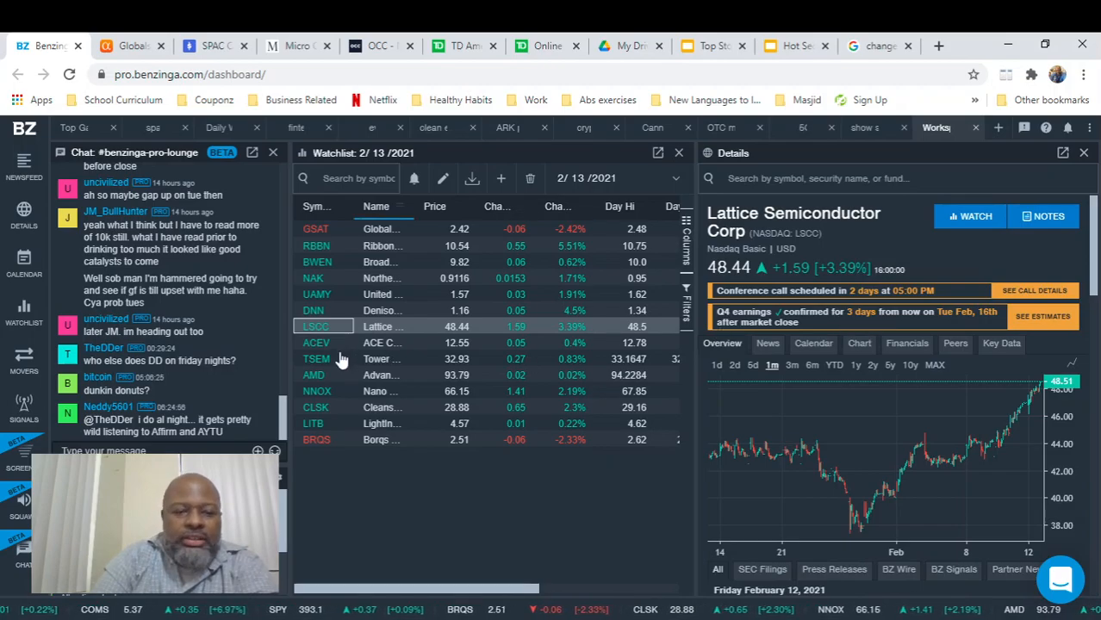
click(317, 341)
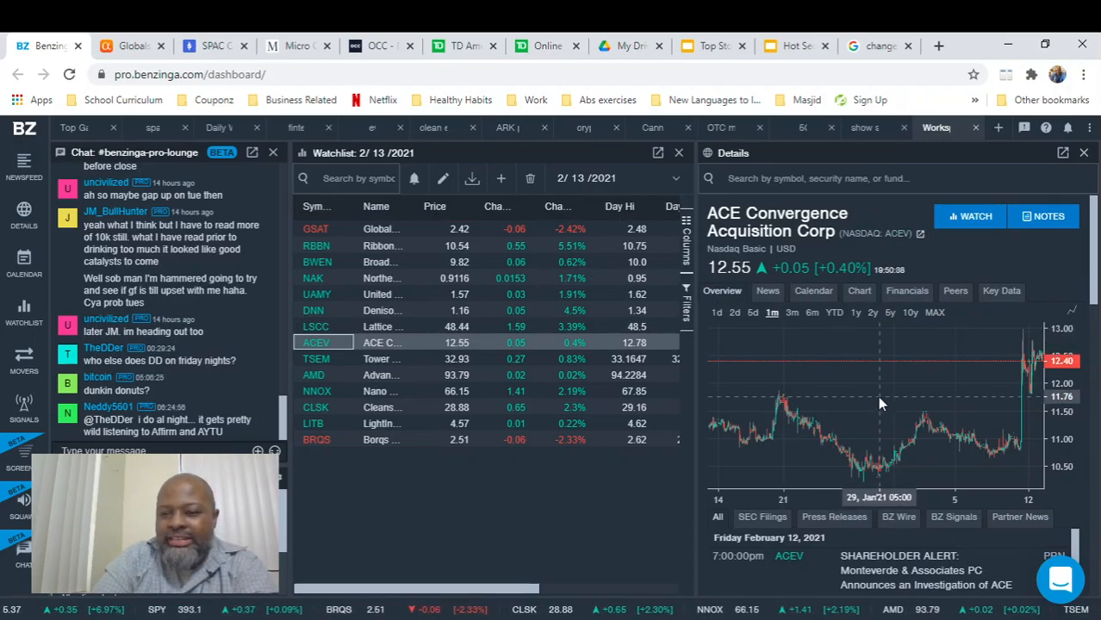
Step: Widen the ACEV price chart to a three-month range
click(793, 312)
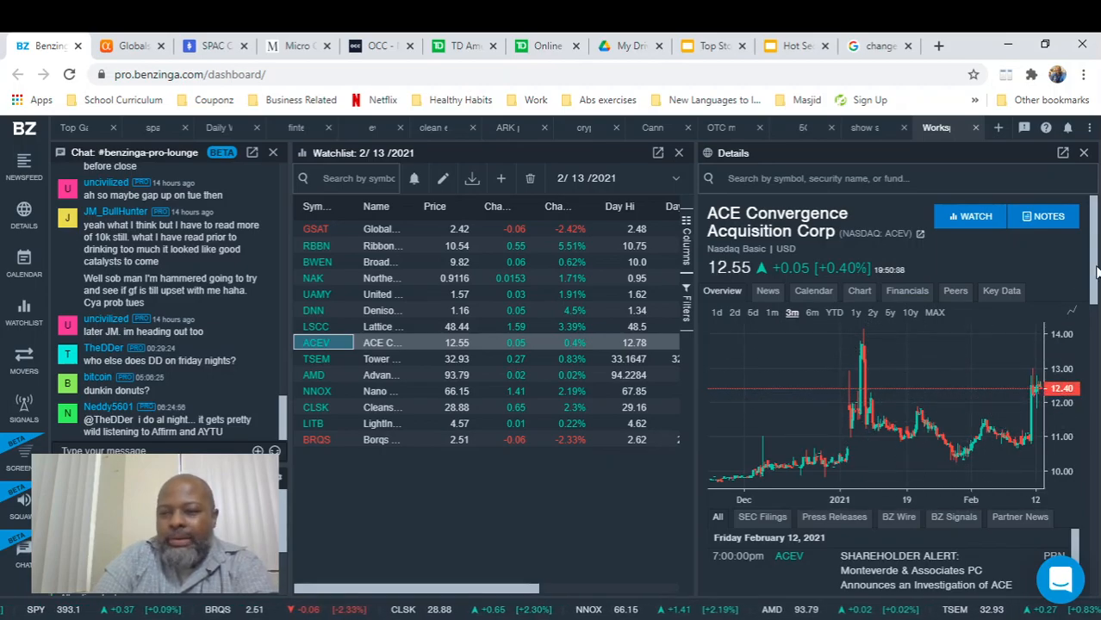
scroll(down, 3)
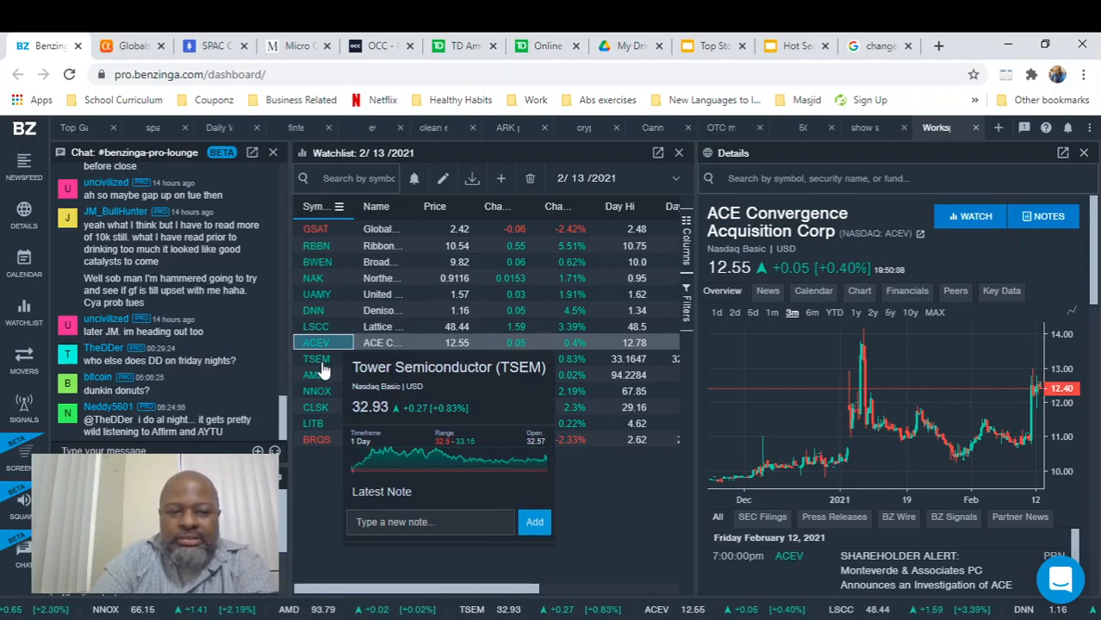
Step: Load Tower Semiconductor (TSEM) details and view its five-day price chart
click(317, 358)
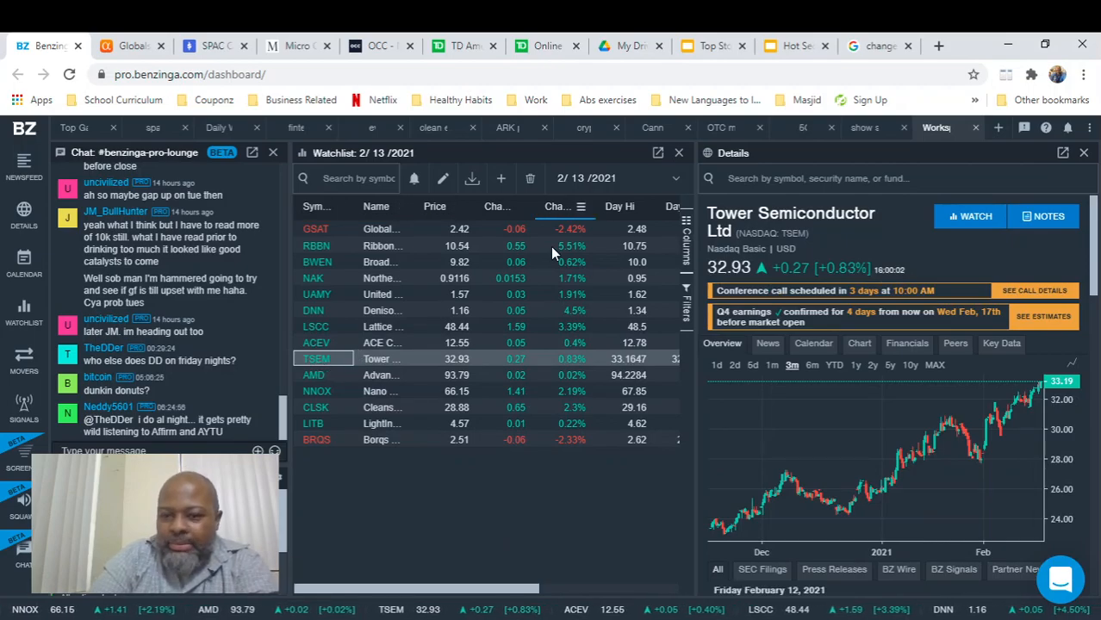
mouse_move(836, 238)
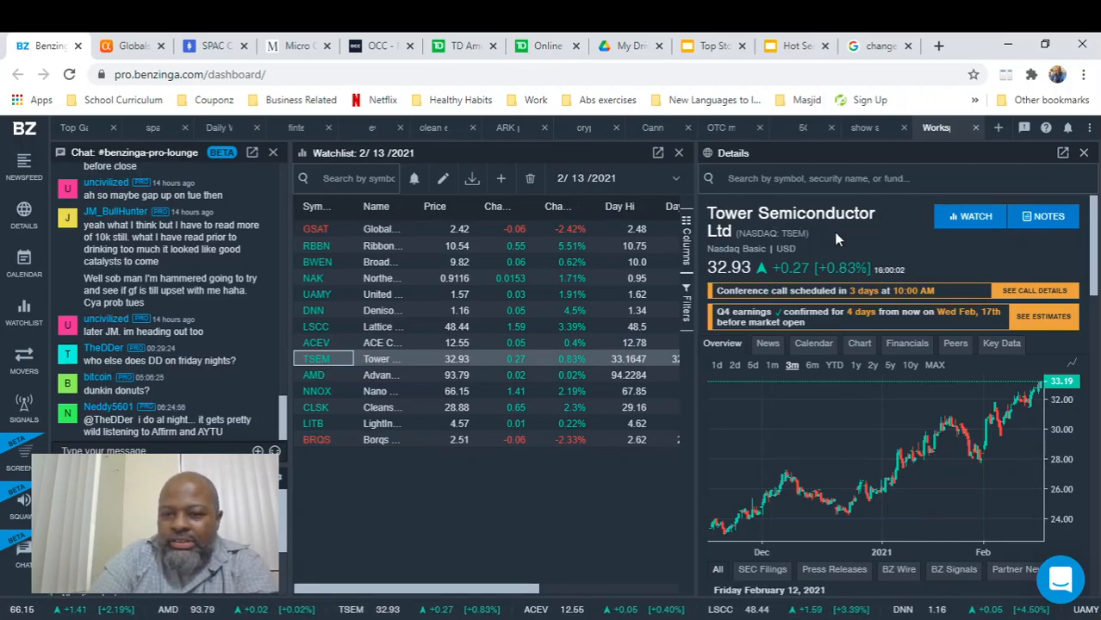
click(810, 365)
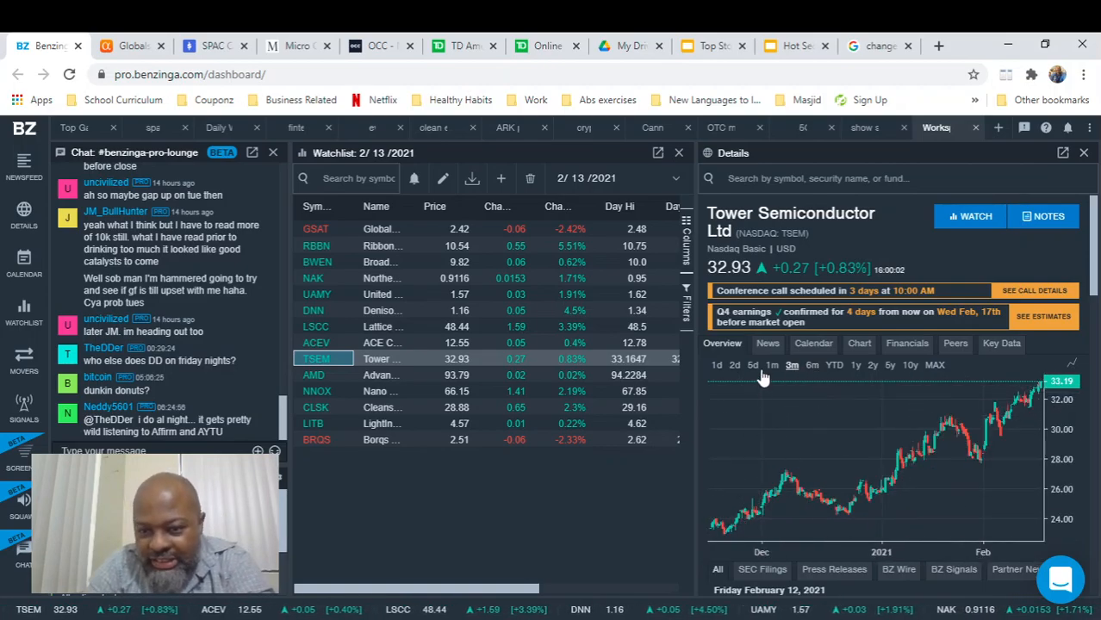
click(752, 365)
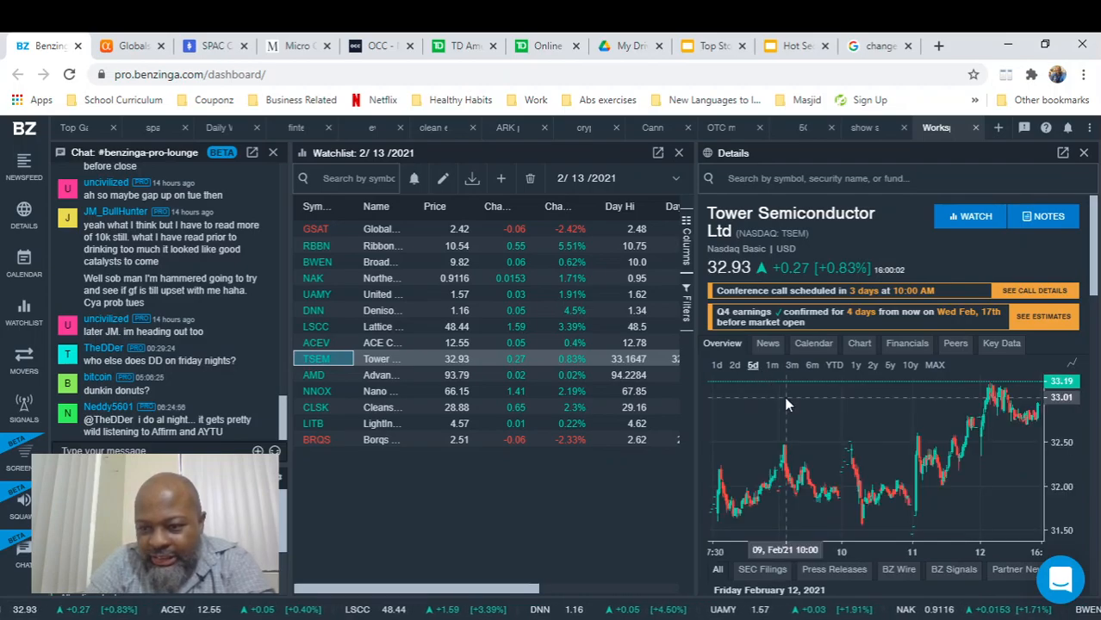
mouse_move(843, 427)
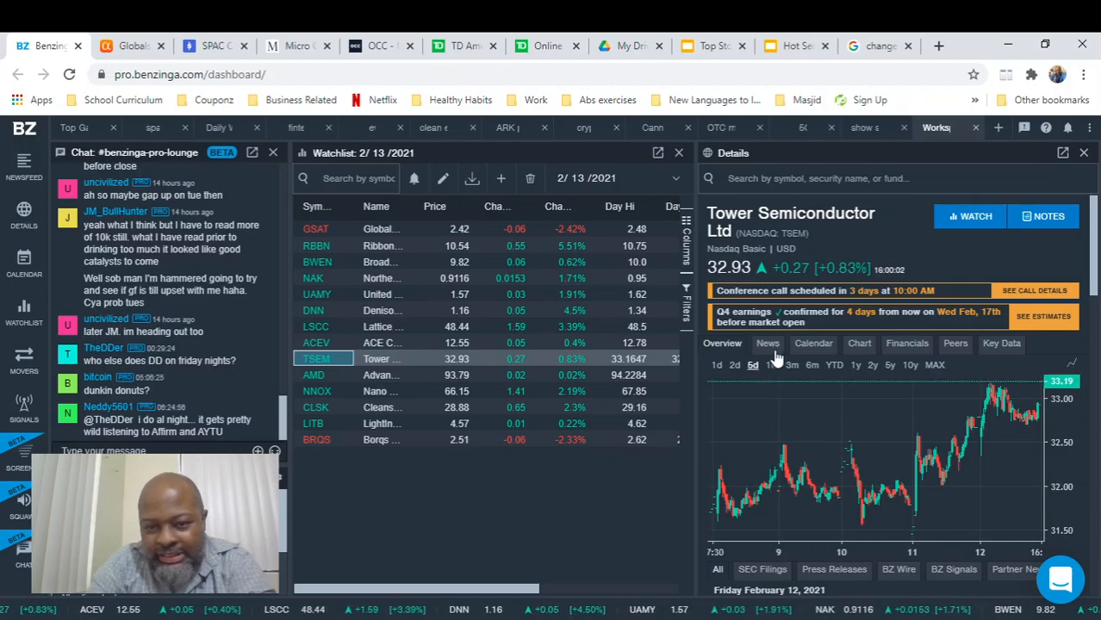
Step: Step the TSEM chart through one-month, six-month and one-year ranges
click(772, 365)
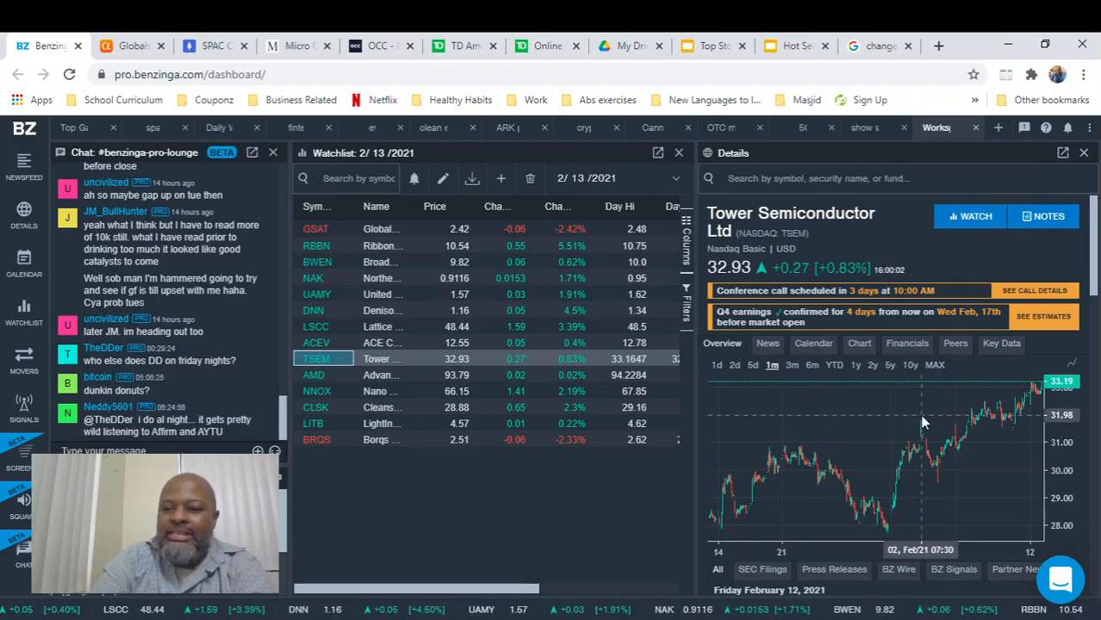
mouse_move(871, 382)
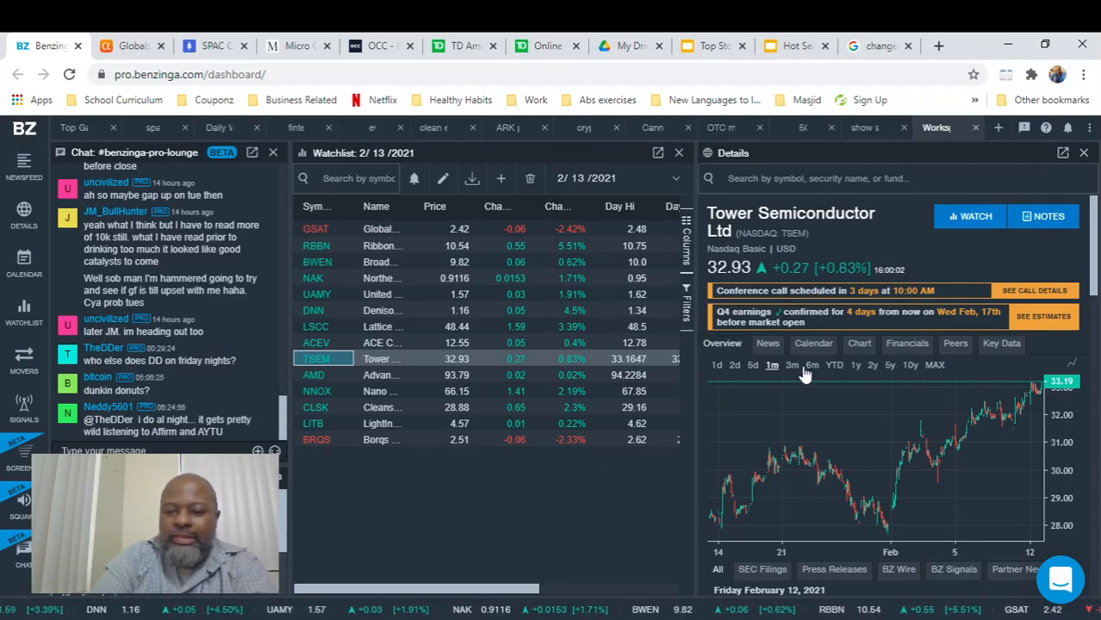
click(811, 365)
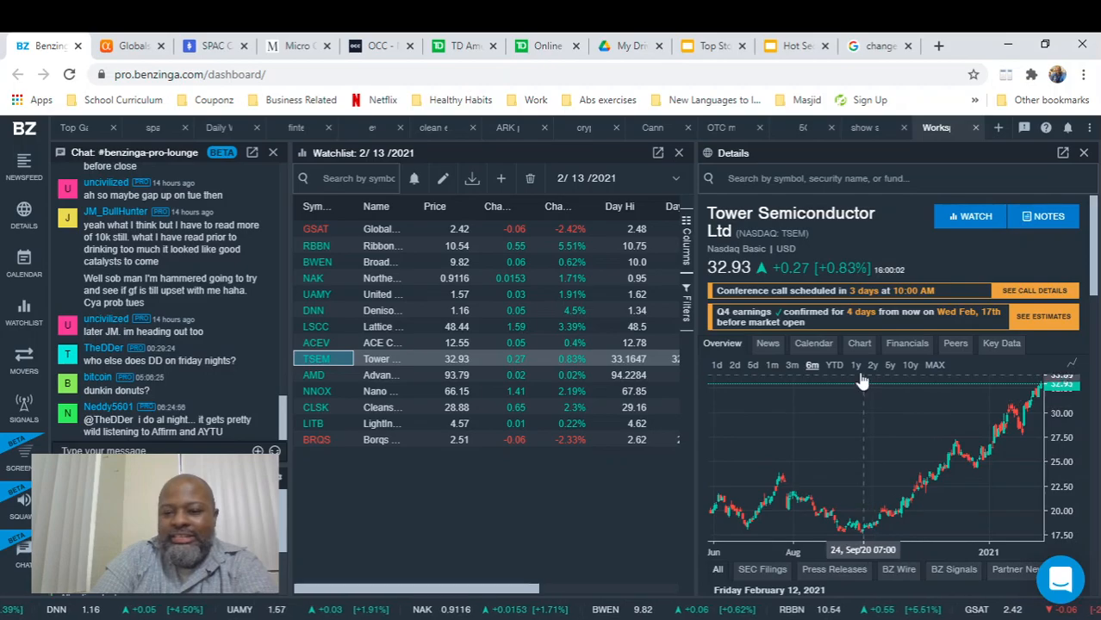
click(855, 365)
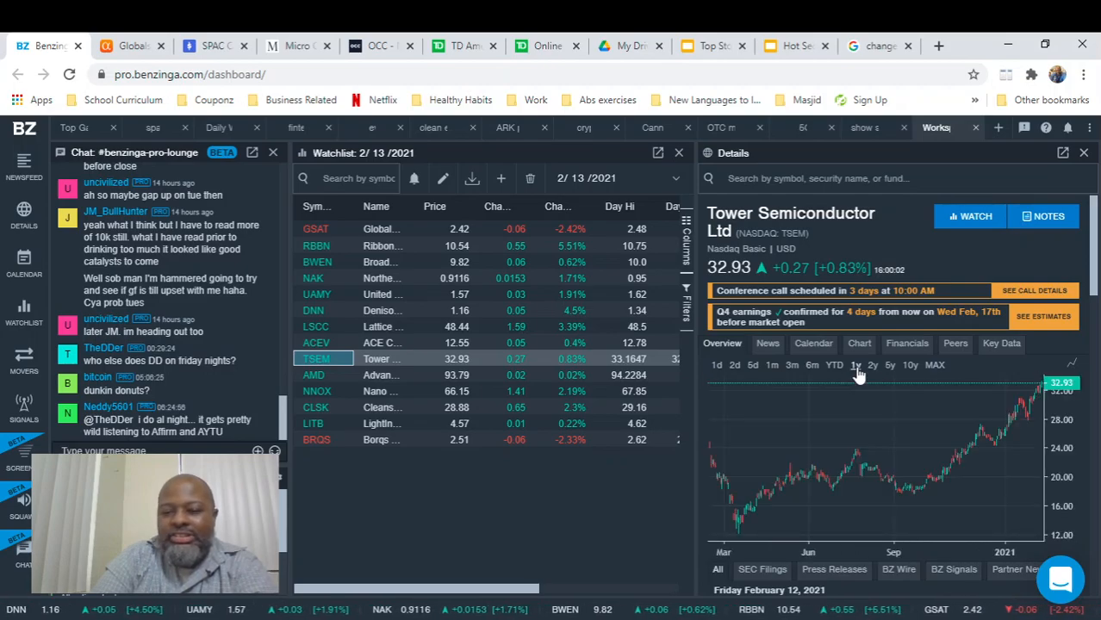
mouse_move(845, 405)
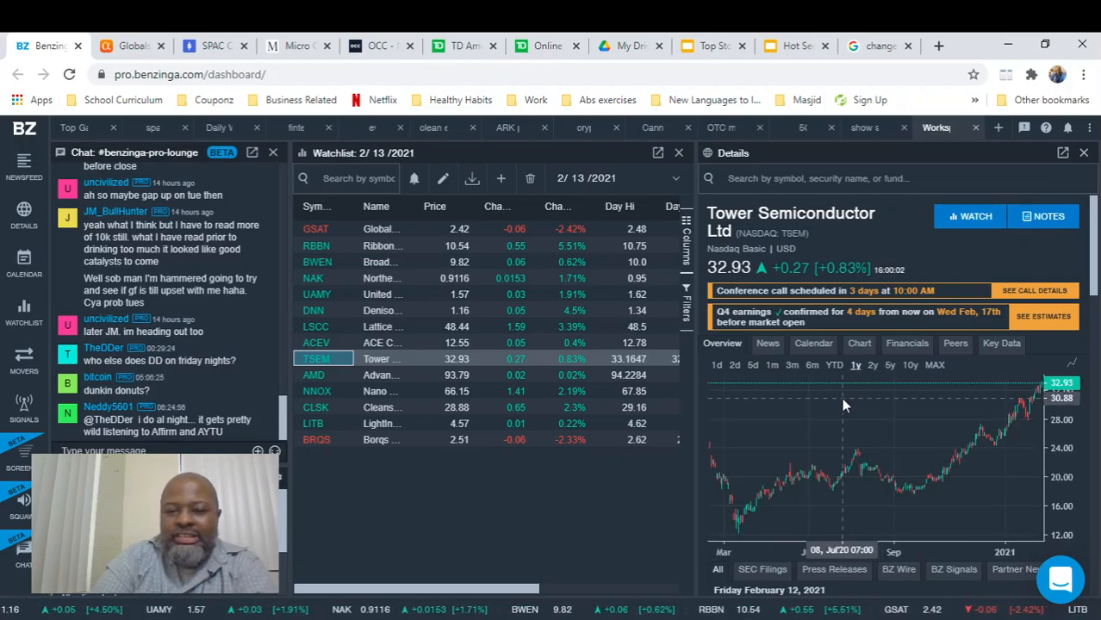
mouse_move(799, 415)
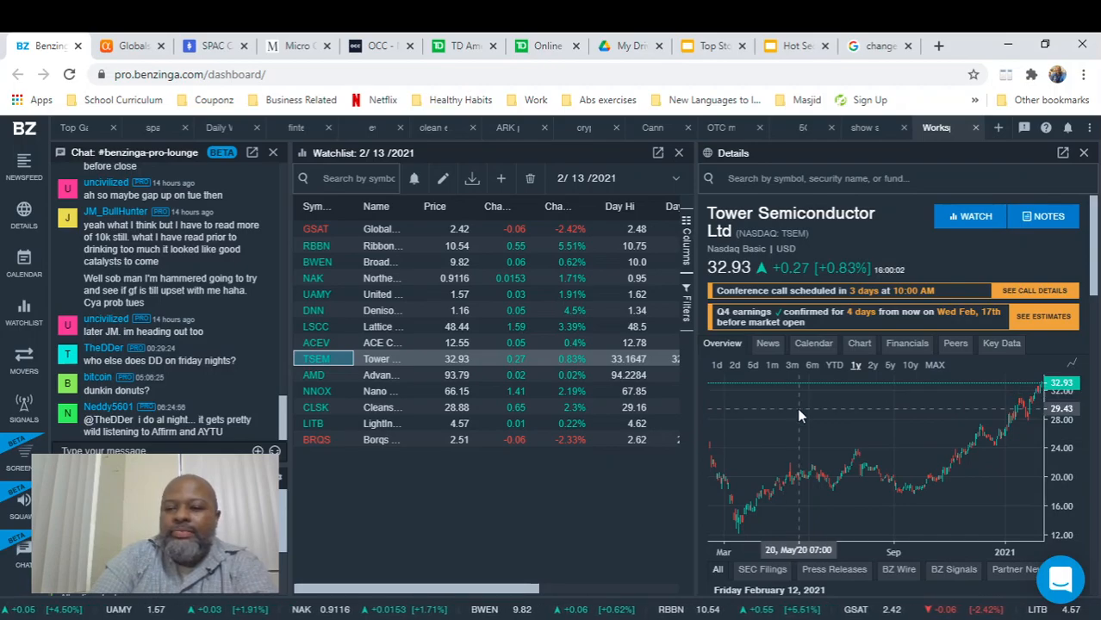
mouse_move(808, 382)
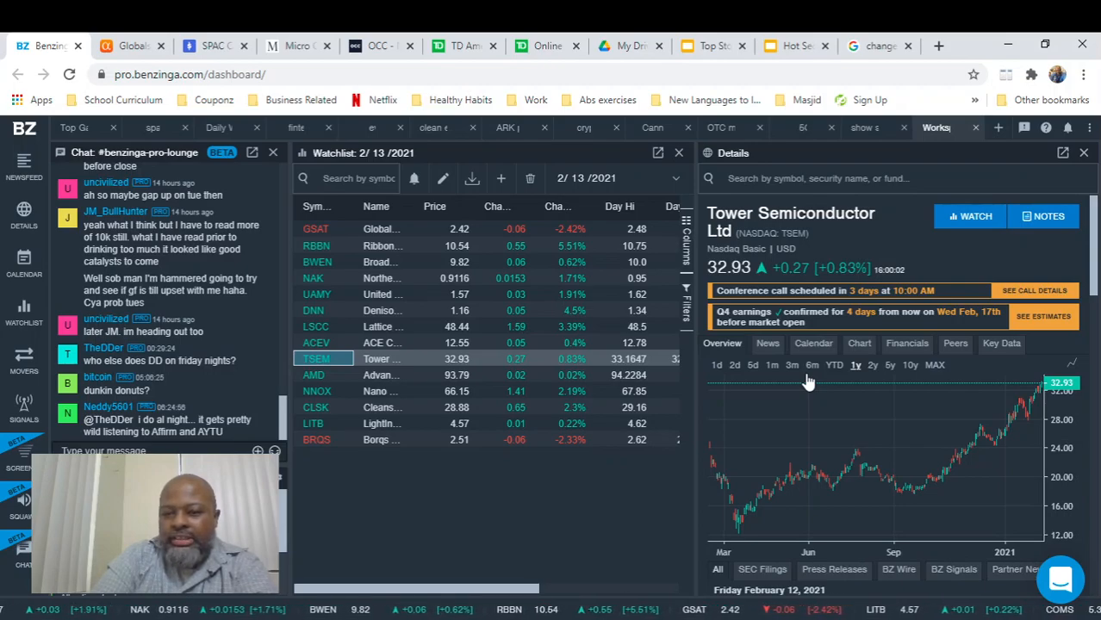
mouse_move(351, 336)
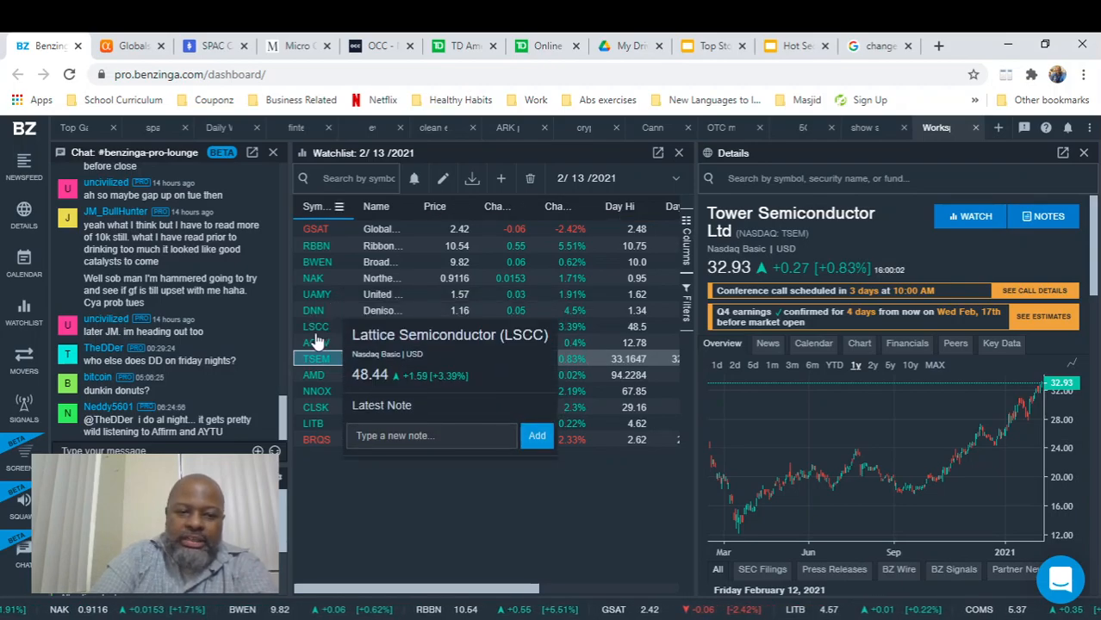
mouse_move(314, 277)
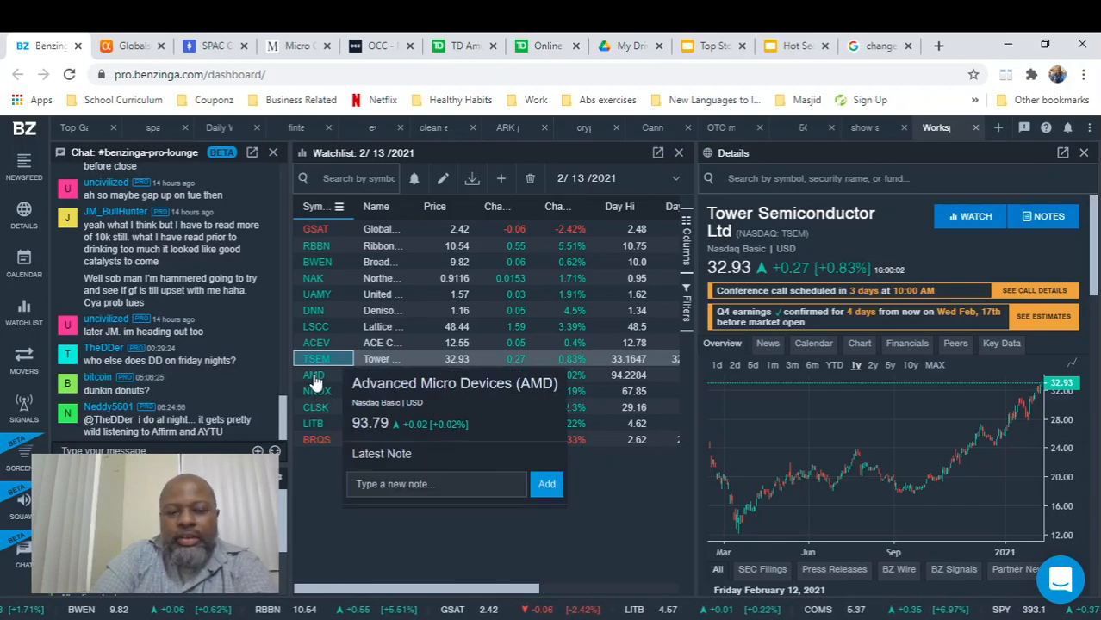
Step: Load Advanced Micro Devices (AMD) details with its one-year price chart
click(314, 375)
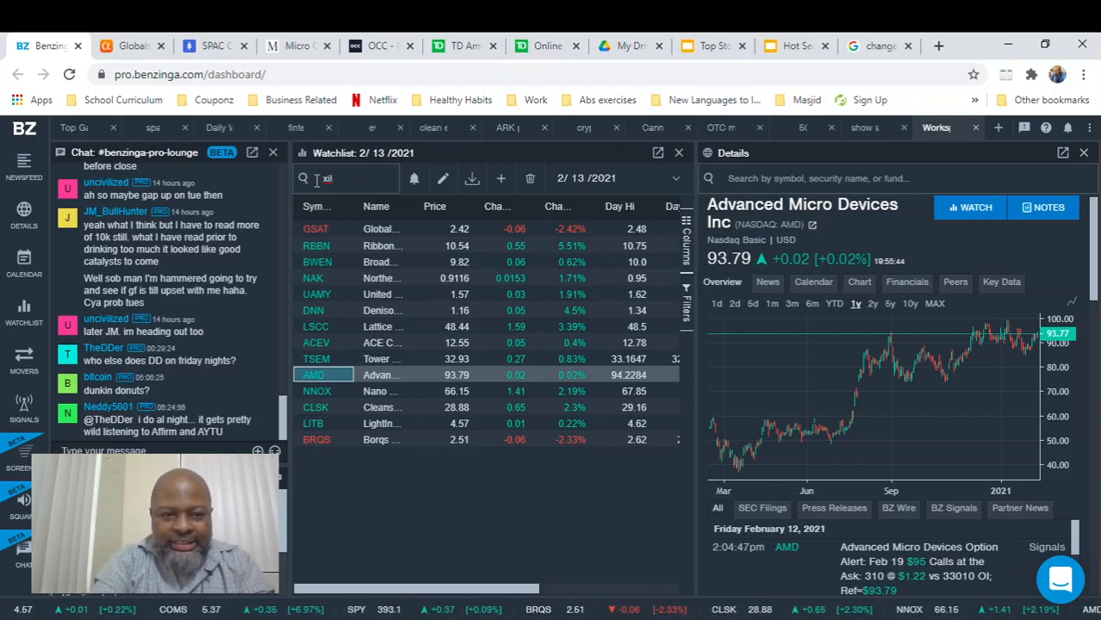
Step: Search 'xili' to add Xilinx (XLNX) to the watchlist and load its details
text(xili)
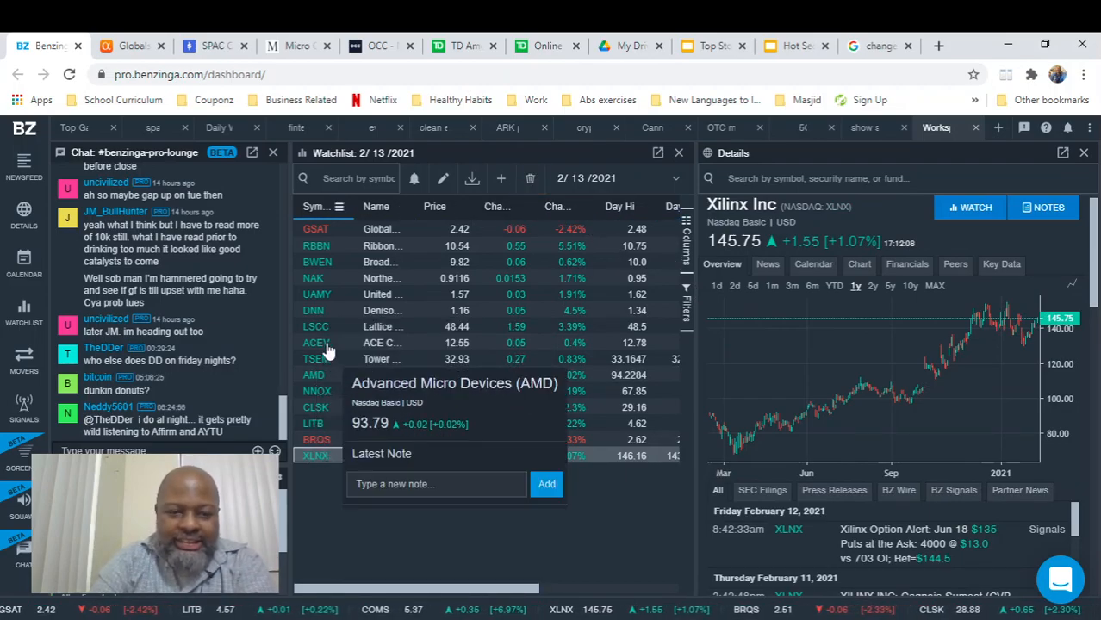
mouse_move(343, 335)
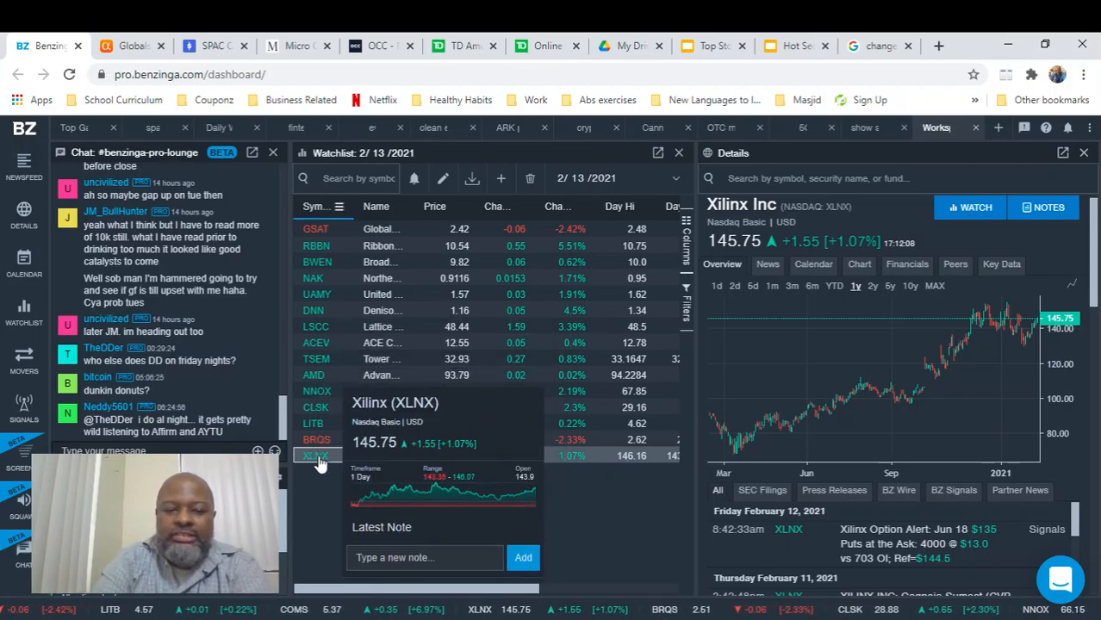
mouse_move(321, 382)
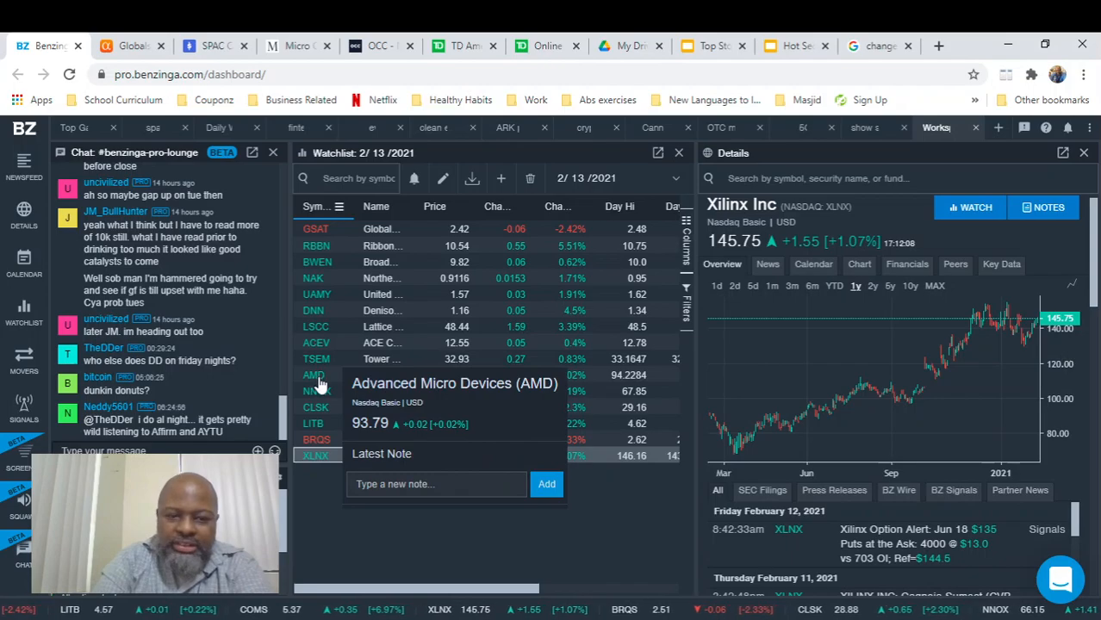
mouse_move(326, 465)
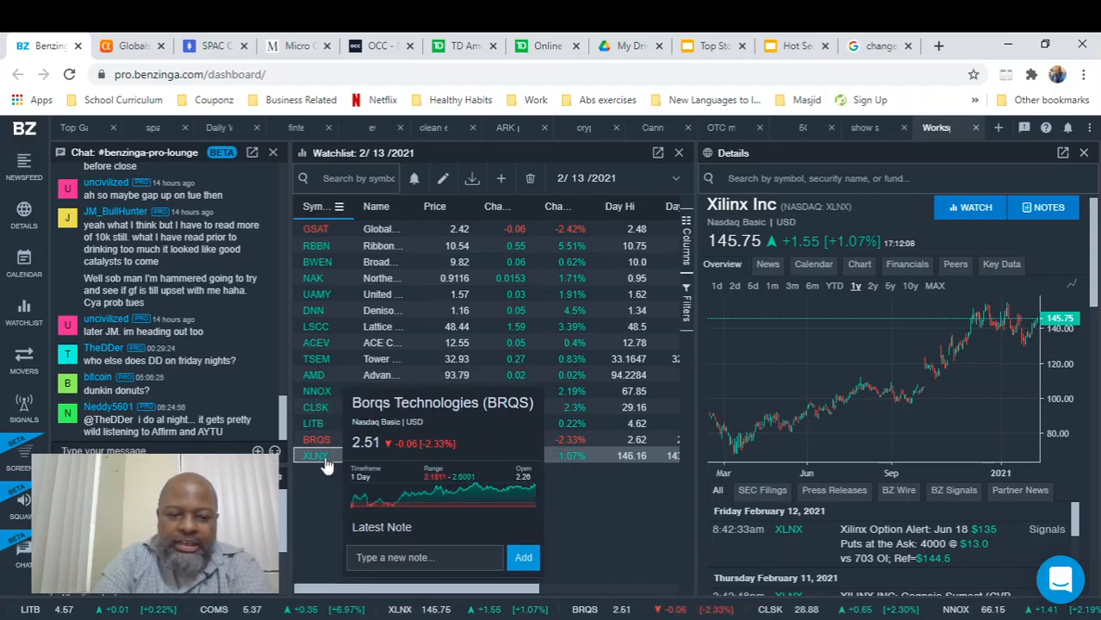
mouse_move(317, 360)
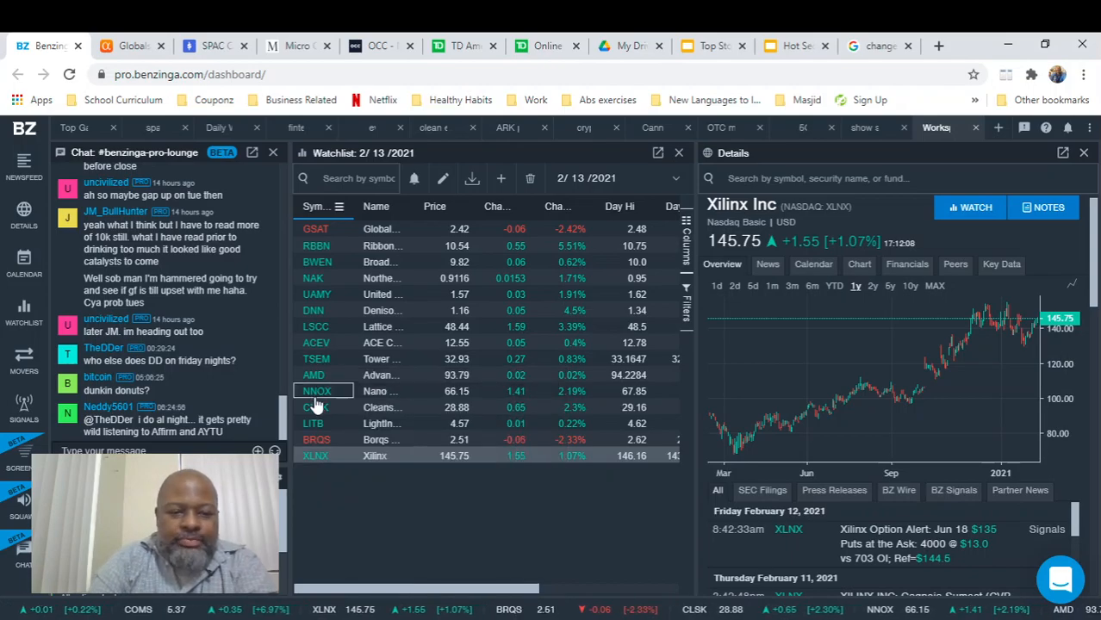
click(317, 389)
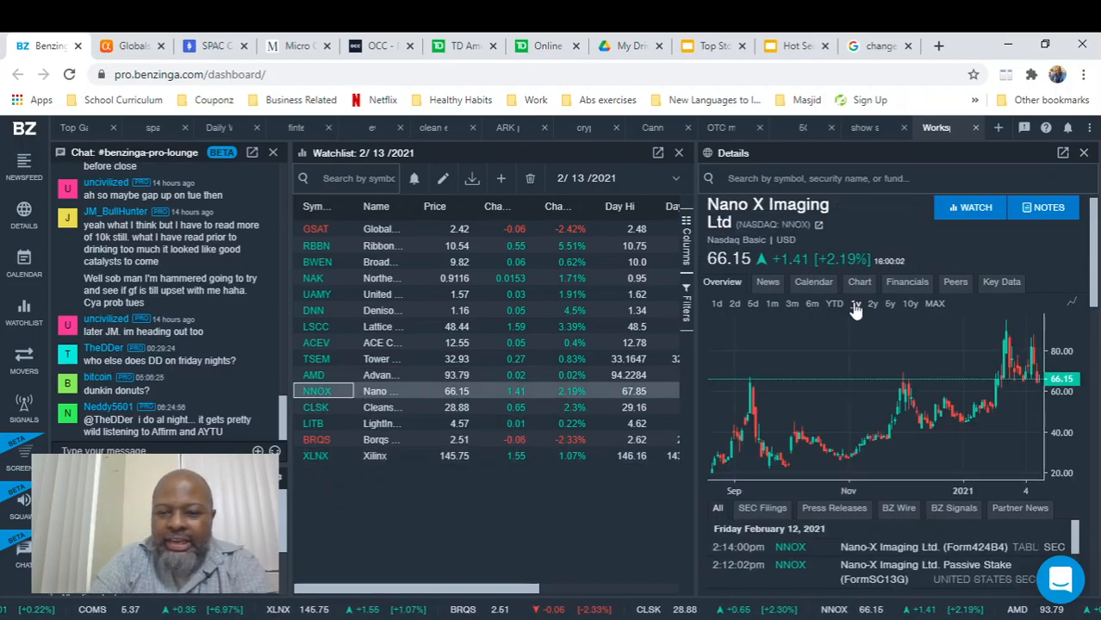
click(872, 303)
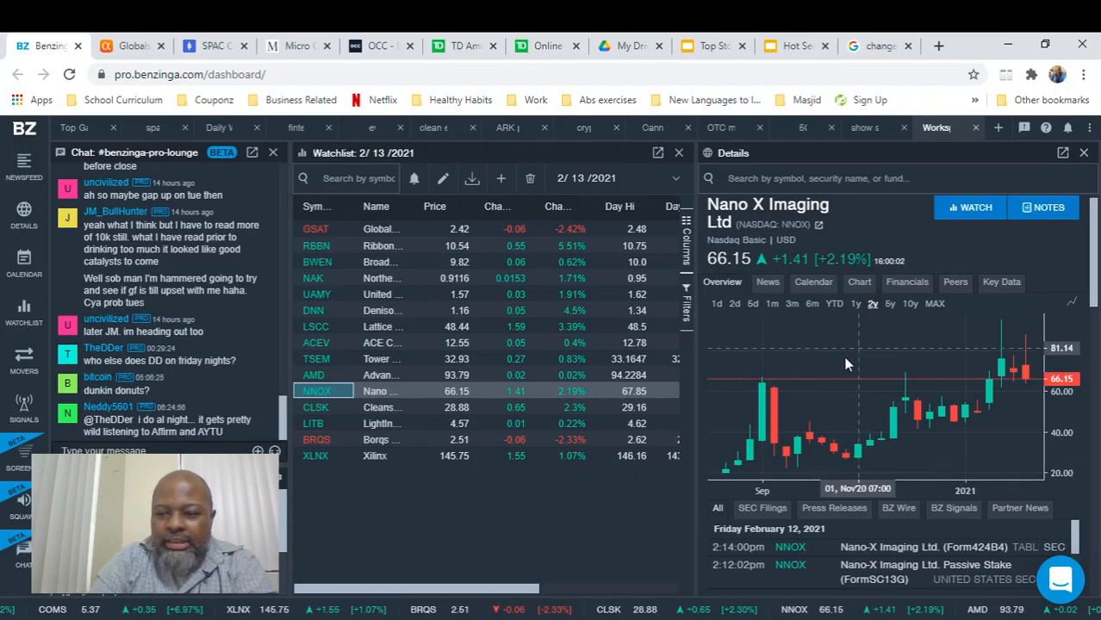
mouse_move(831, 349)
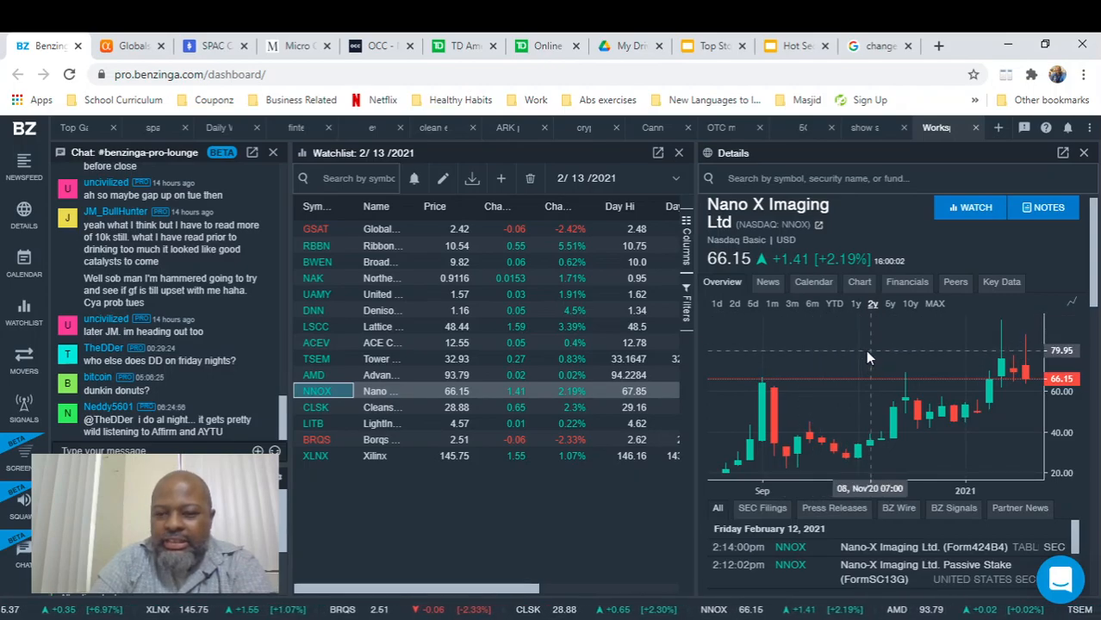
mouse_move(865, 355)
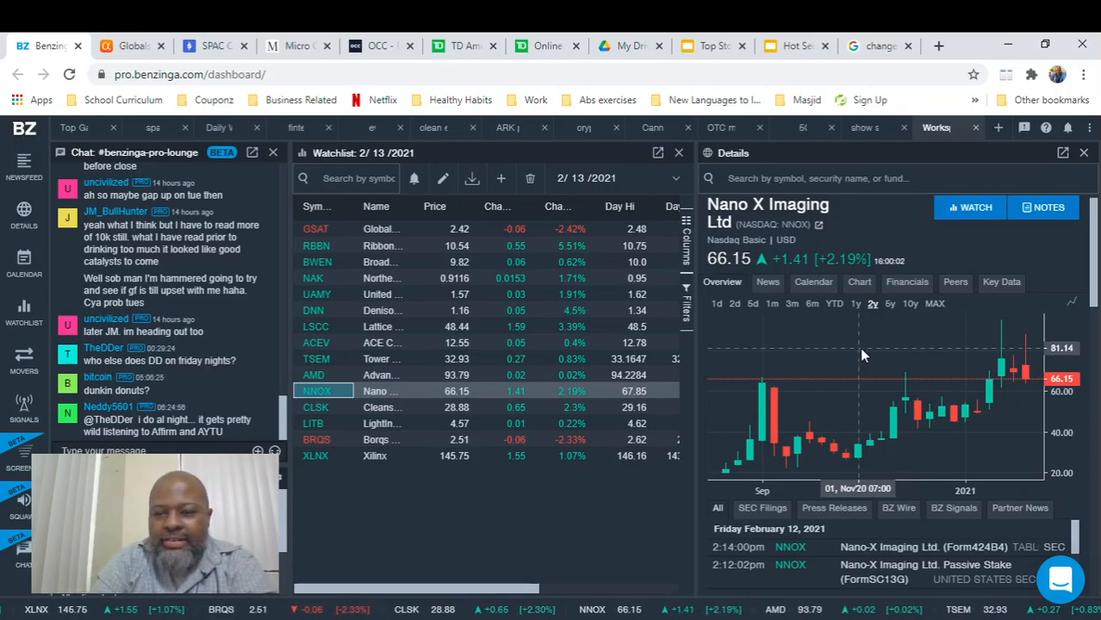
mouse_move(821, 324)
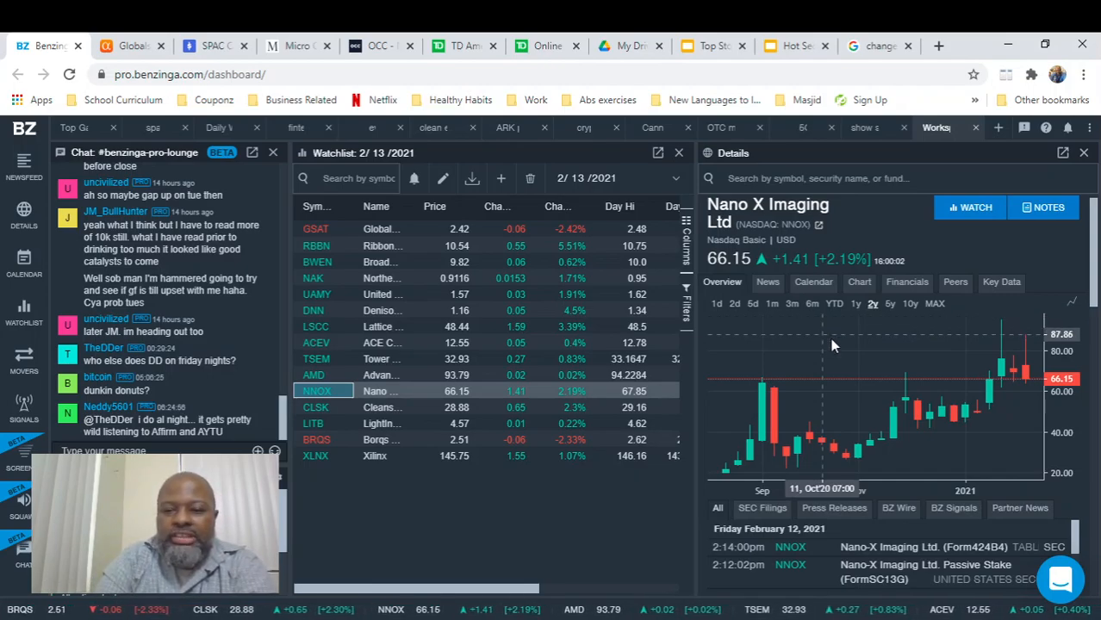
mouse_move(836, 344)
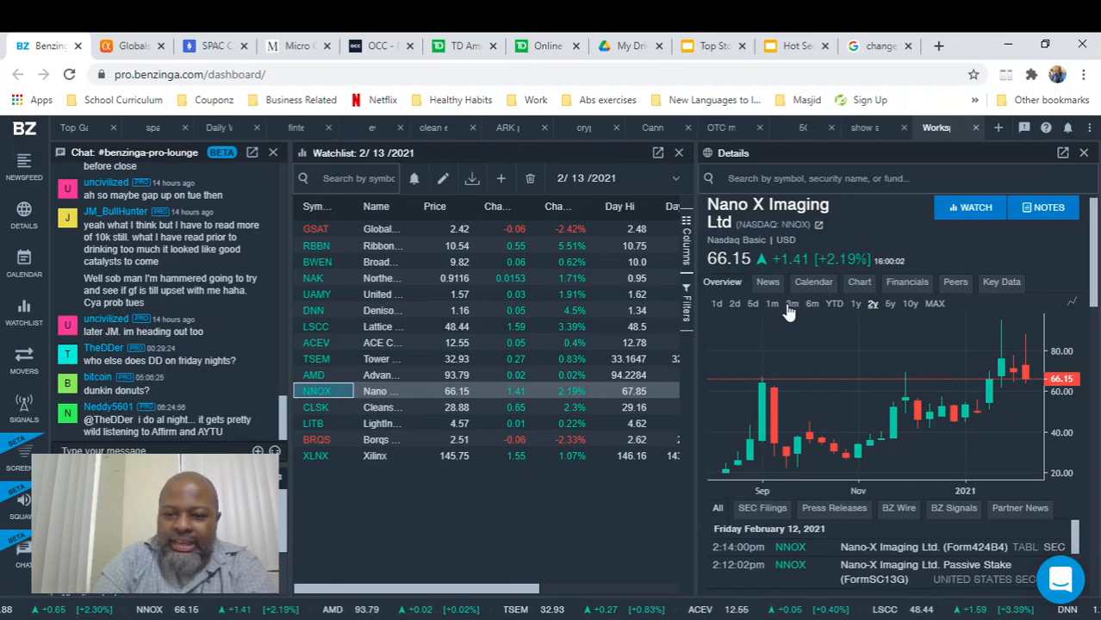
Step: Switch the Nano X Imaging chart to a three-month range
click(793, 304)
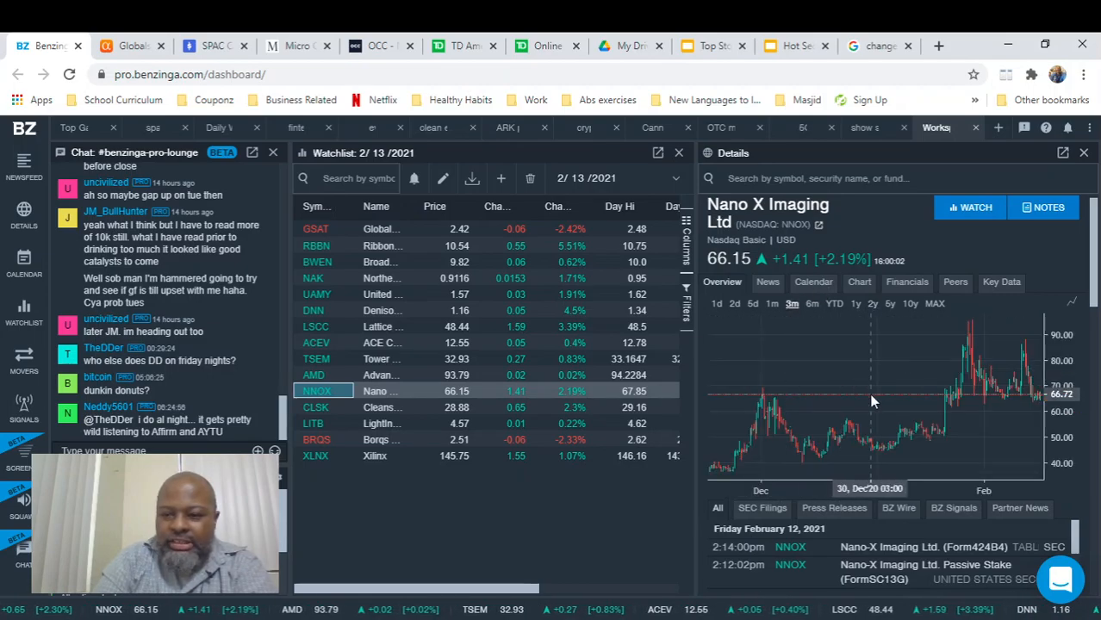
mouse_move(989, 336)
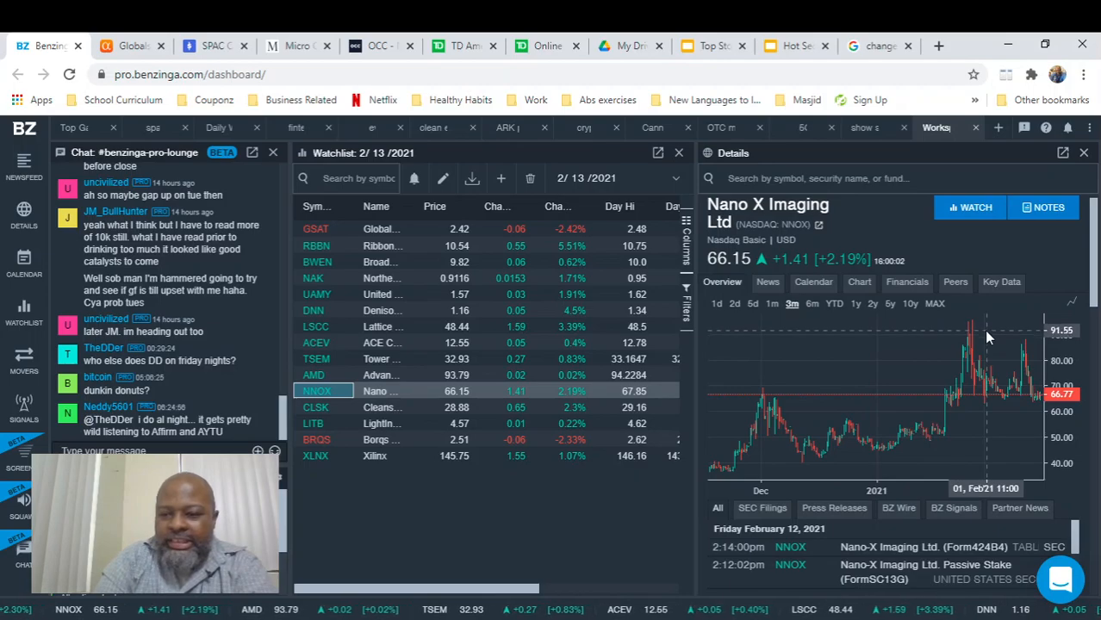
mouse_move(1031, 414)
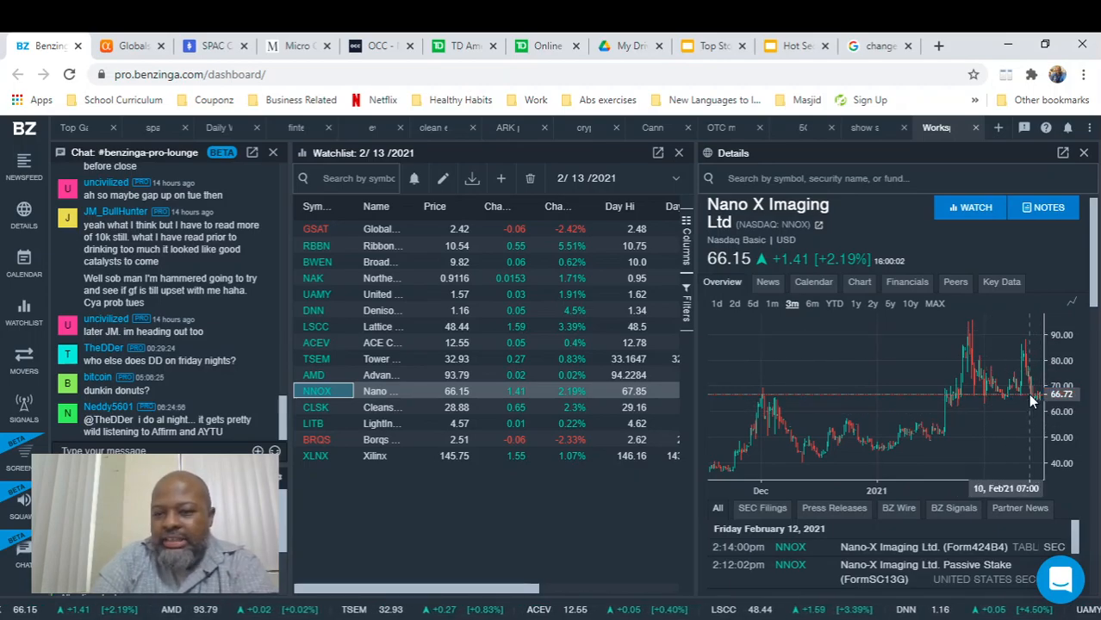
mouse_move(1037, 422)
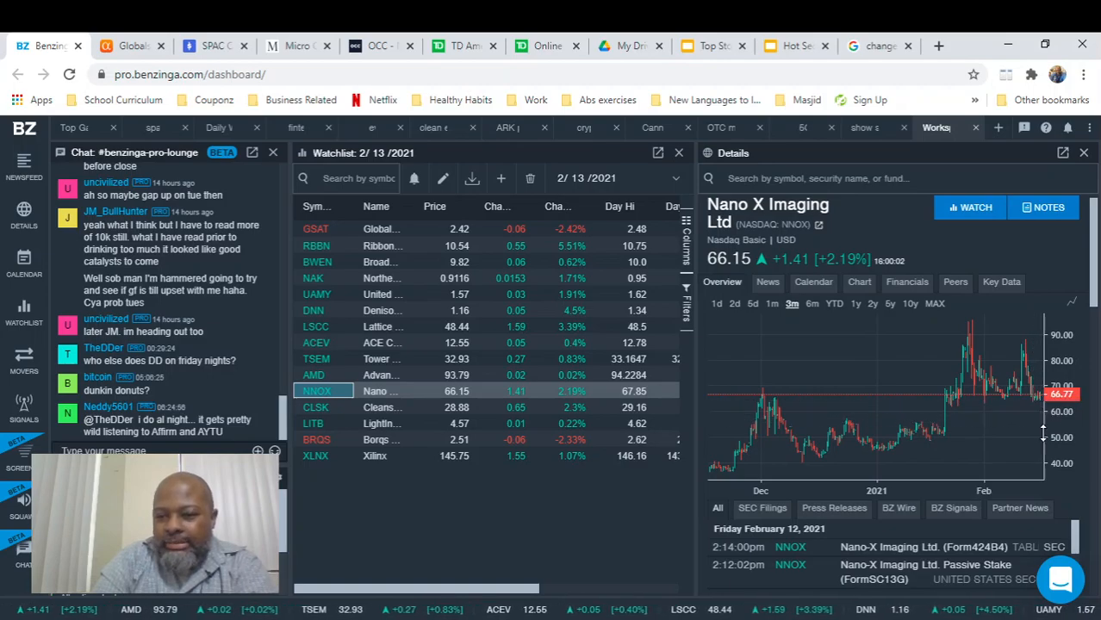
mouse_move(1034, 431)
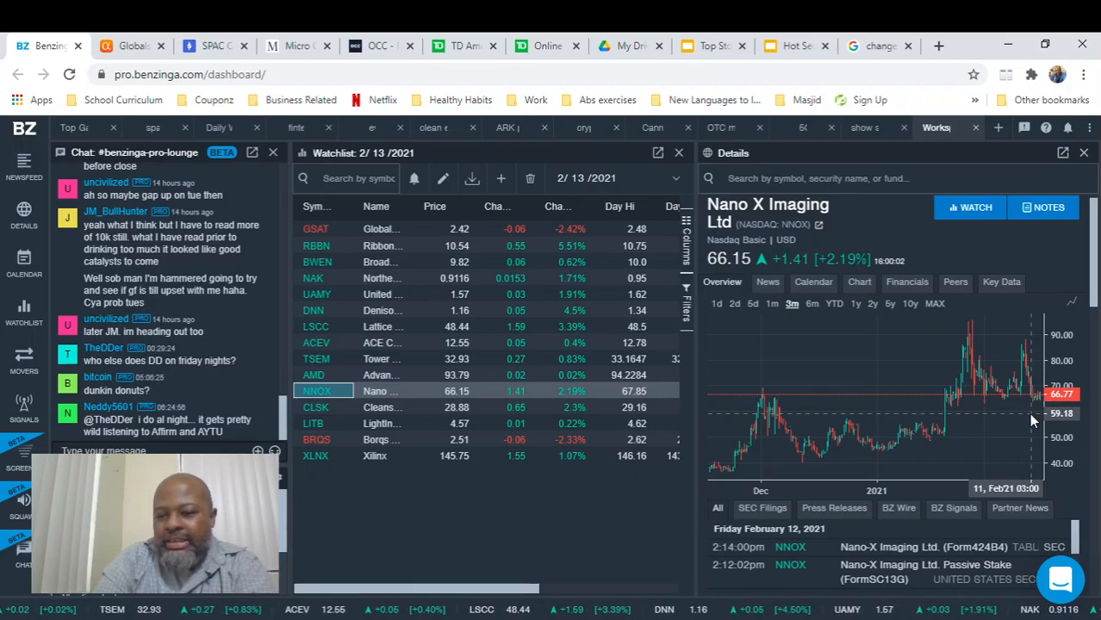
mouse_move(947, 424)
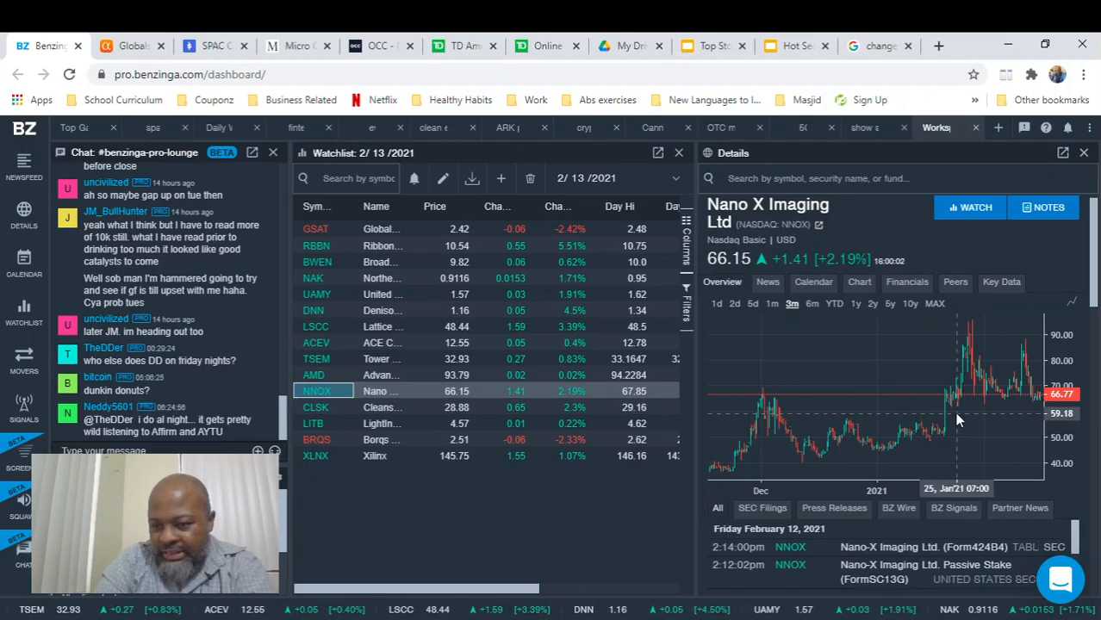
mouse_move(1002, 421)
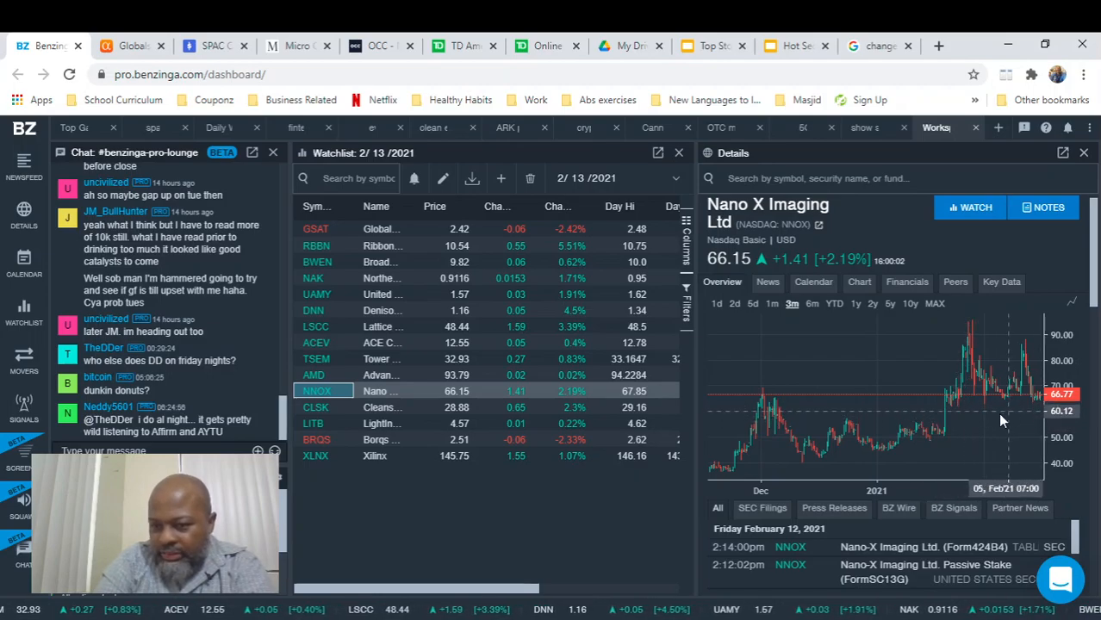
mouse_move(796, 403)
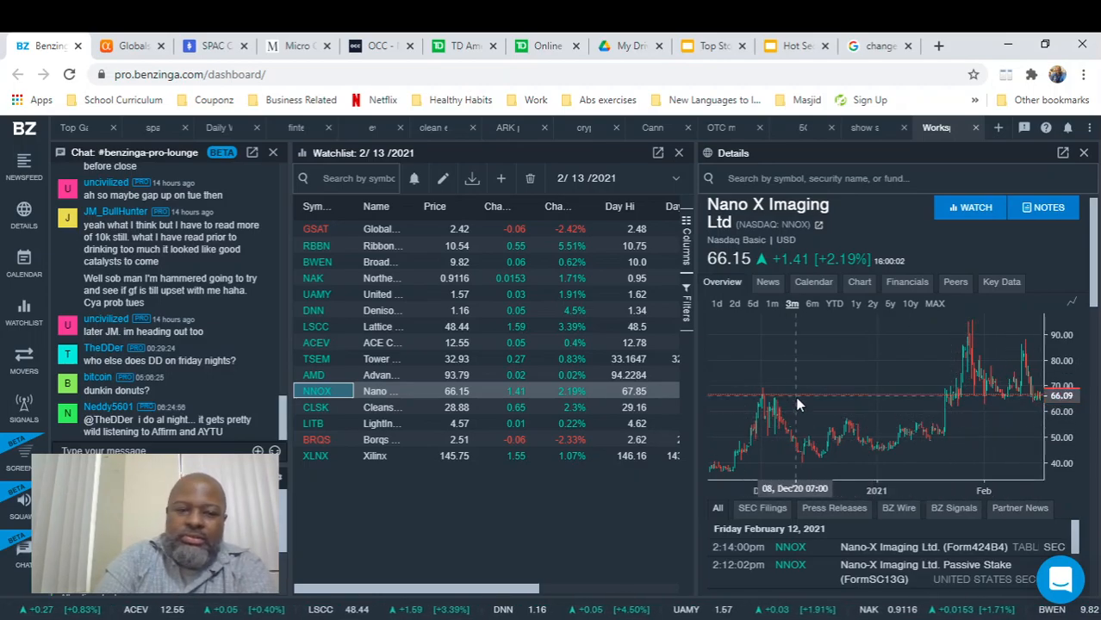
mouse_move(882, 389)
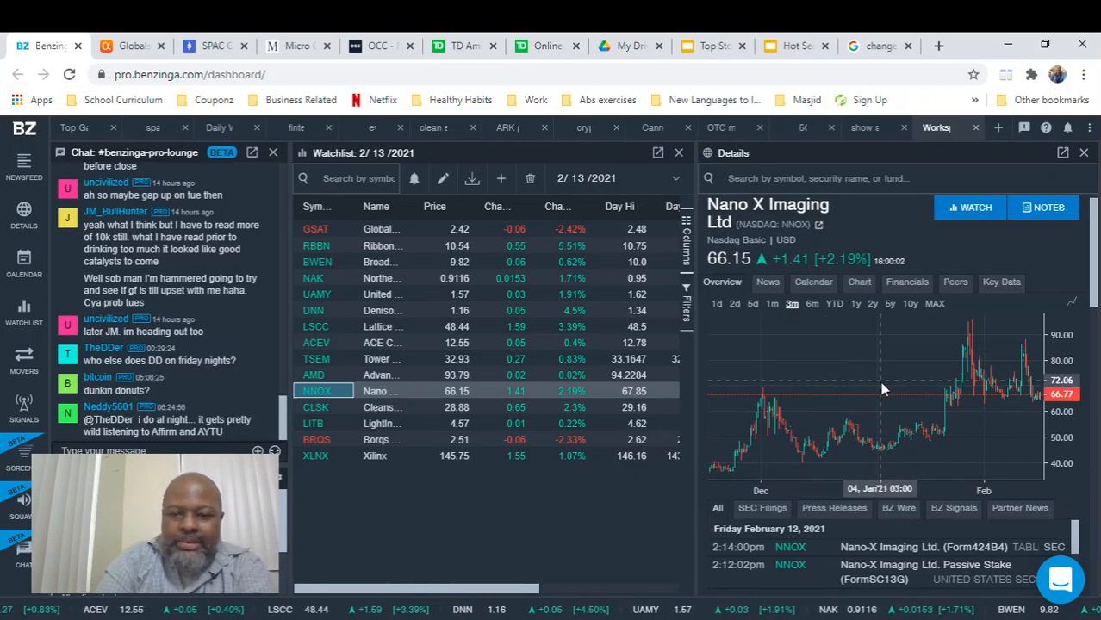
mouse_move(809, 394)
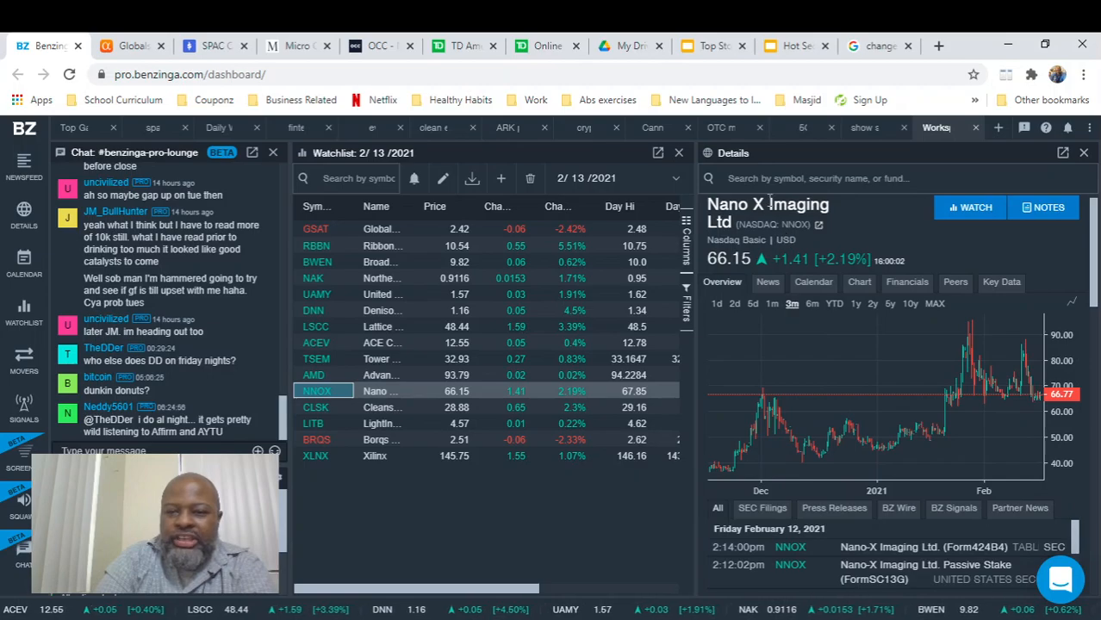
mouse_move(824, 341)
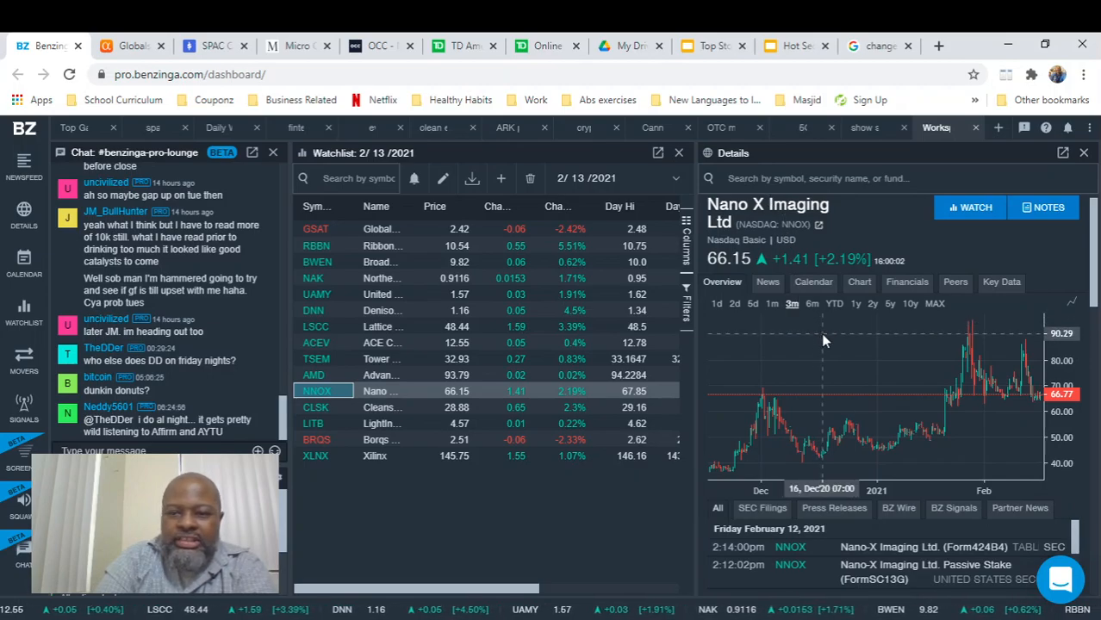
mouse_move(796, 345)
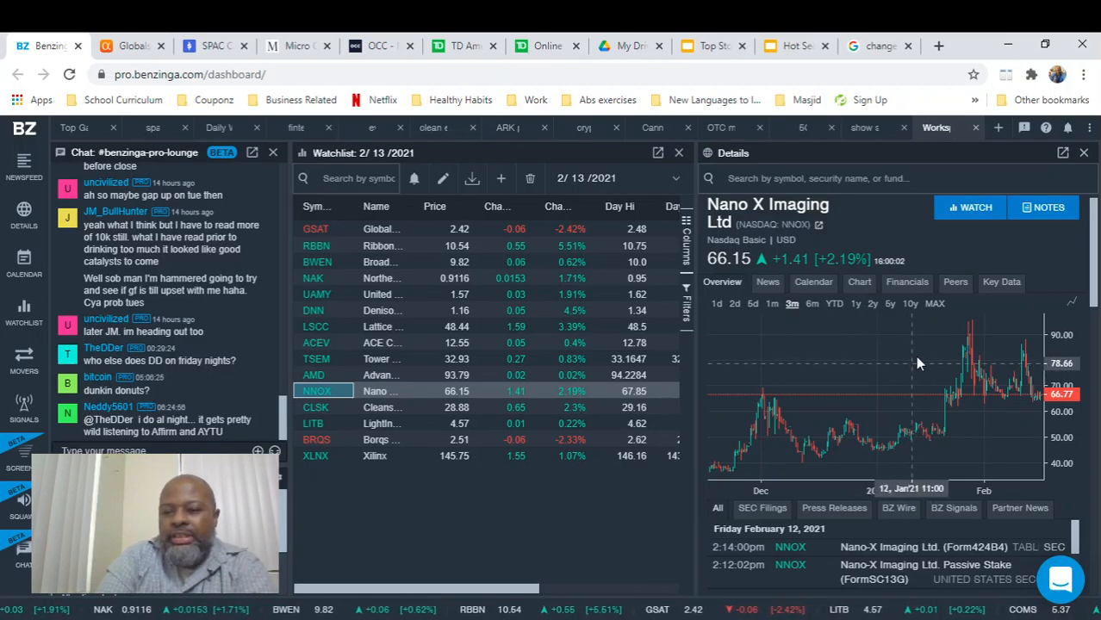
mouse_move(907, 386)
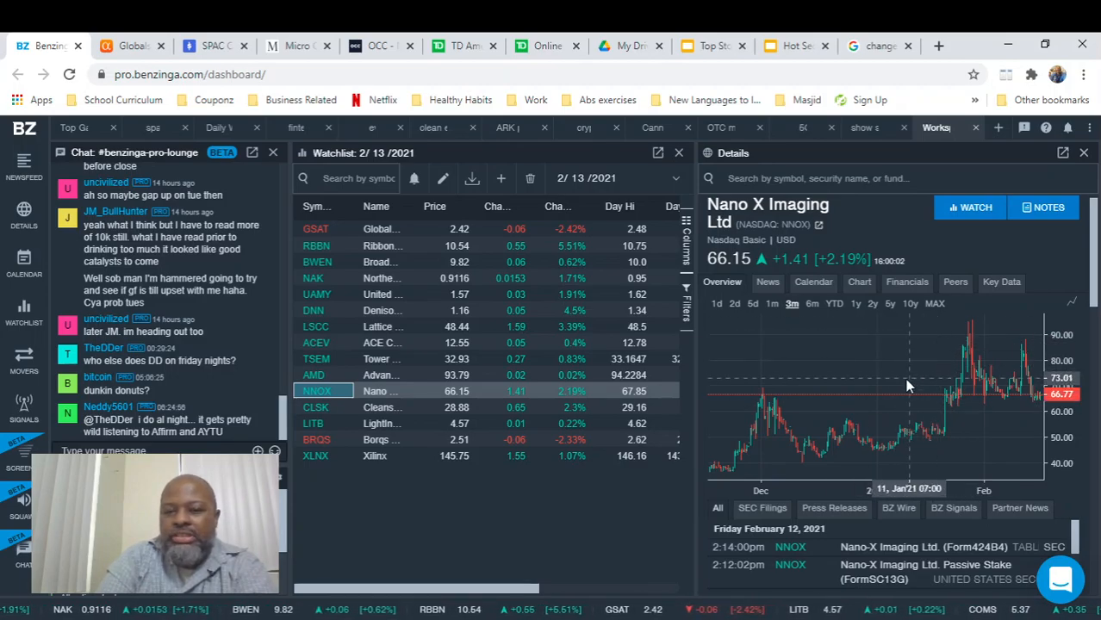
mouse_move(930, 326)
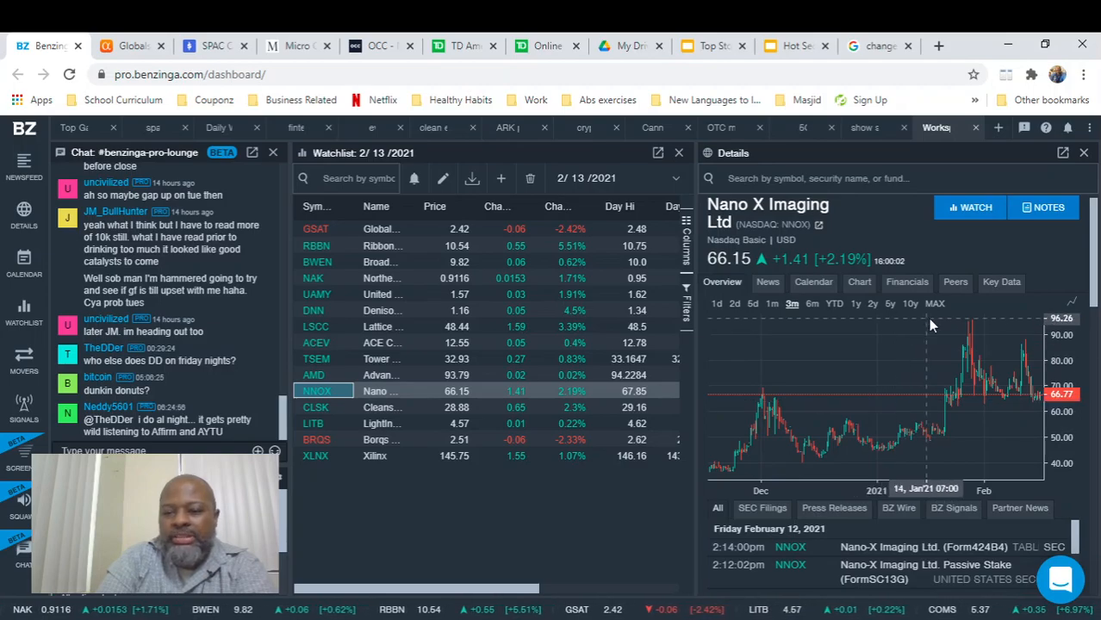
mouse_move(830, 325)
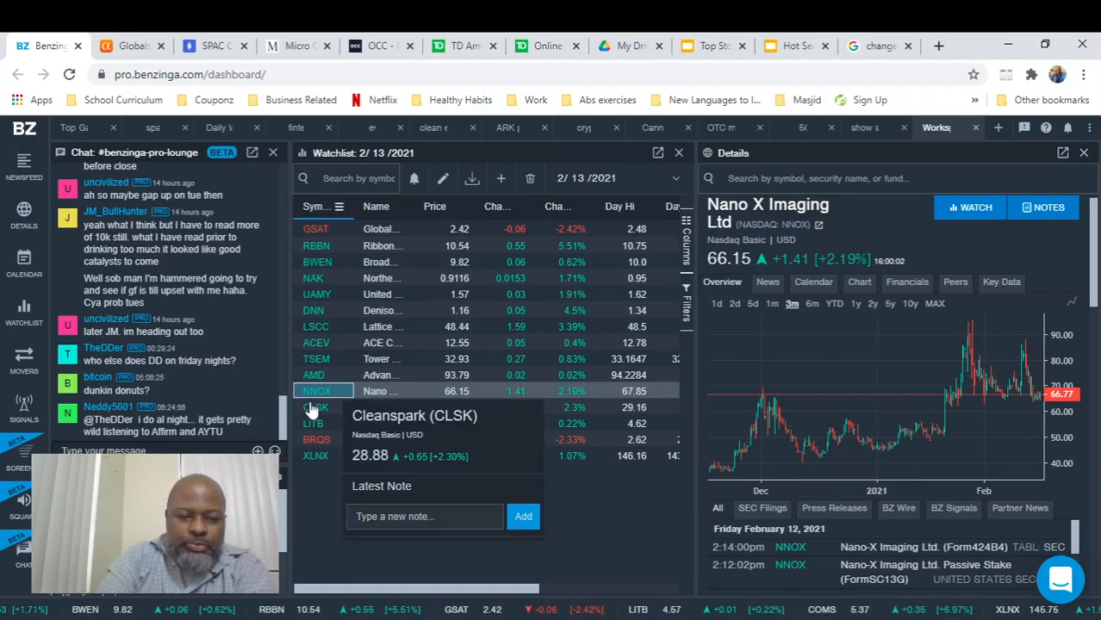
Step: Load Cleanspark (CLSK) details with its three-month price chart
click(317, 407)
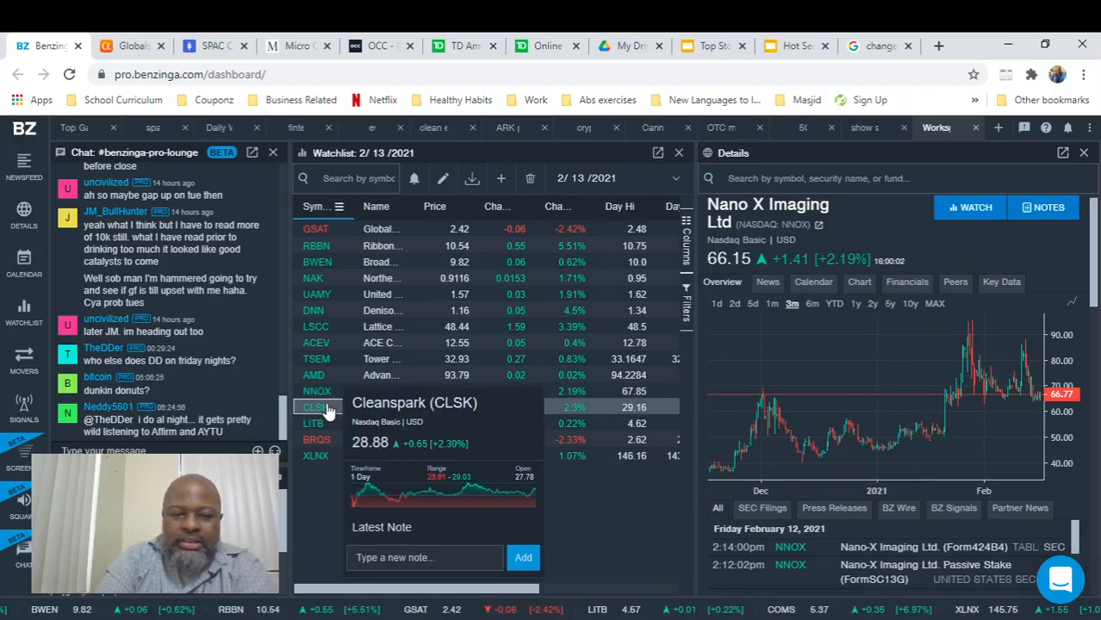
click(317, 407)
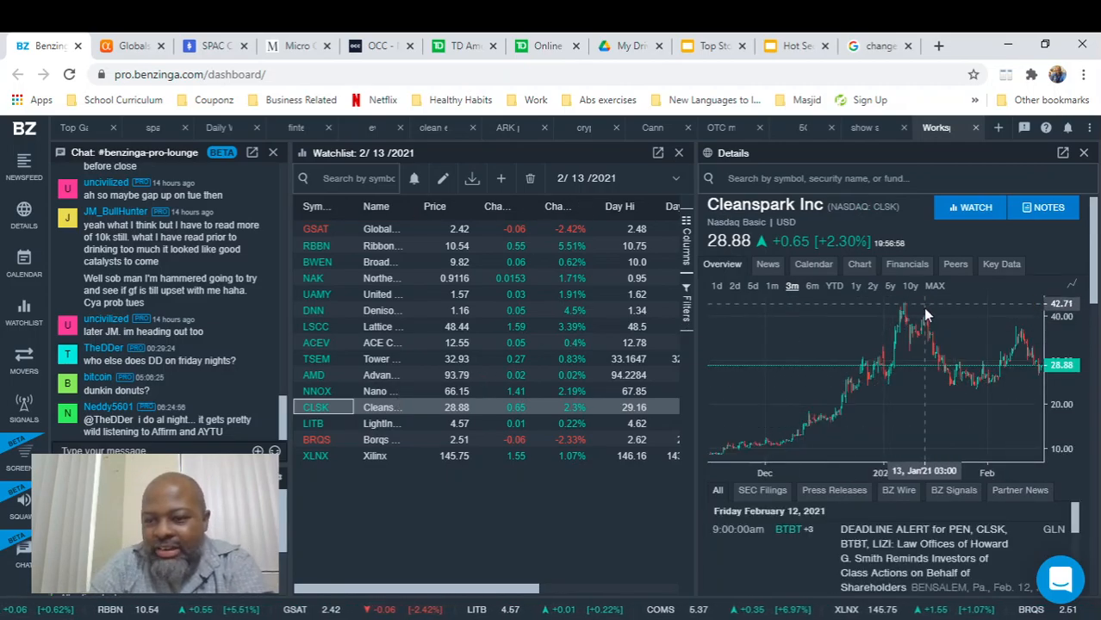
mouse_move(1031, 362)
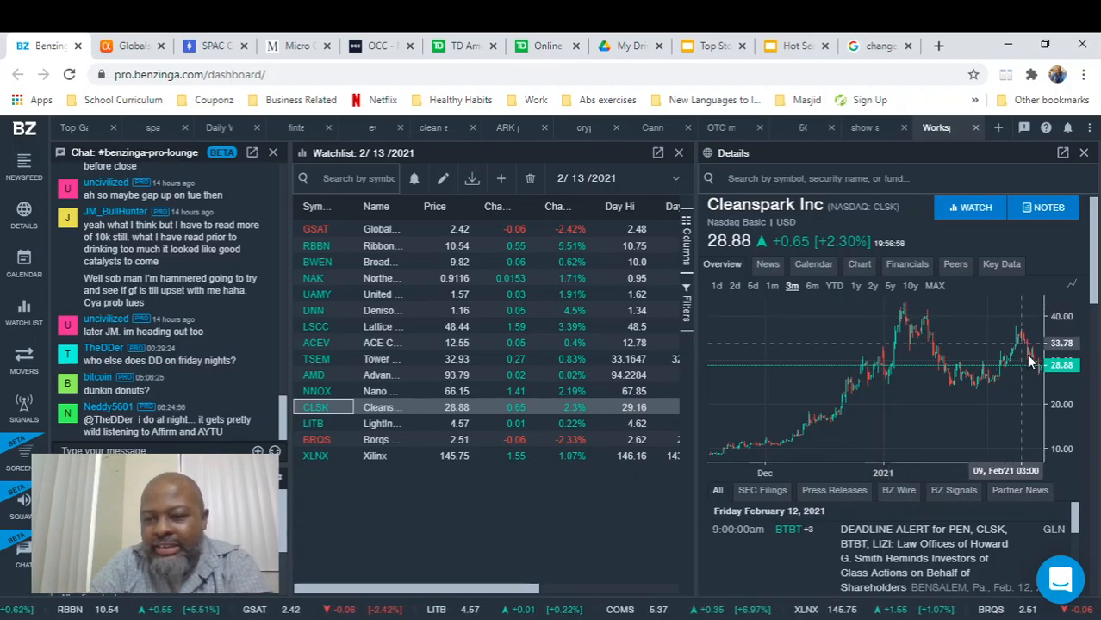
mouse_move(986, 395)
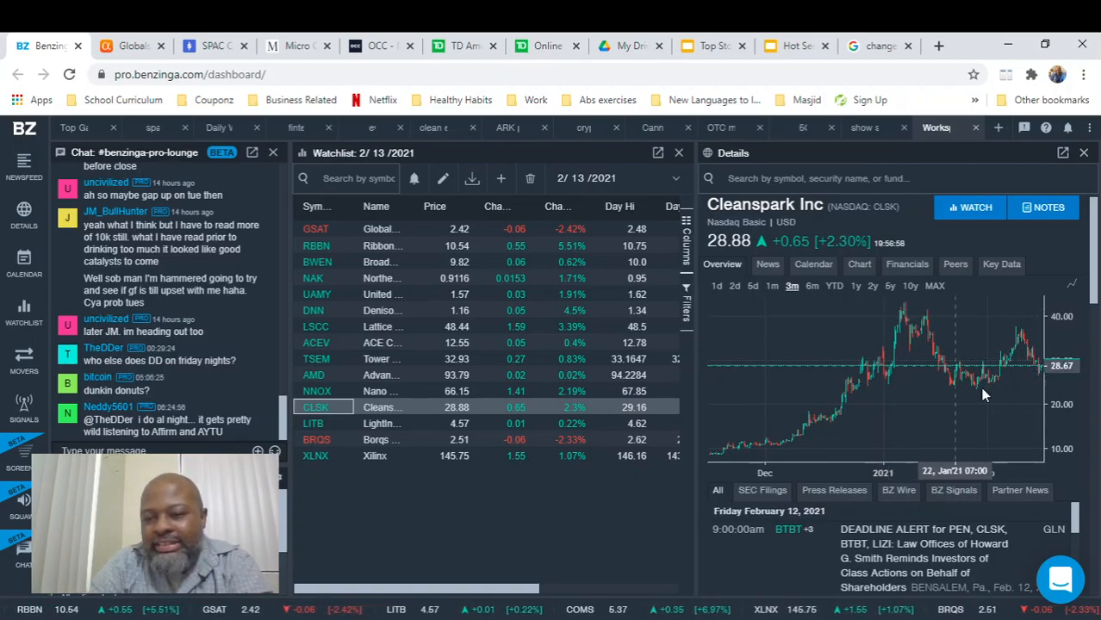
mouse_move(1003, 348)
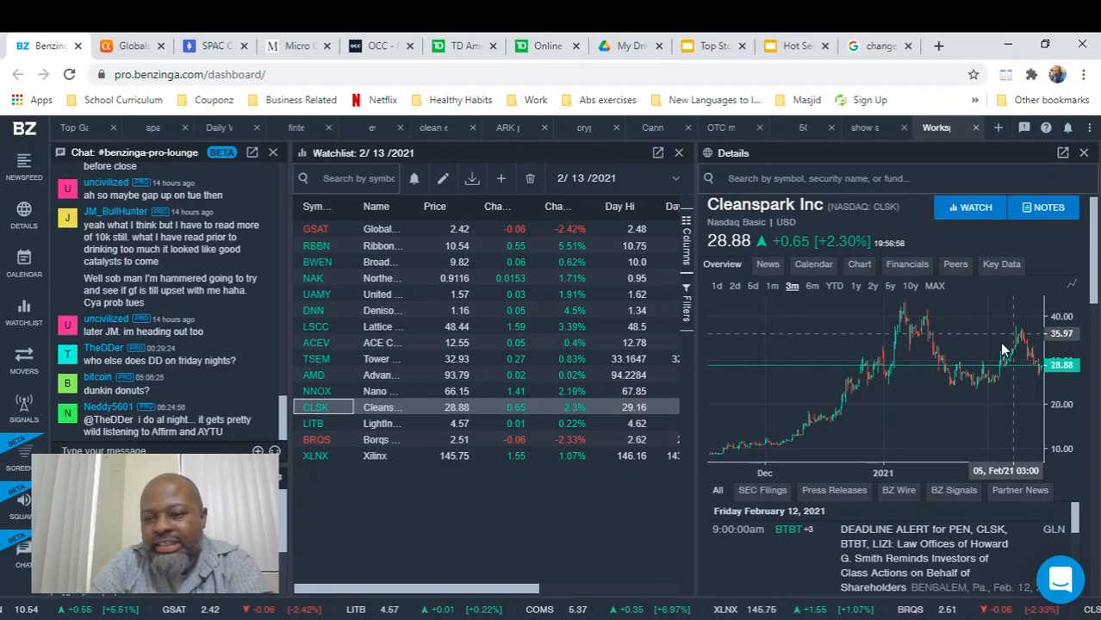
mouse_move(1020, 341)
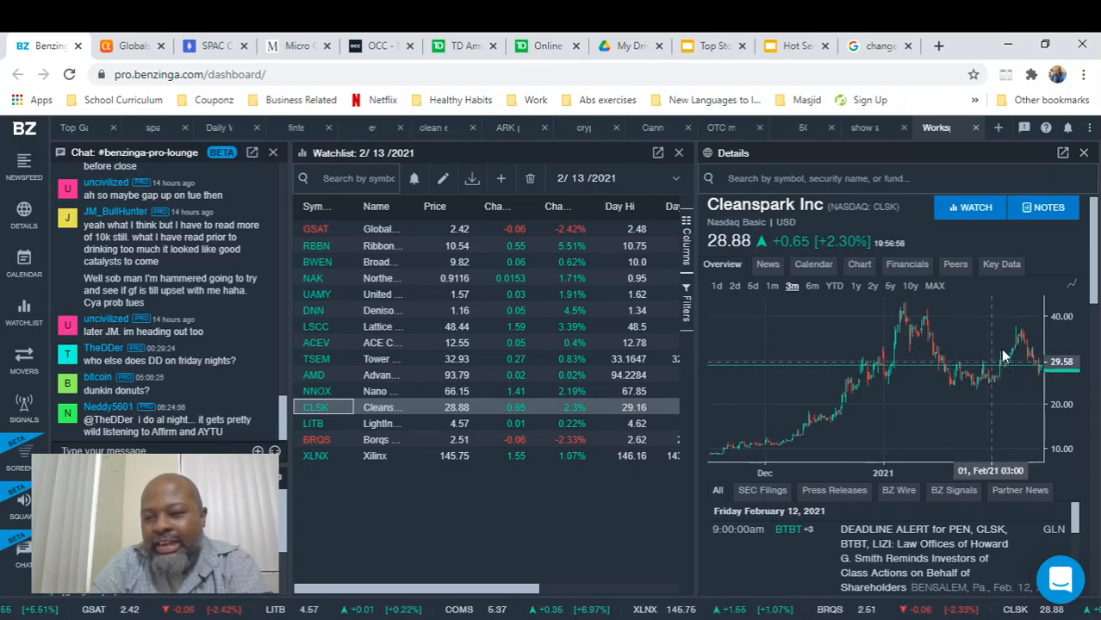
mouse_move(1015, 336)
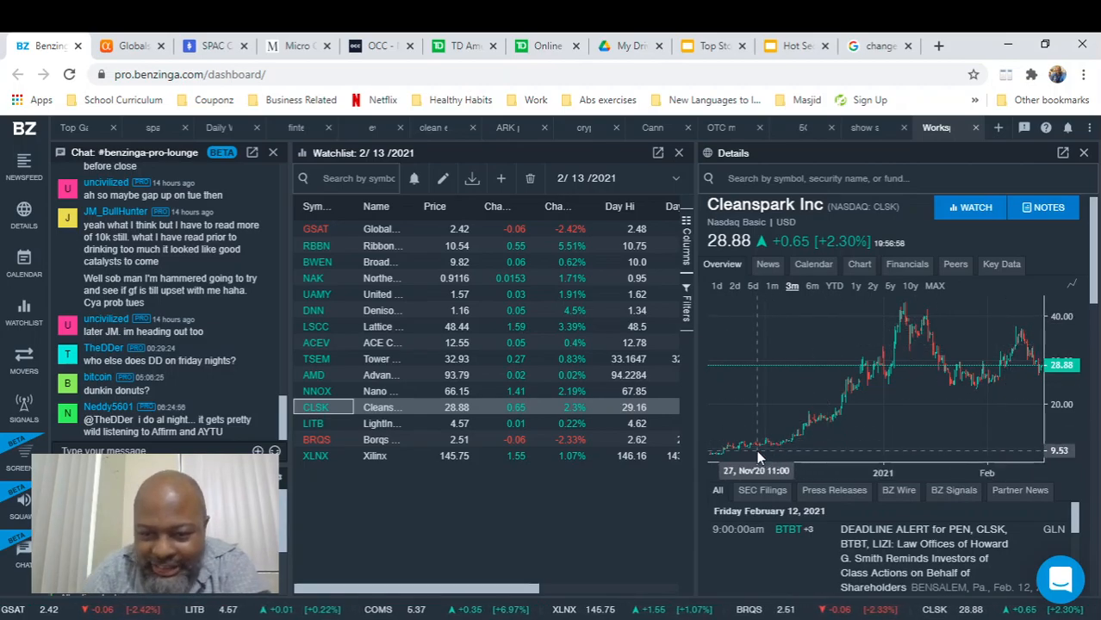
mouse_move(862, 386)
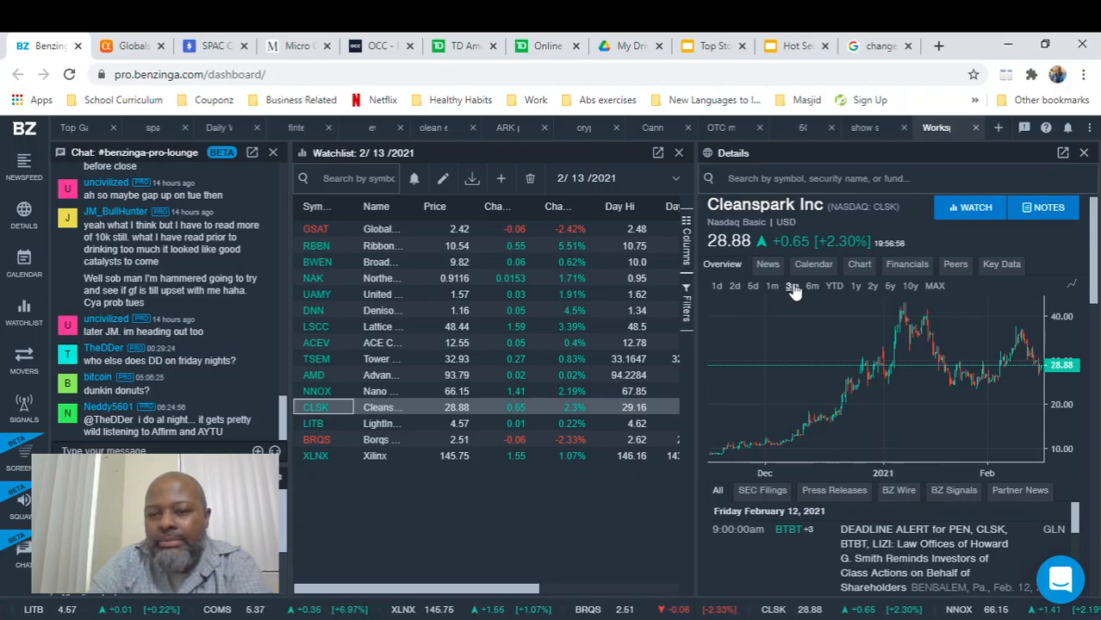
mouse_move(801, 279)
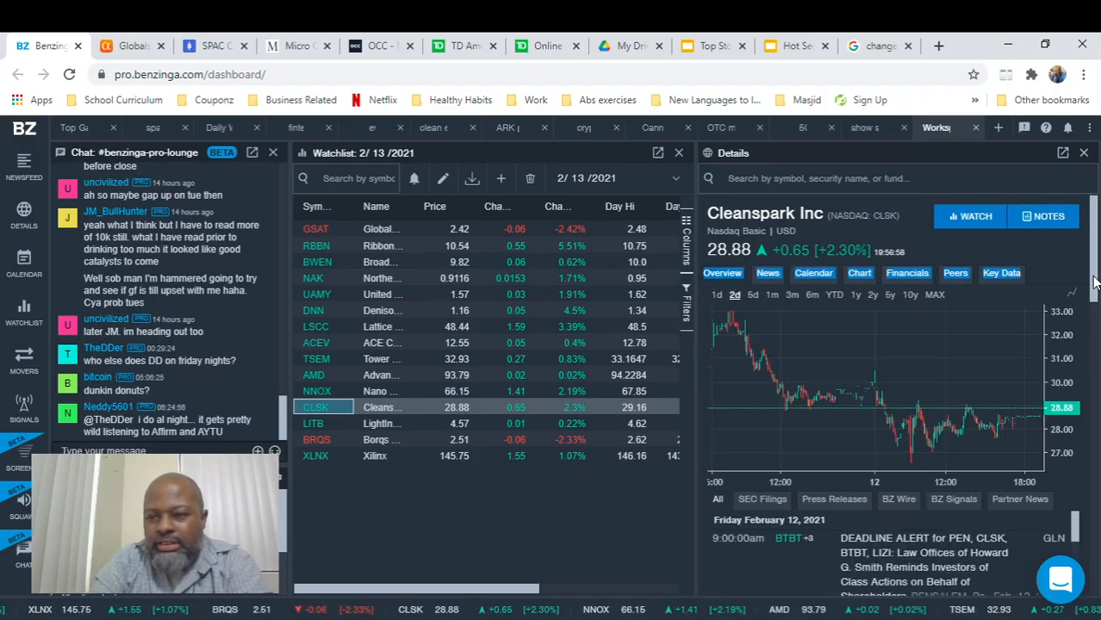
scroll(down, 3)
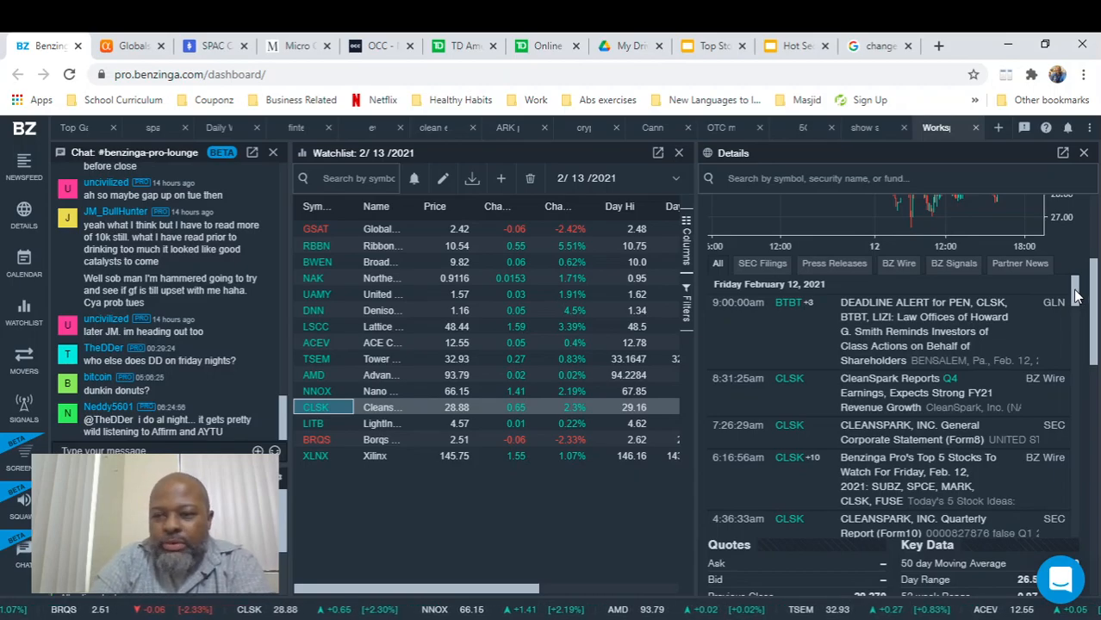
scroll(down, 3)
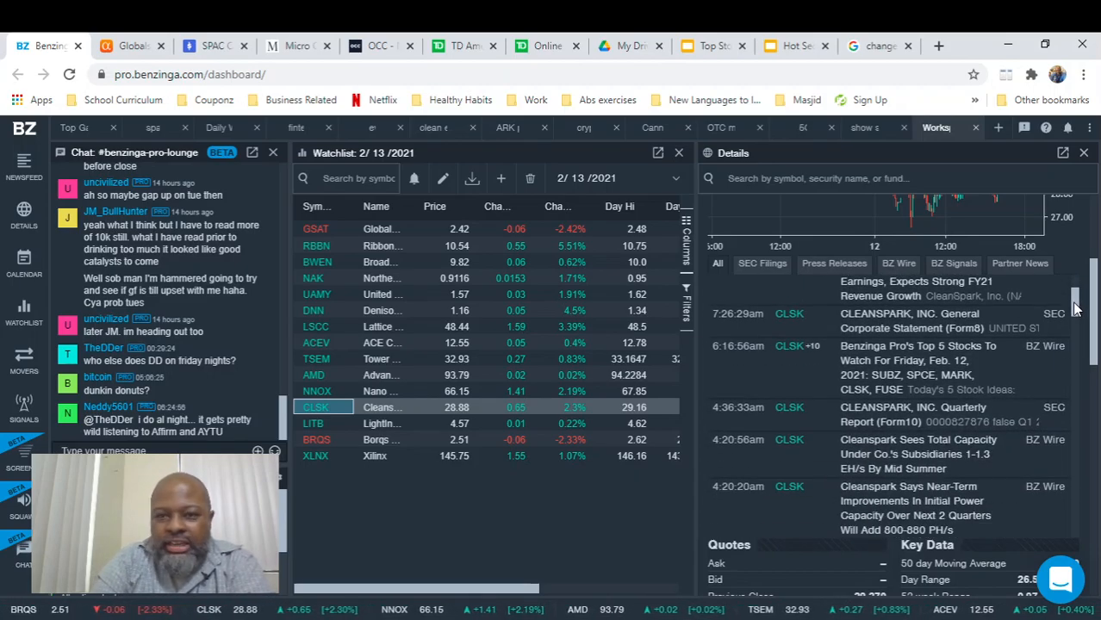
scroll(down, 3)
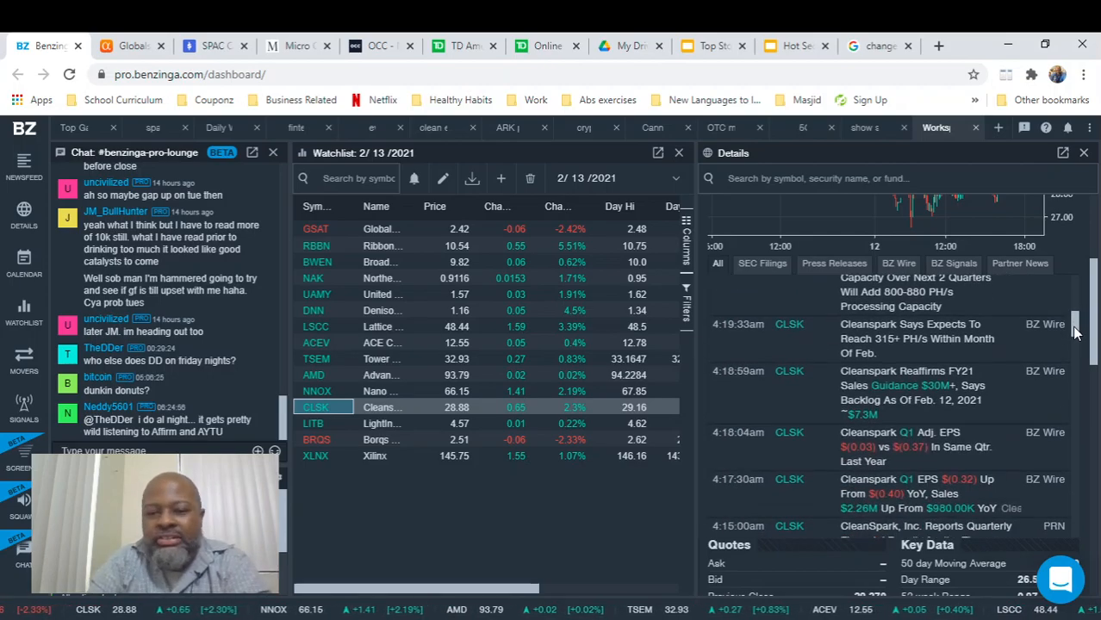
scroll(down, 3)
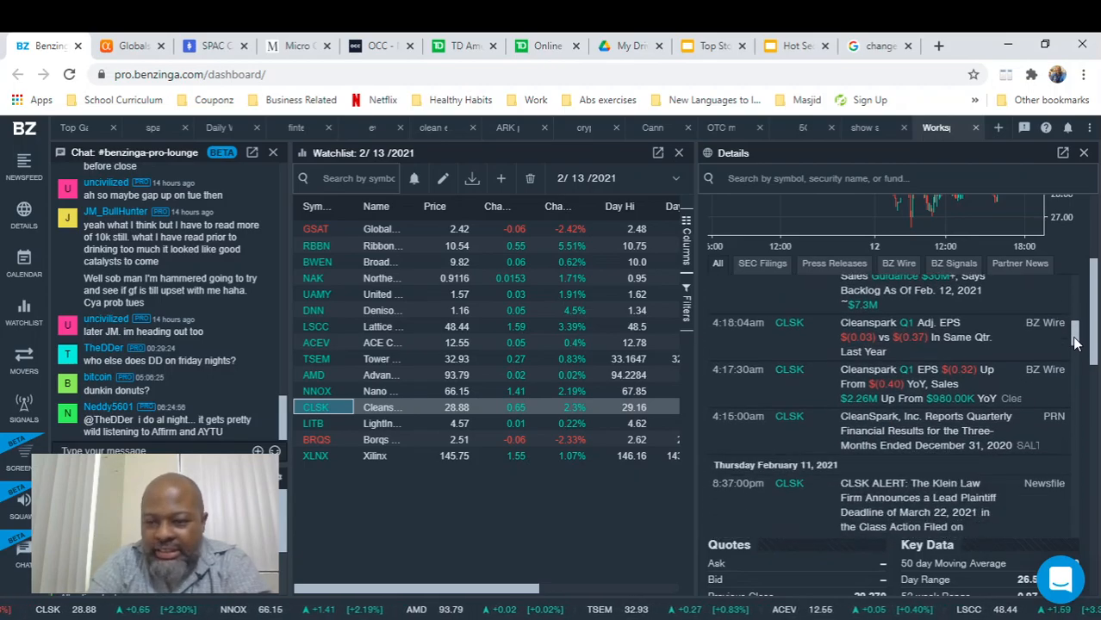
mouse_move(930, 343)
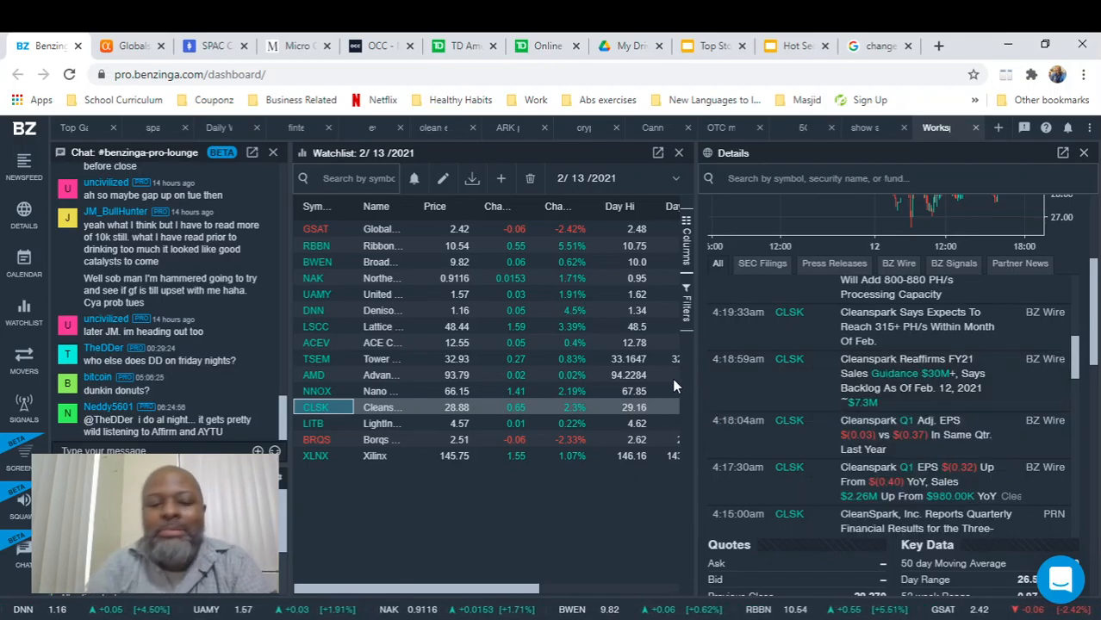
Step: Return to CLSK's chart, then load LightInTheBox (LITB) details and its five-day chart
click(315, 406)
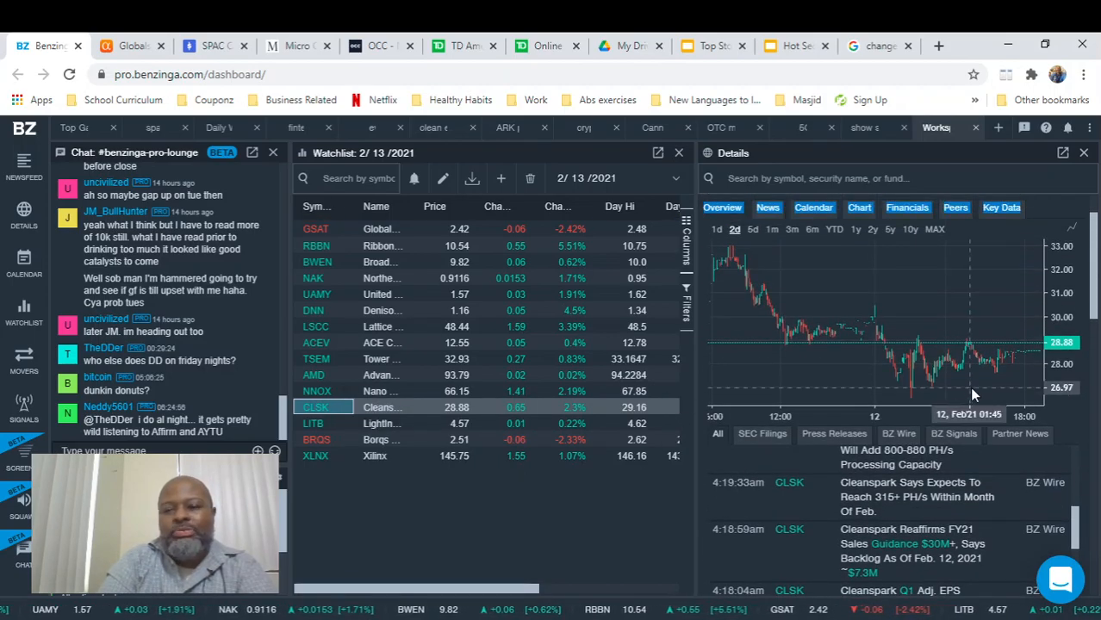
mouse_move(945, 405)
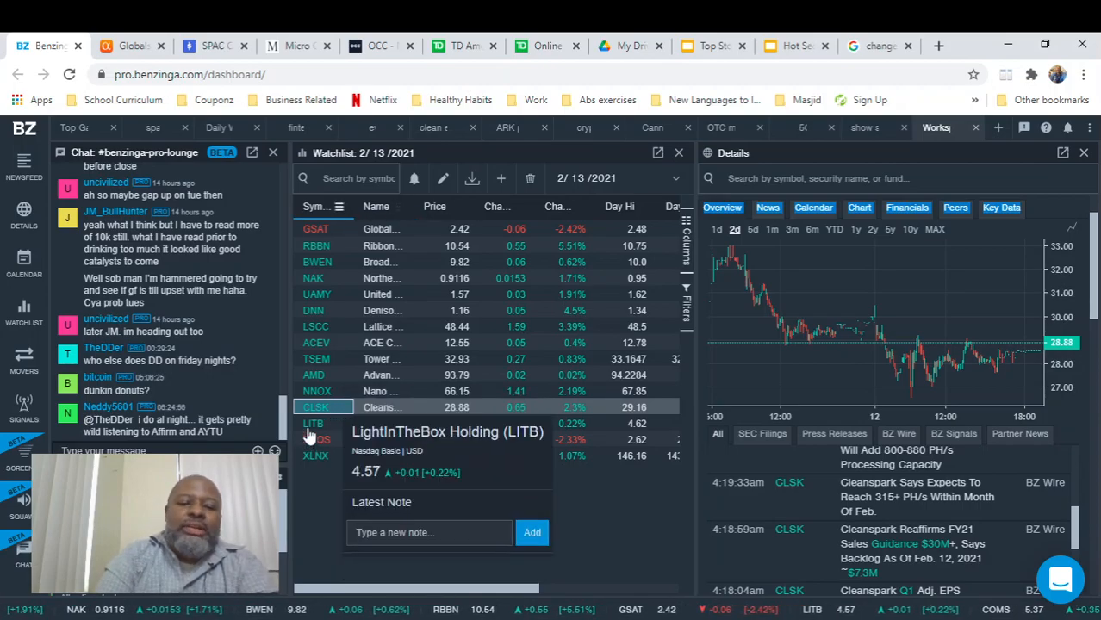
click(313, 424)
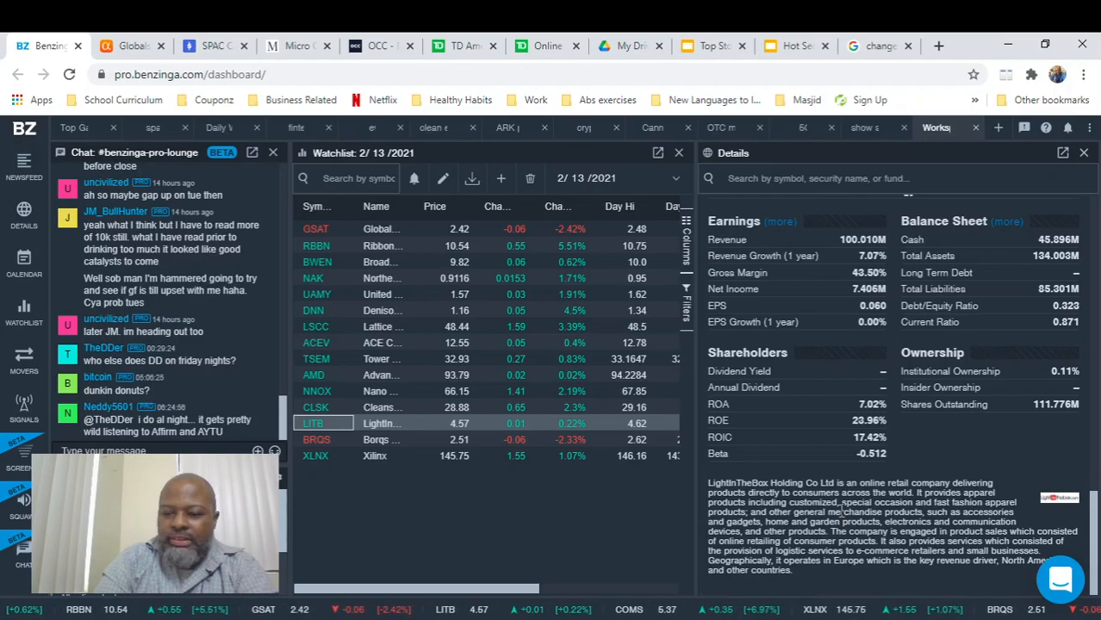
mouse_move(967, 455)
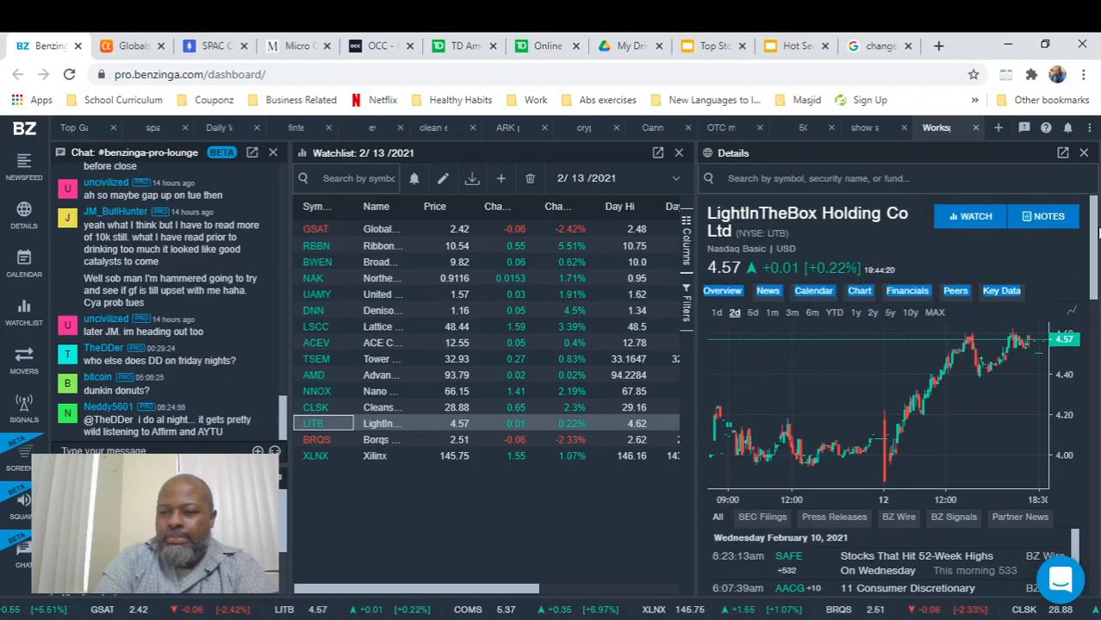
mouse_move(808, 341)
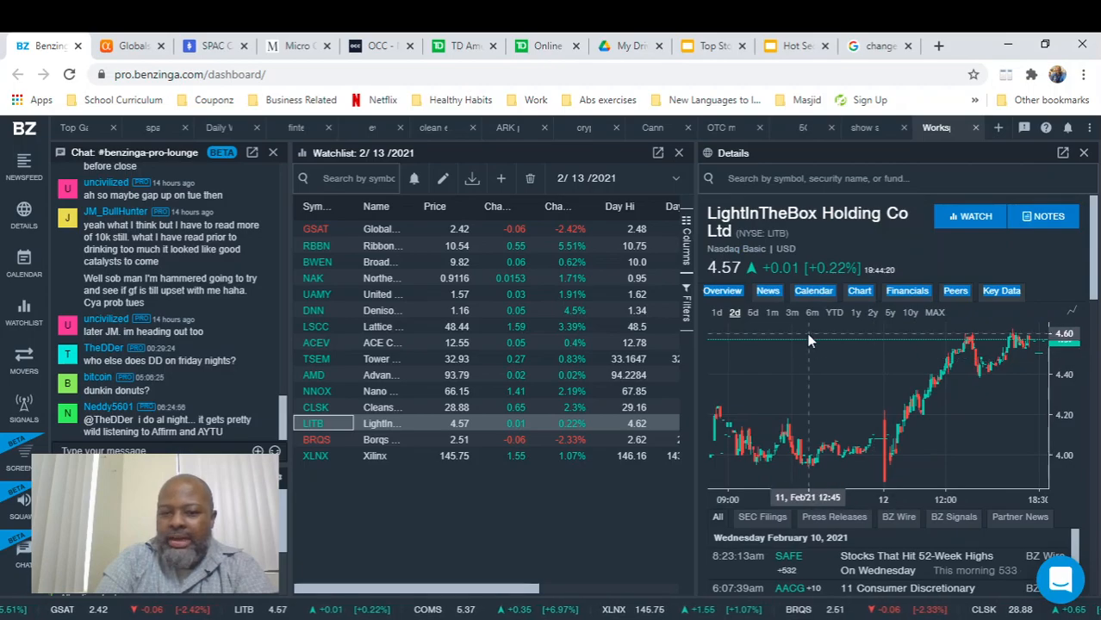
click(753, 312)
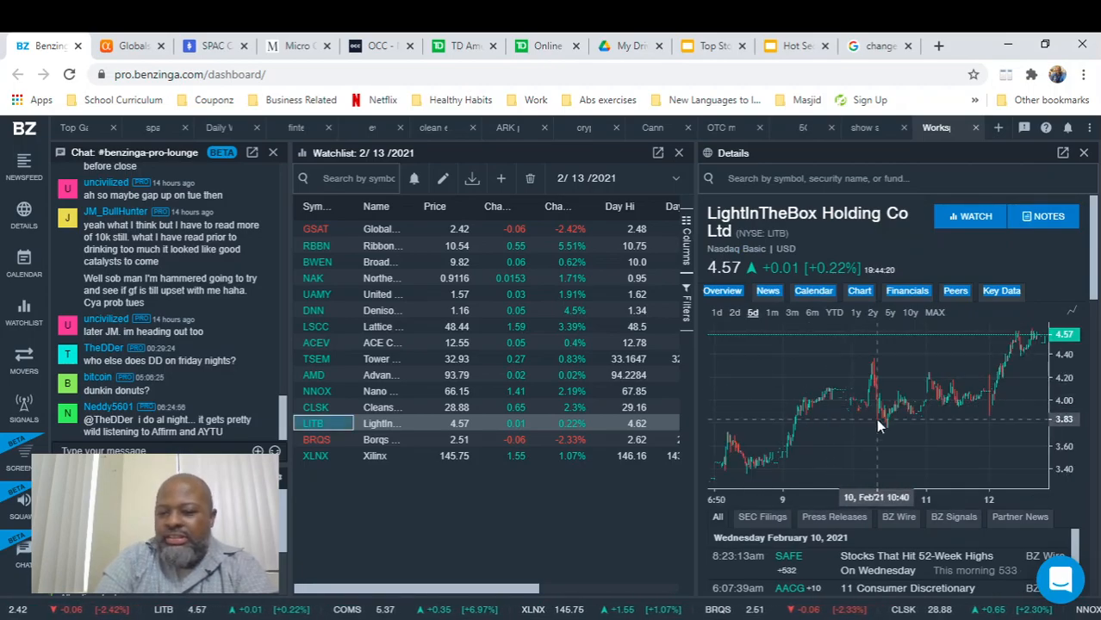
Step: View LITB over one and three months, then load Borqs Technologies (BRQS) details
click(772, 312)
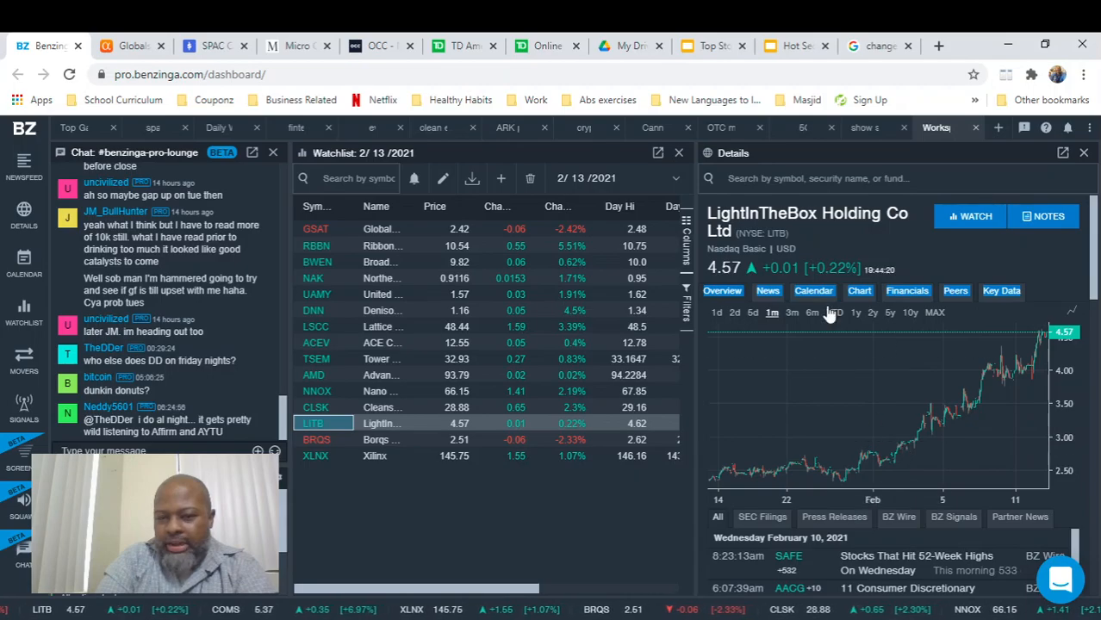
click(791, 312)
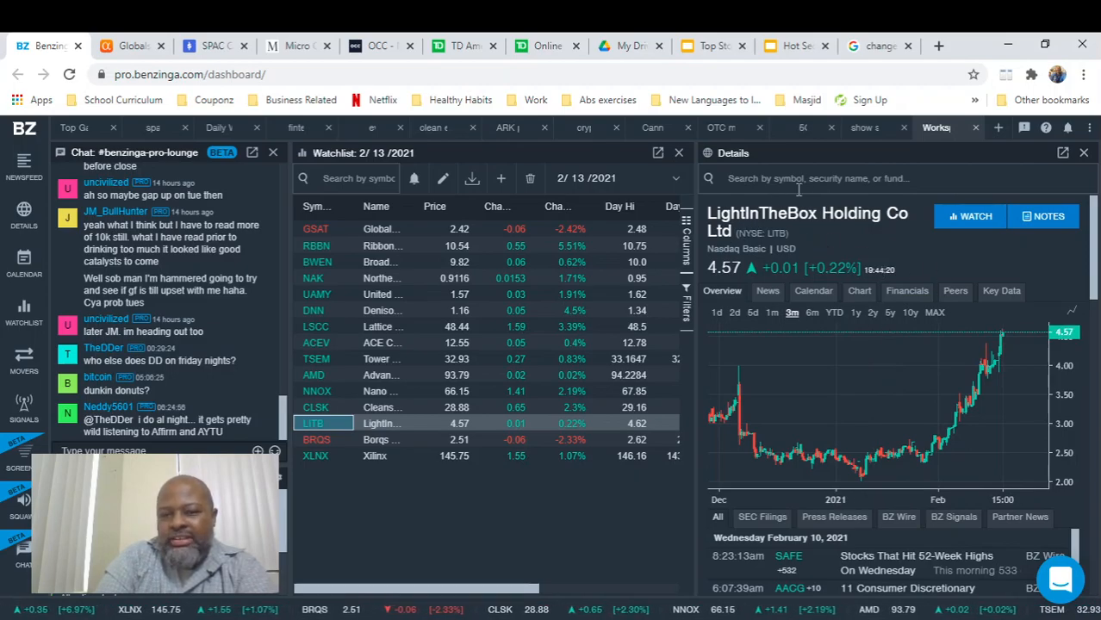
mouse_move(317, 358)
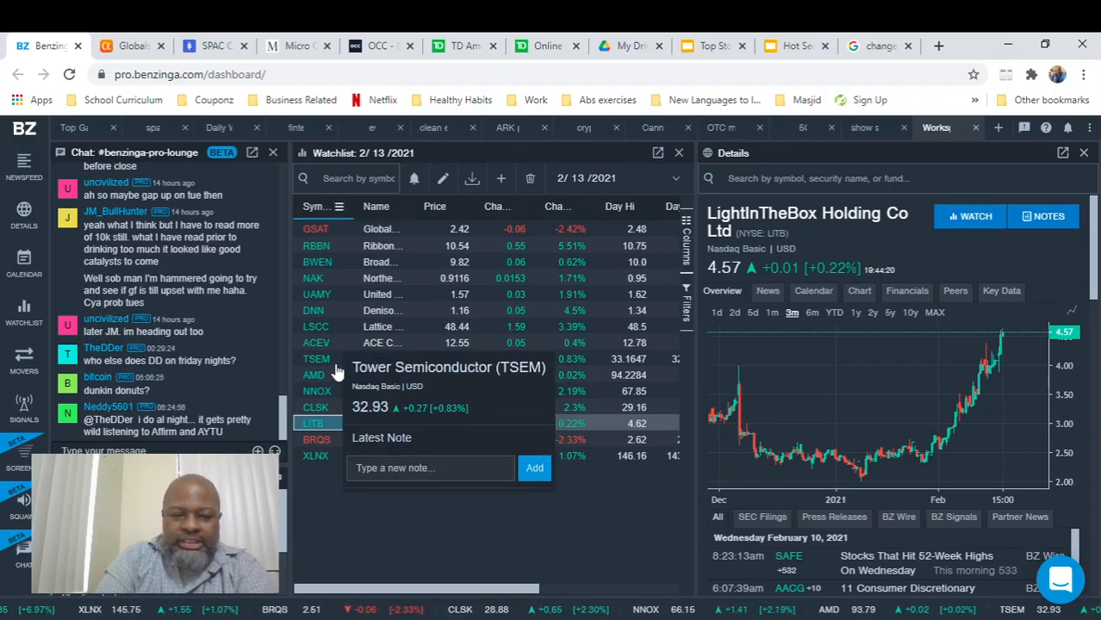
click(316, 439)
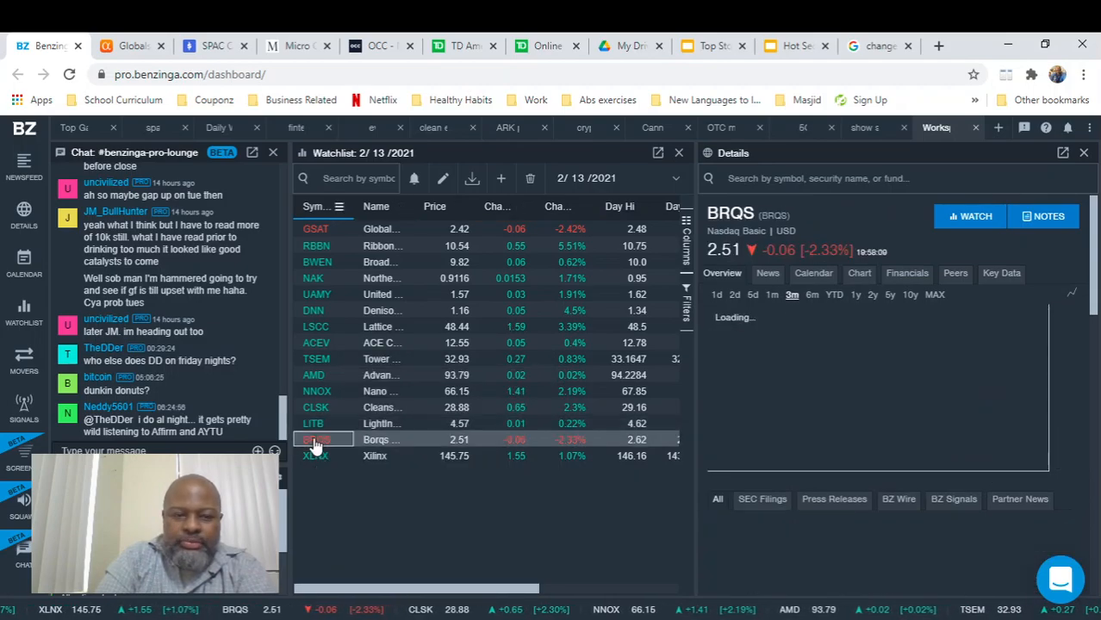
click(324, 439)
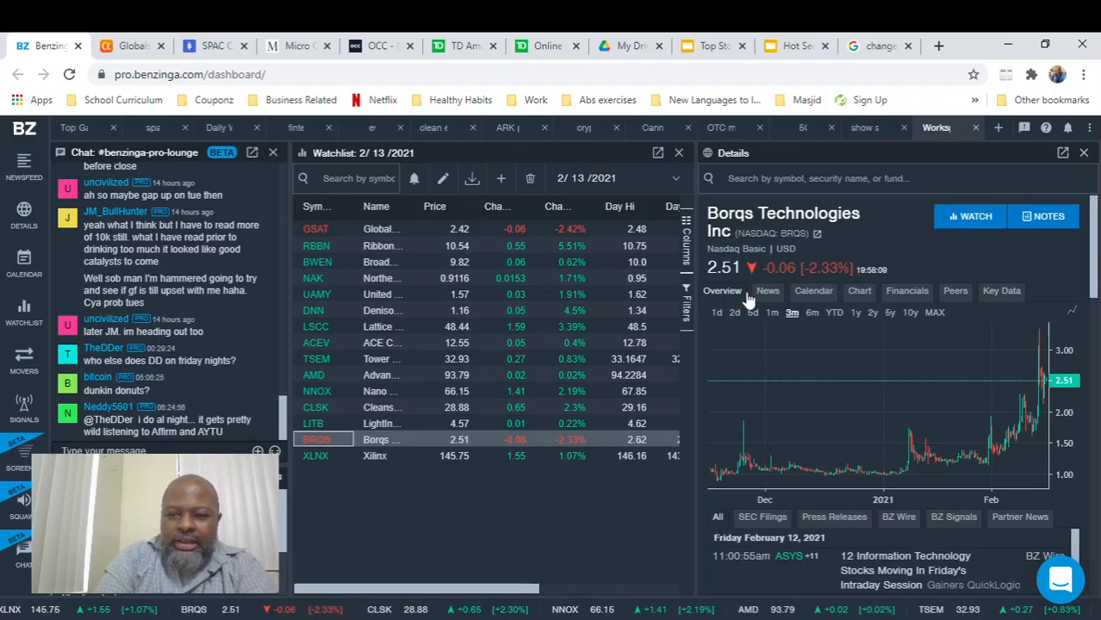
mouse_move(1093, 266)
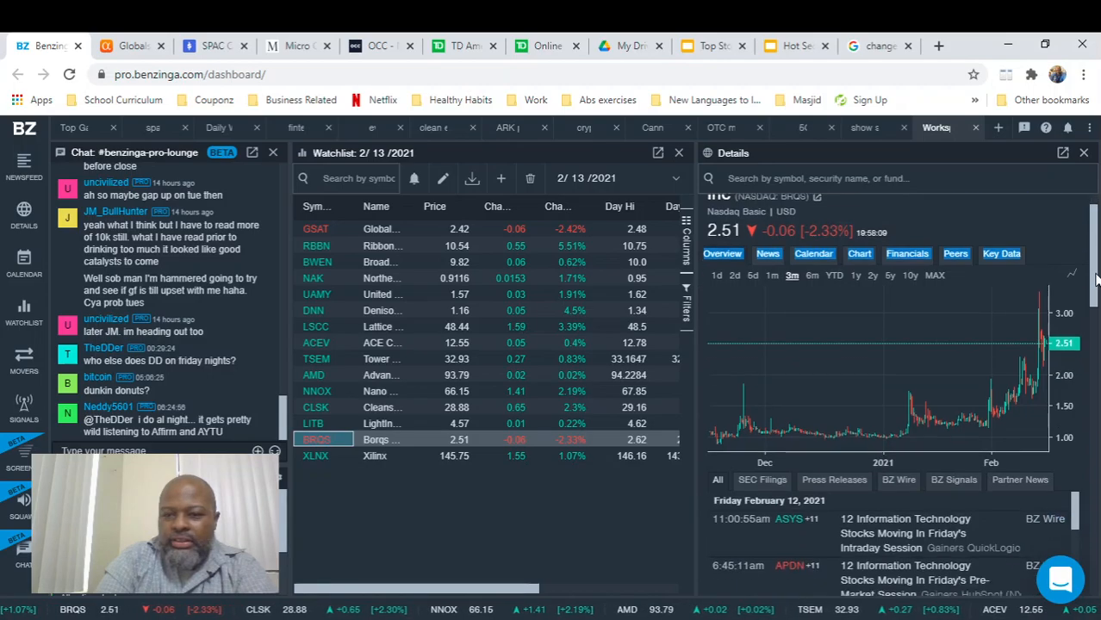
scroll(down, 3)
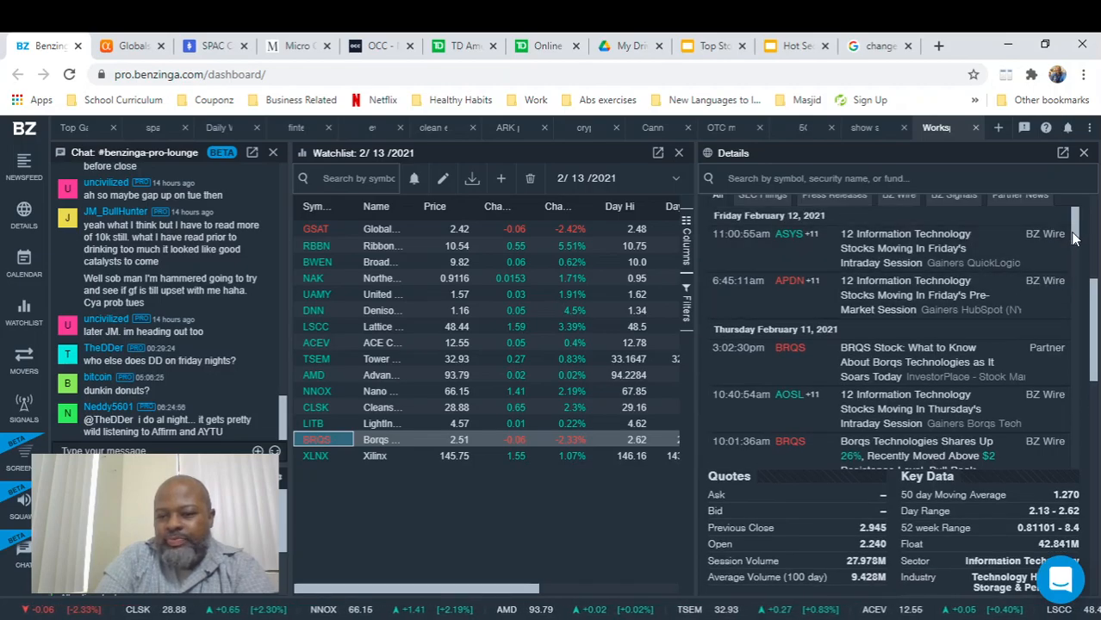
scroll(down, 3)
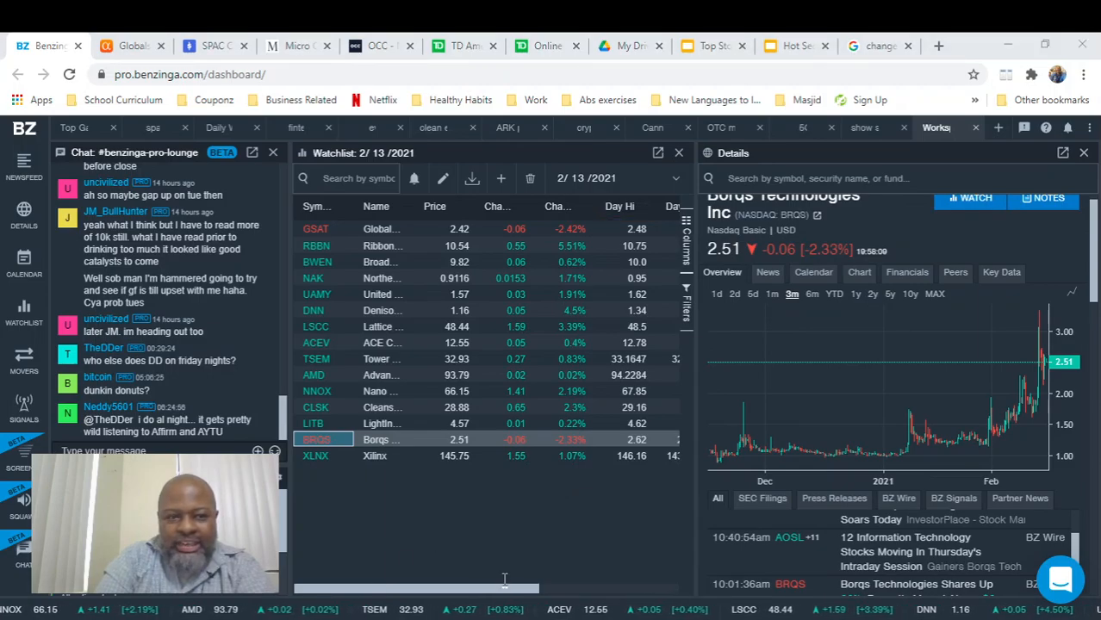
mouse_move(648, 249)
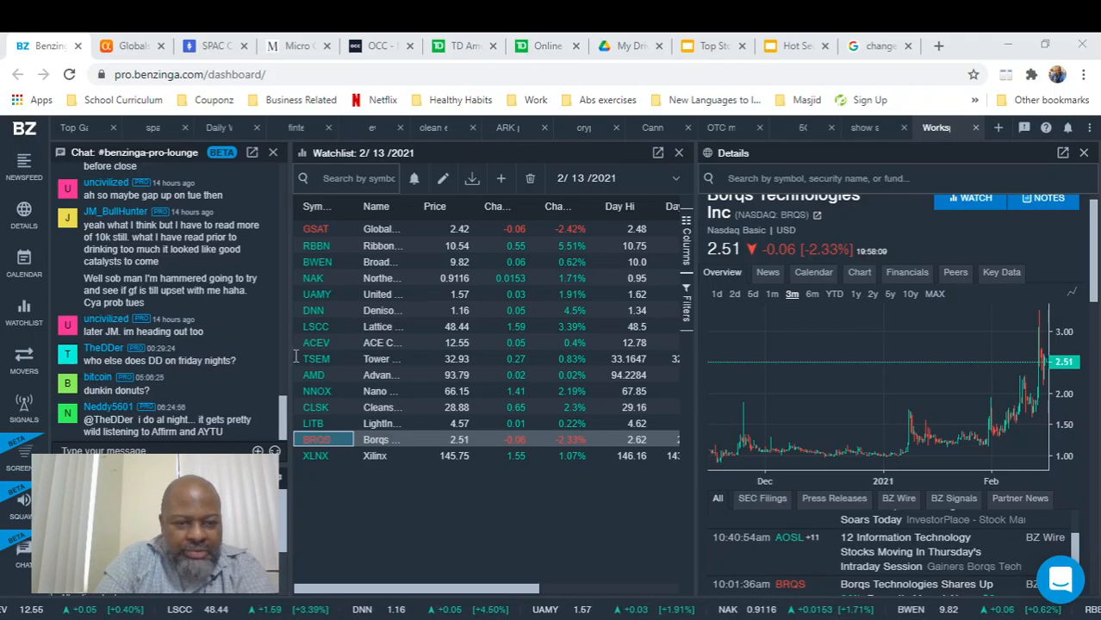
mouse_move(531, 369)
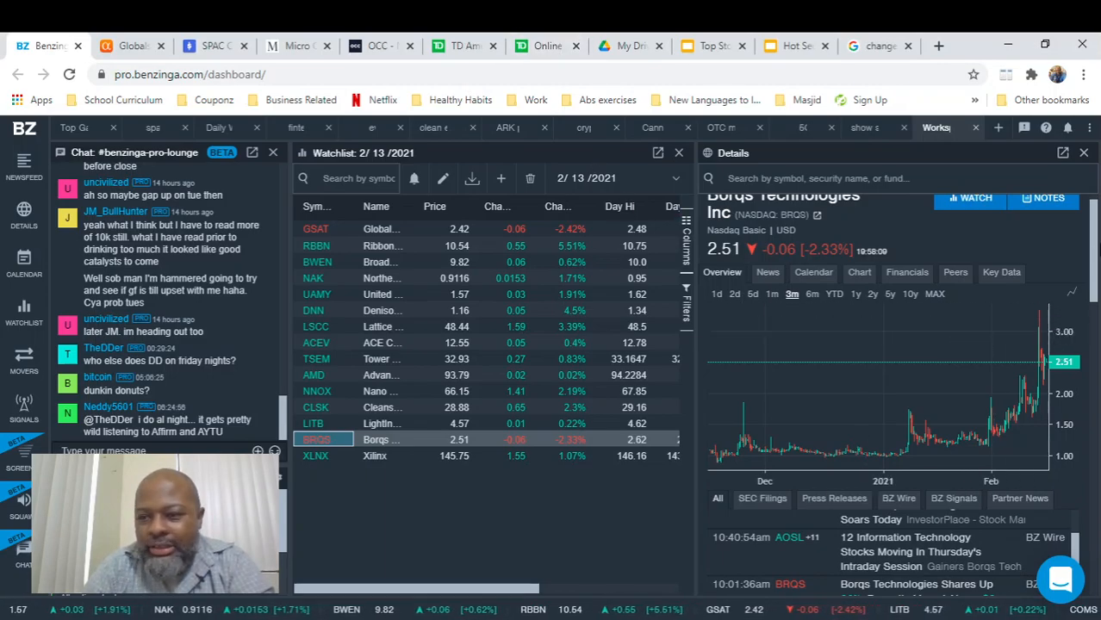
mouse_move(1023, 394)
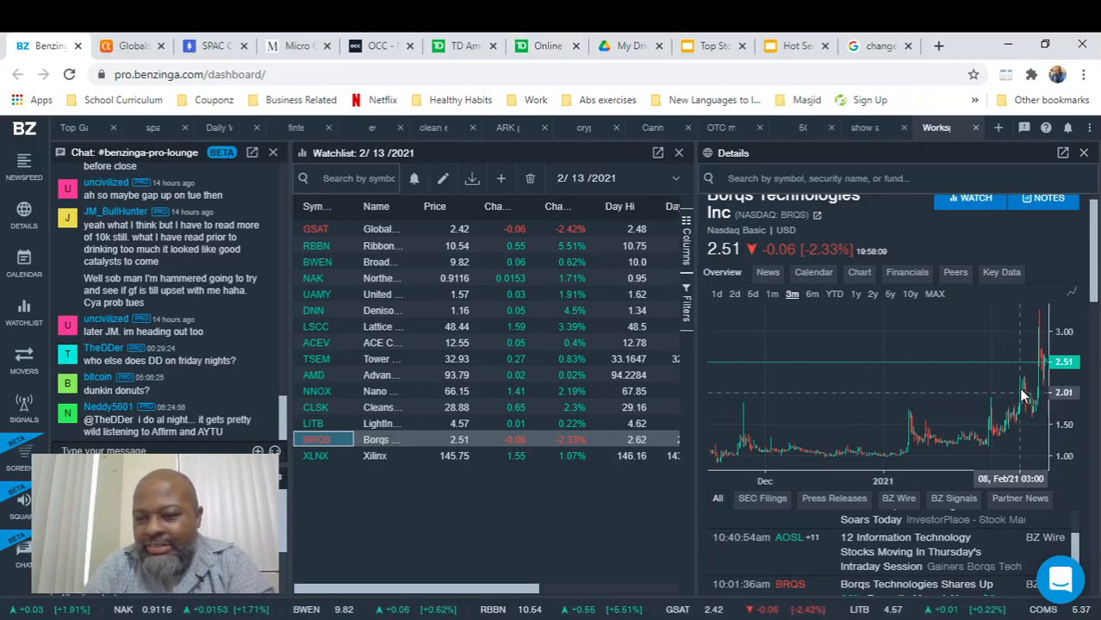
mouse_move(1034, 414)
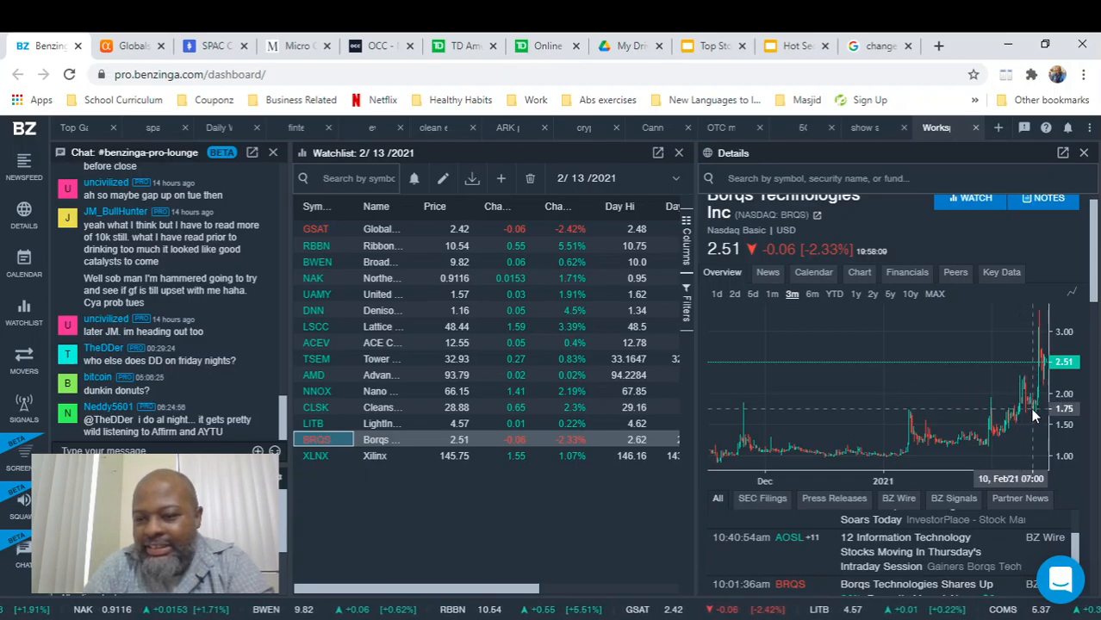
mouse_move(1034, 414)
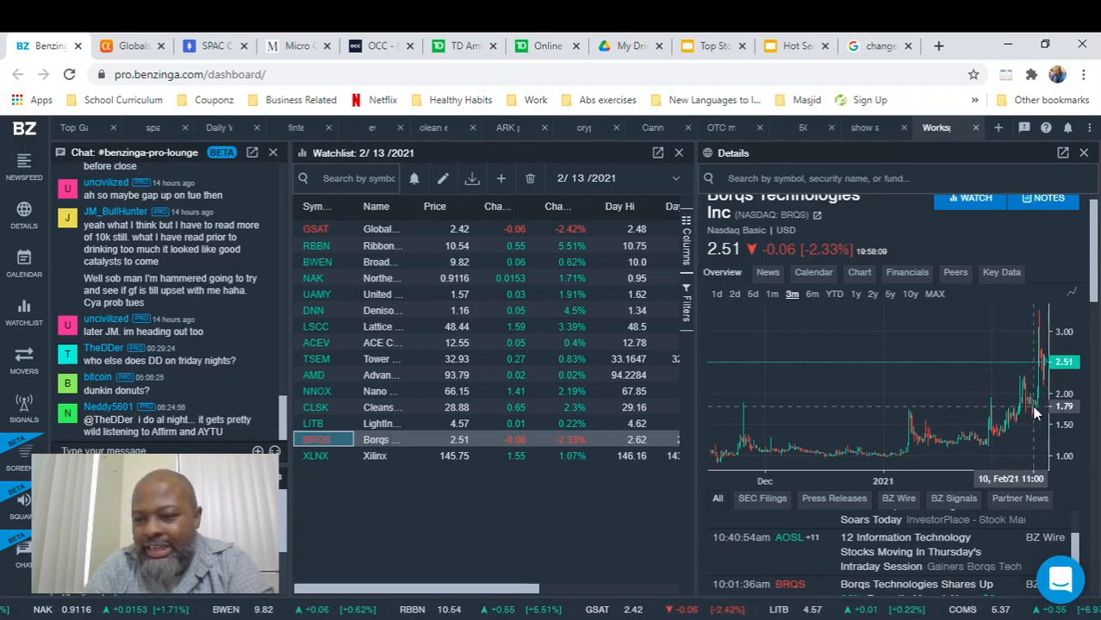
mouse_move(893, 383)
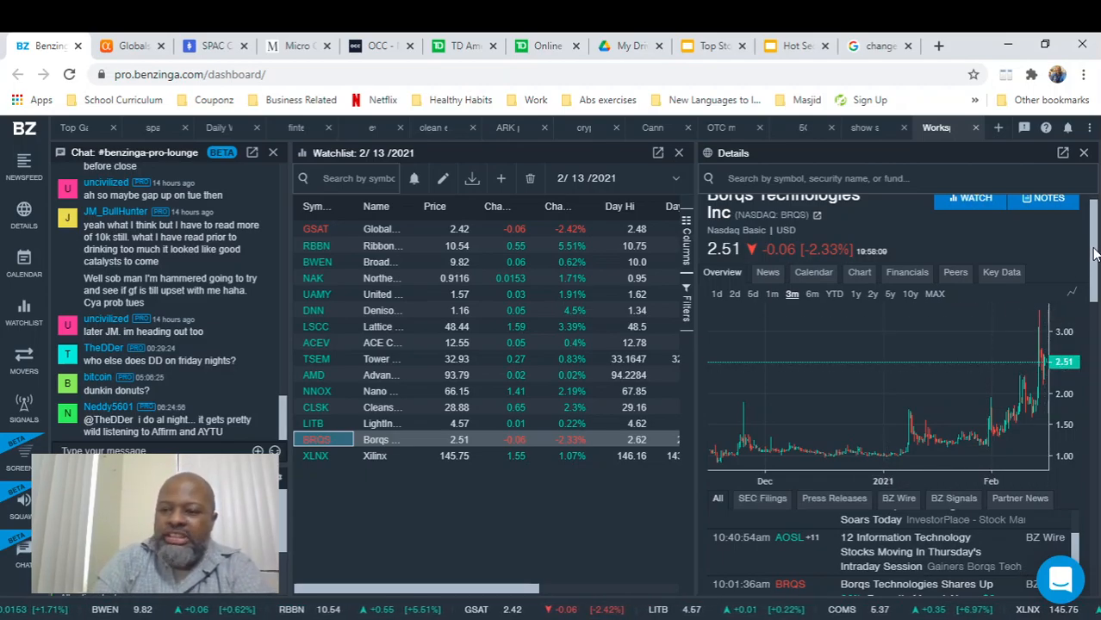
scroll(down, 3)
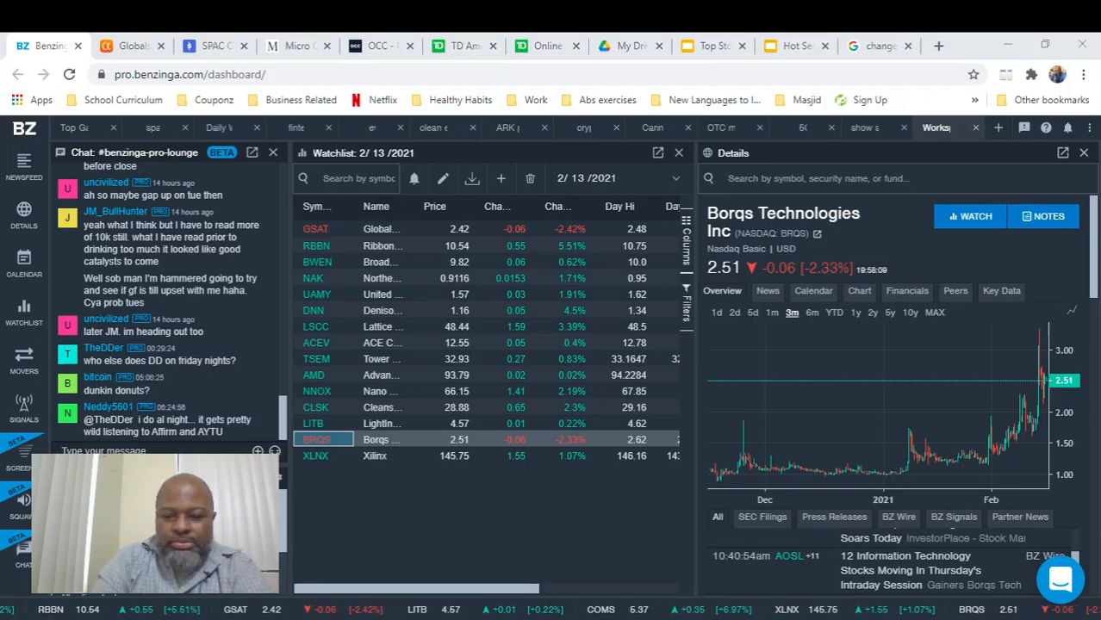
mouse_move(732, 486)
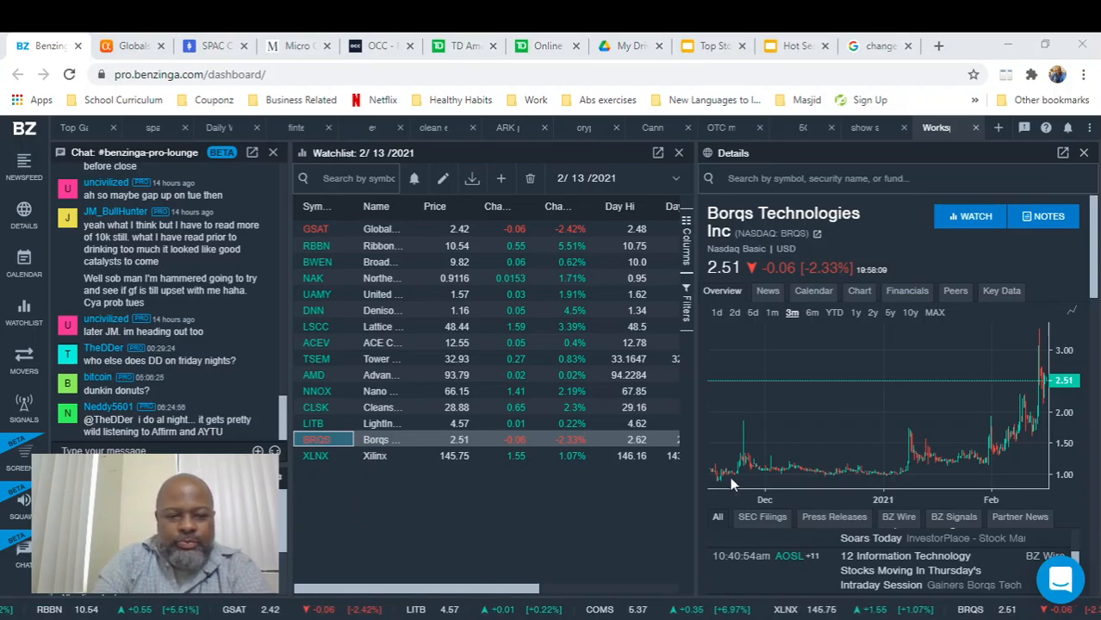
mouse_move(954, 474)
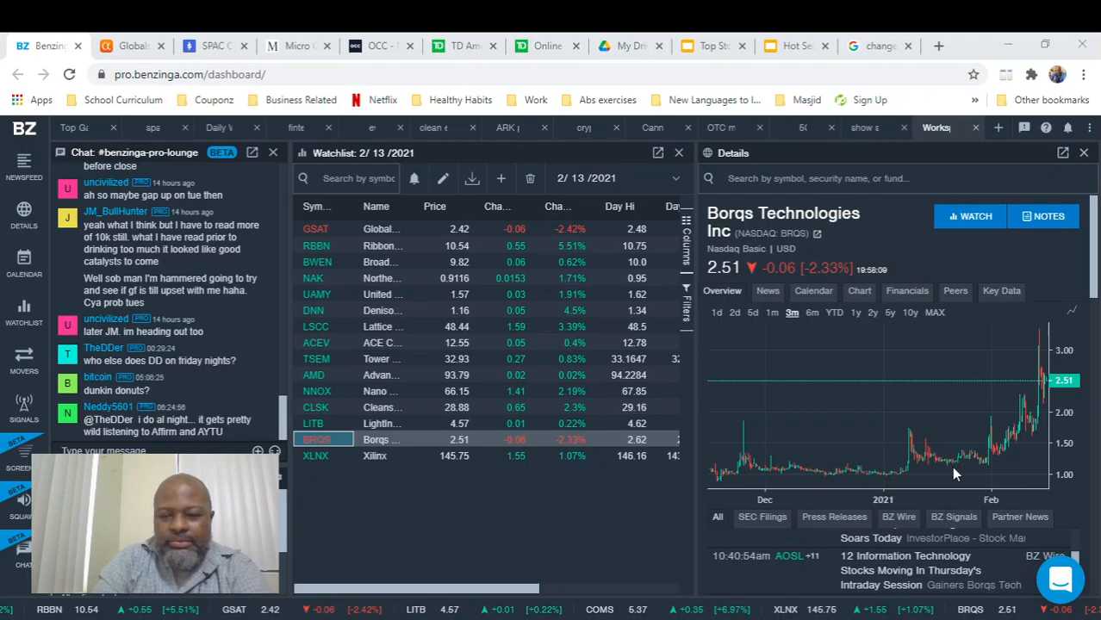